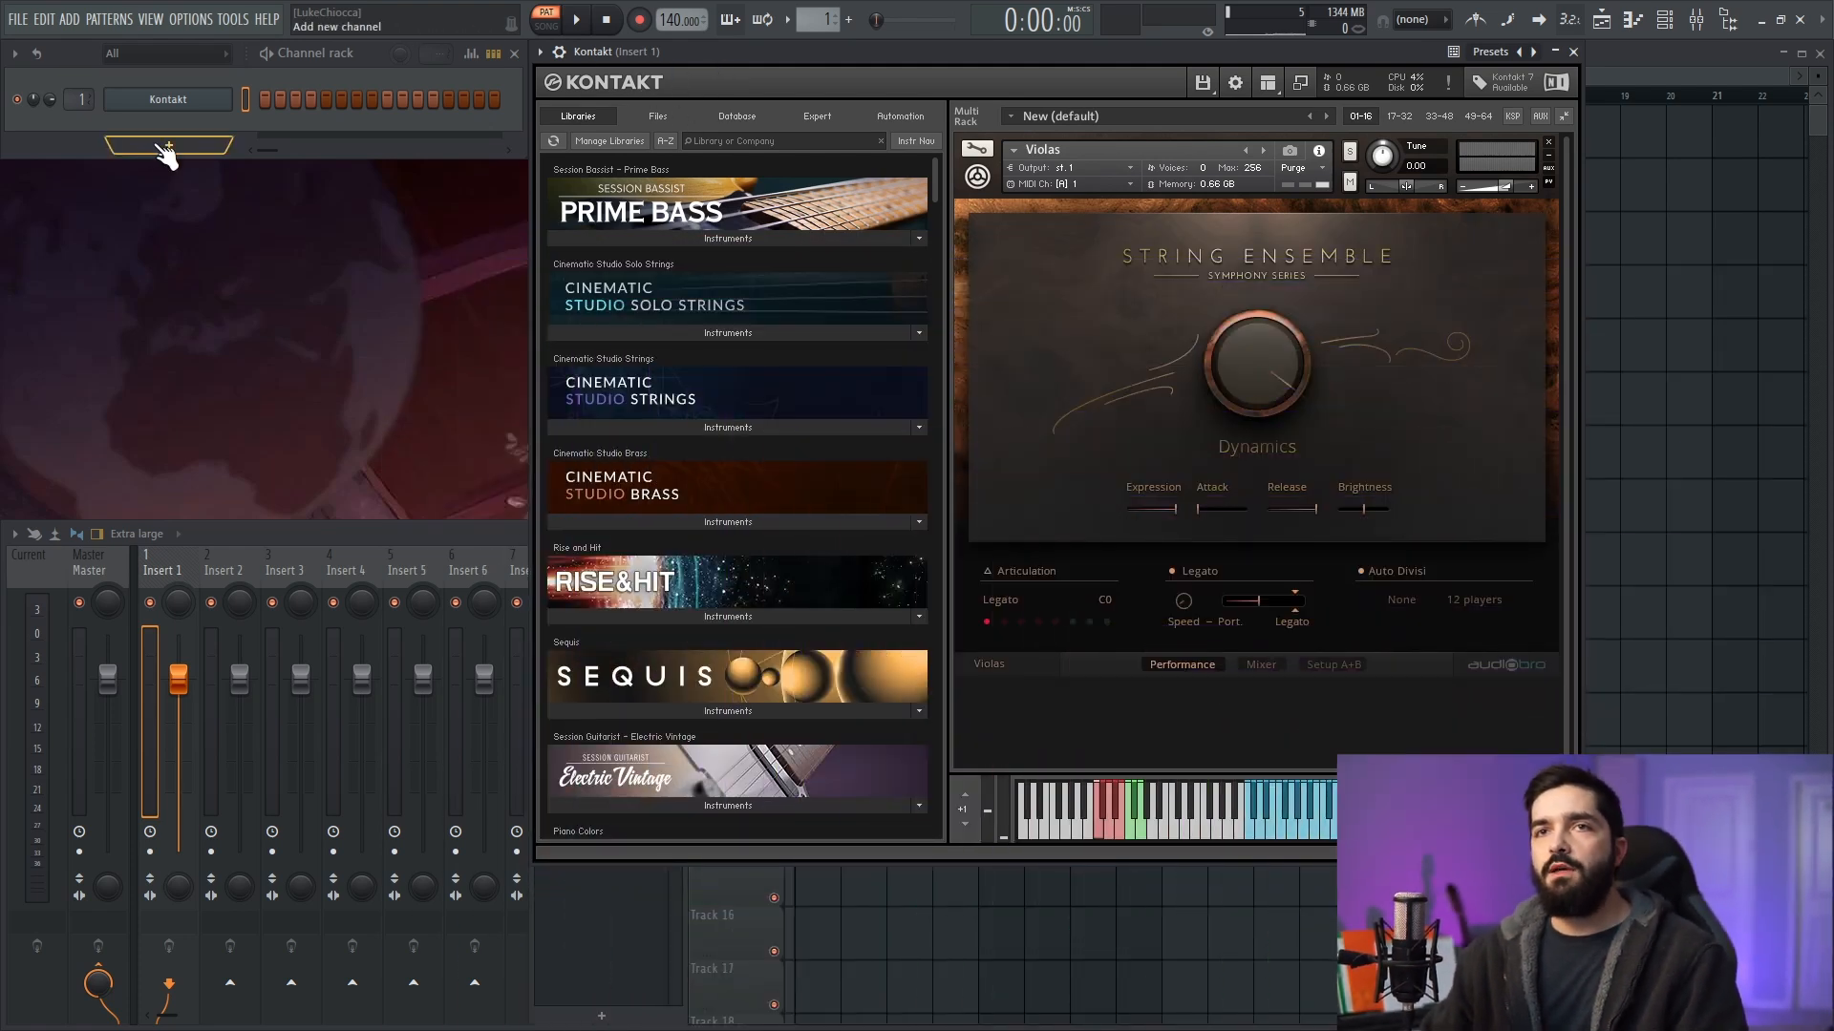
- Add a MIDI Out channel to the channel rack beside Kontakt
left_click(167, 144)
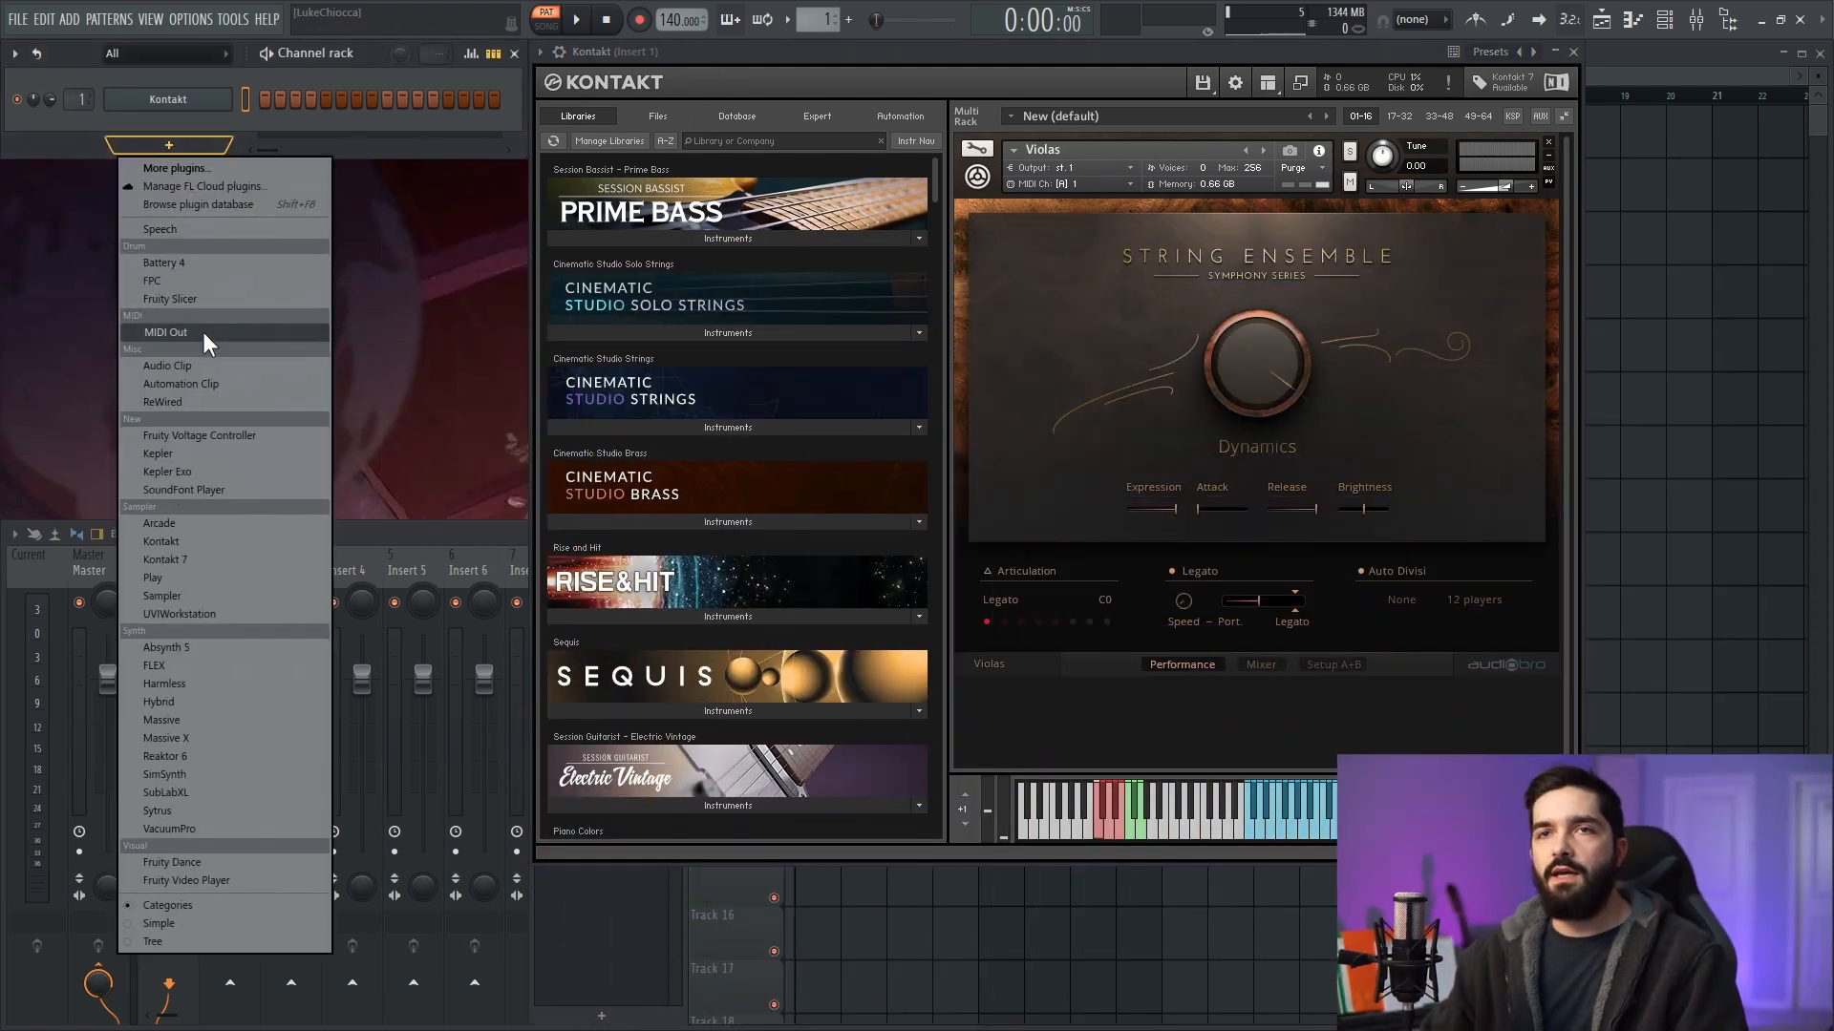
left_click(164, 332)
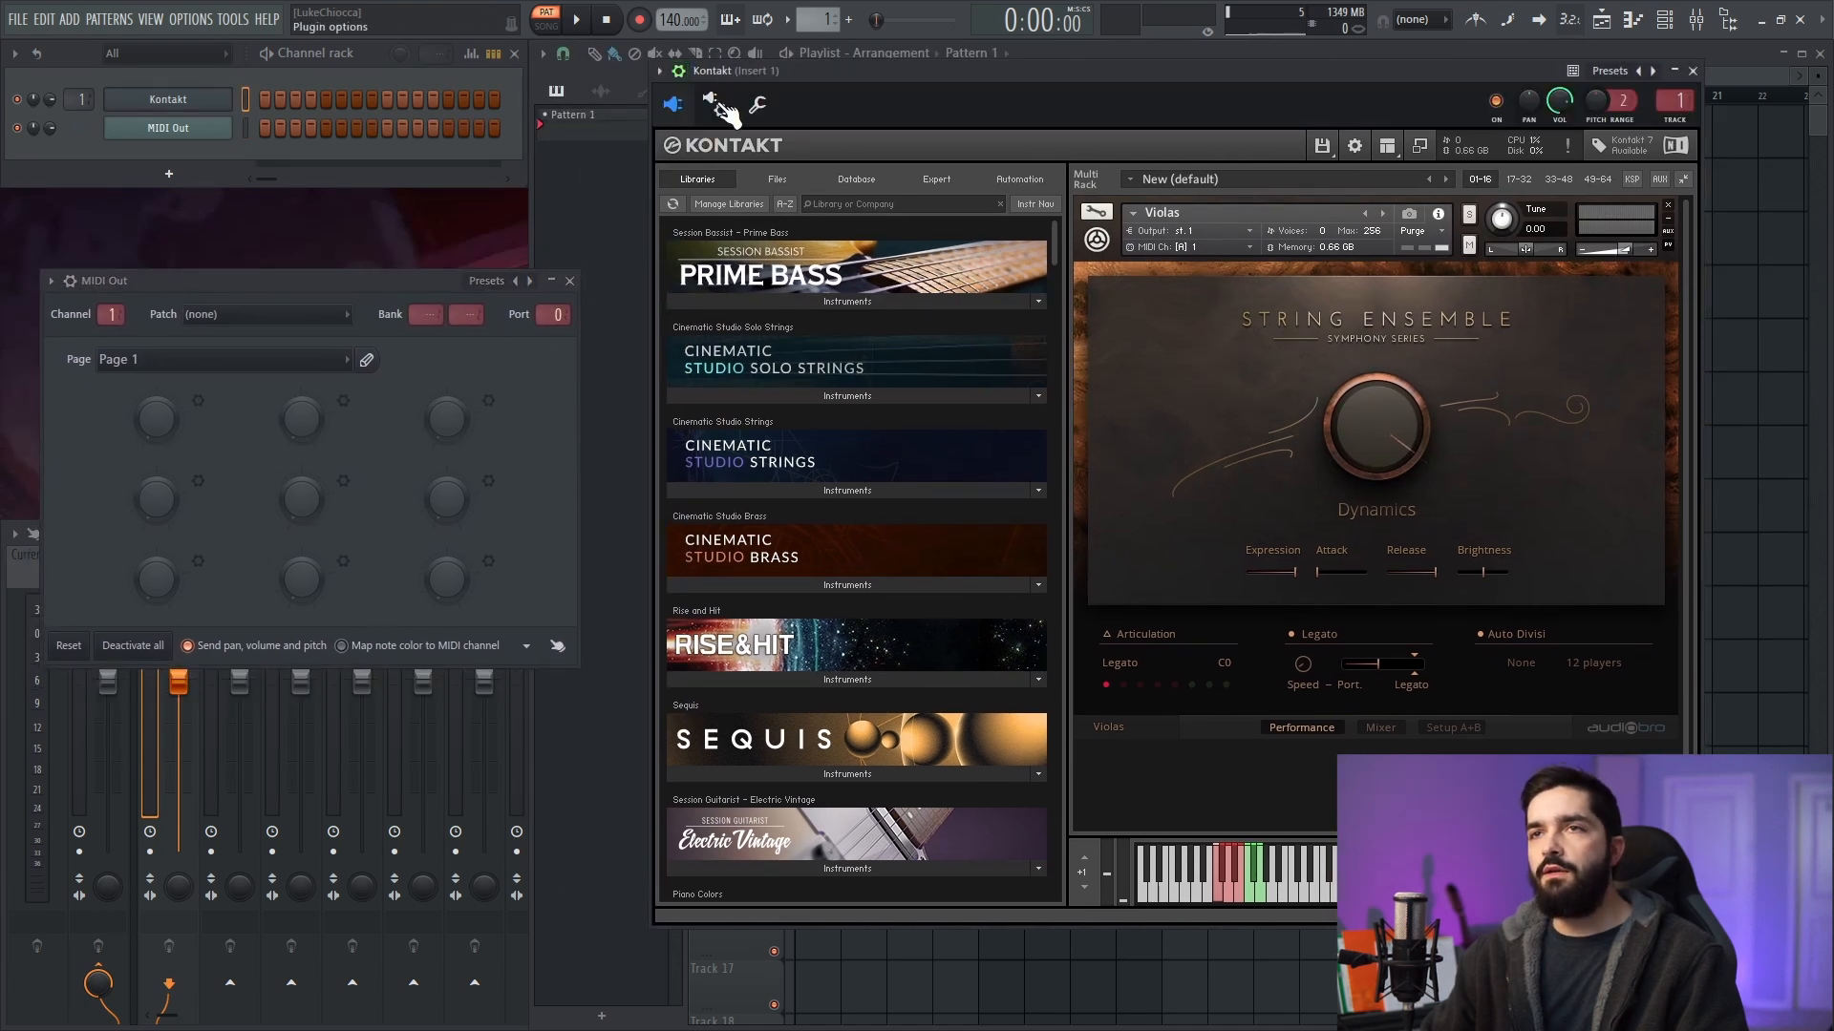
- Check Kontakt's MIDI input port and set the MIDI Out port to 1 to match
left_click(757, 105)
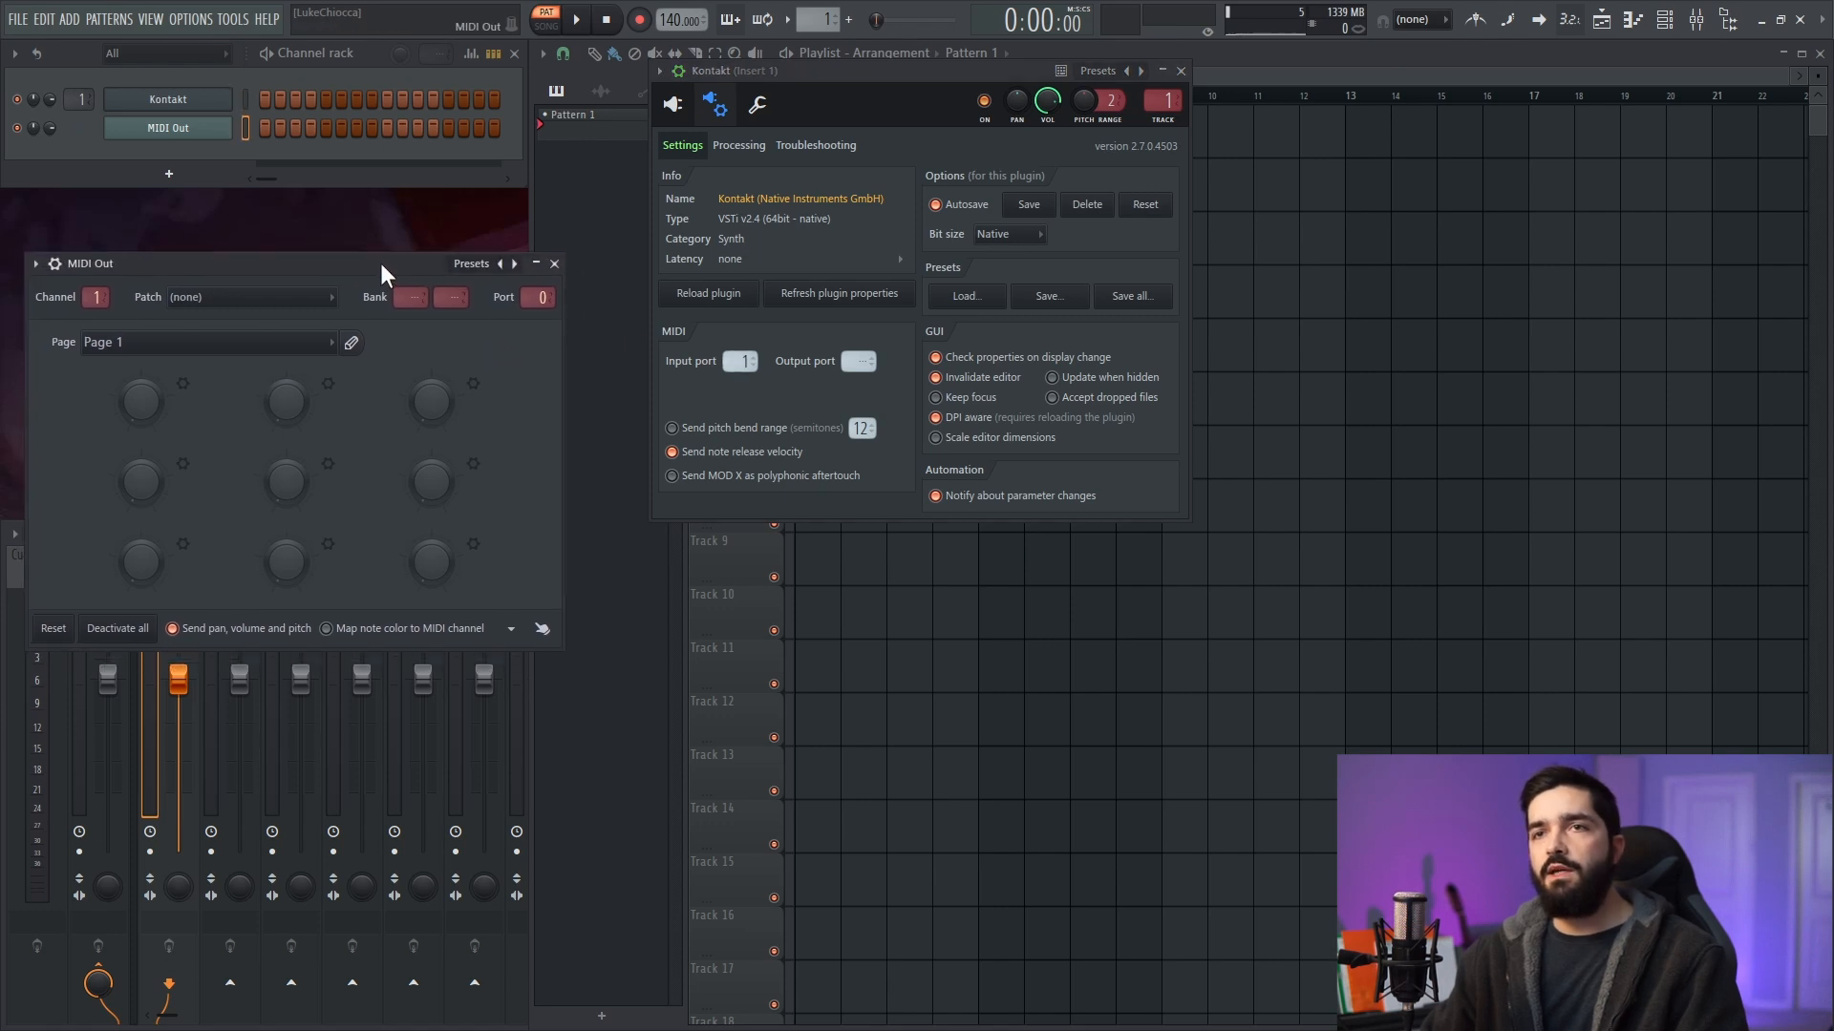
left_click(539, 296)
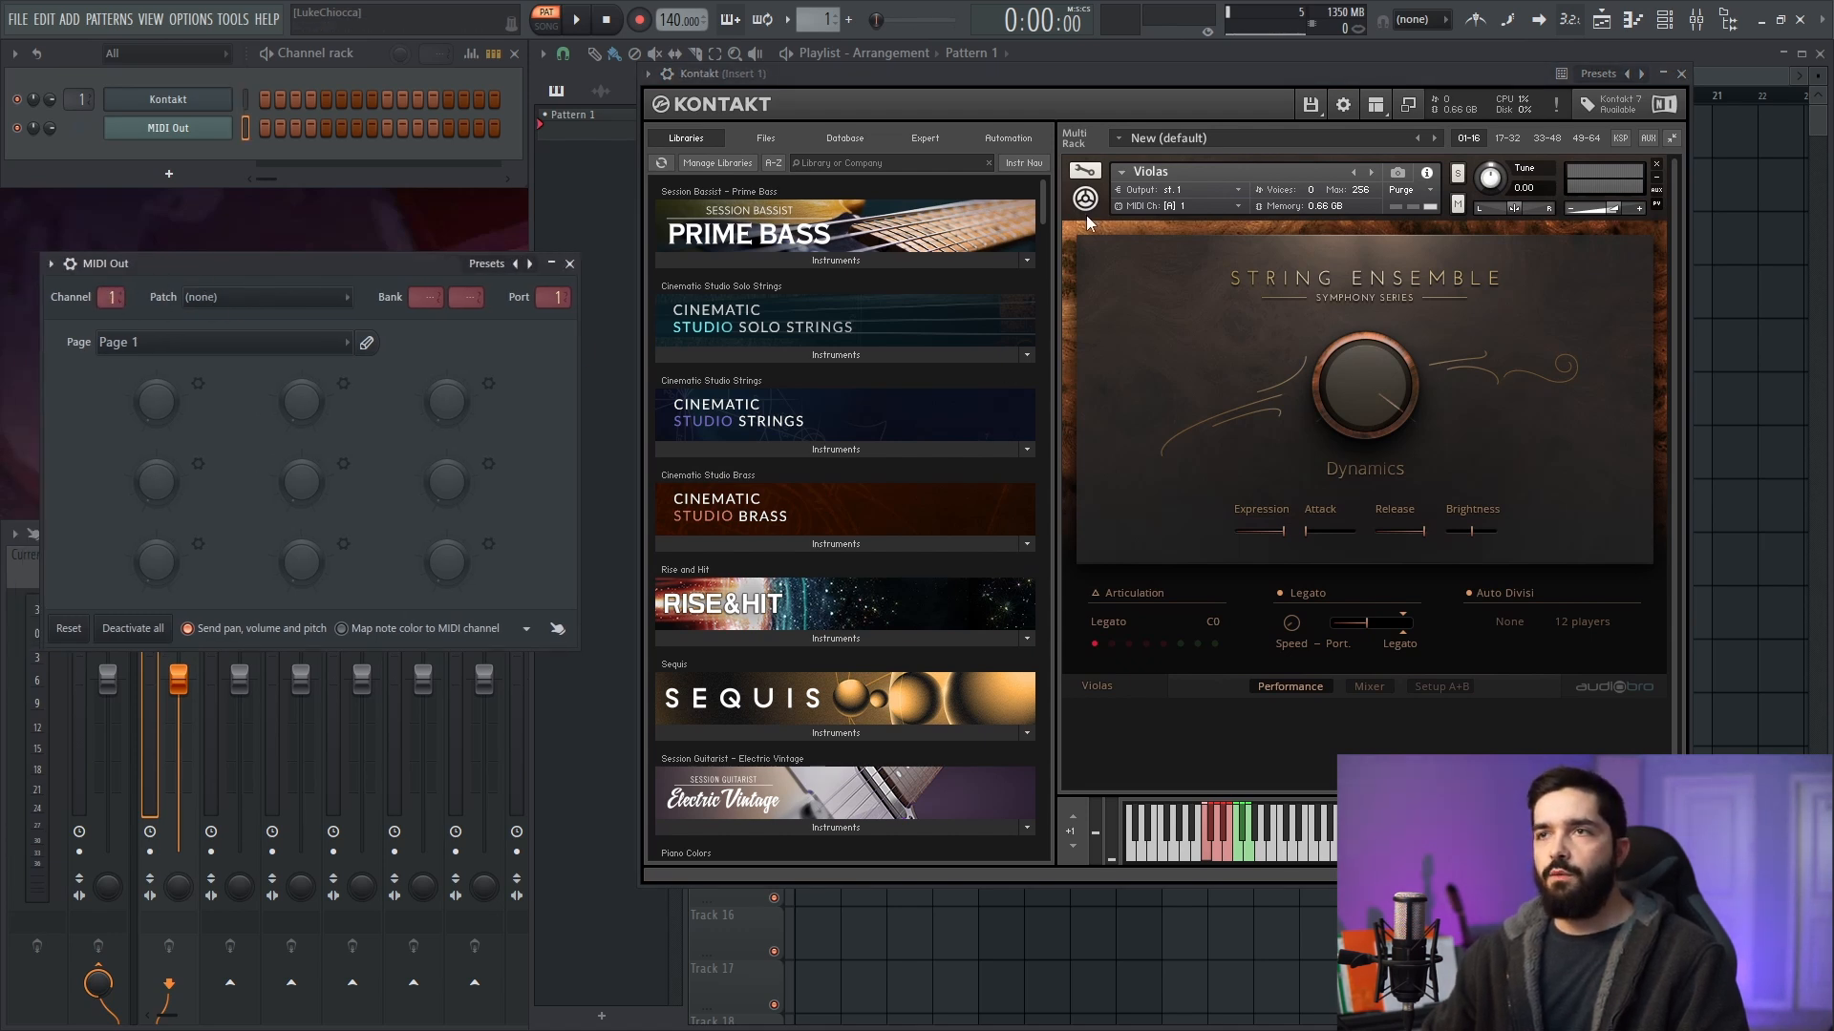
mouse_move(1193, 215)
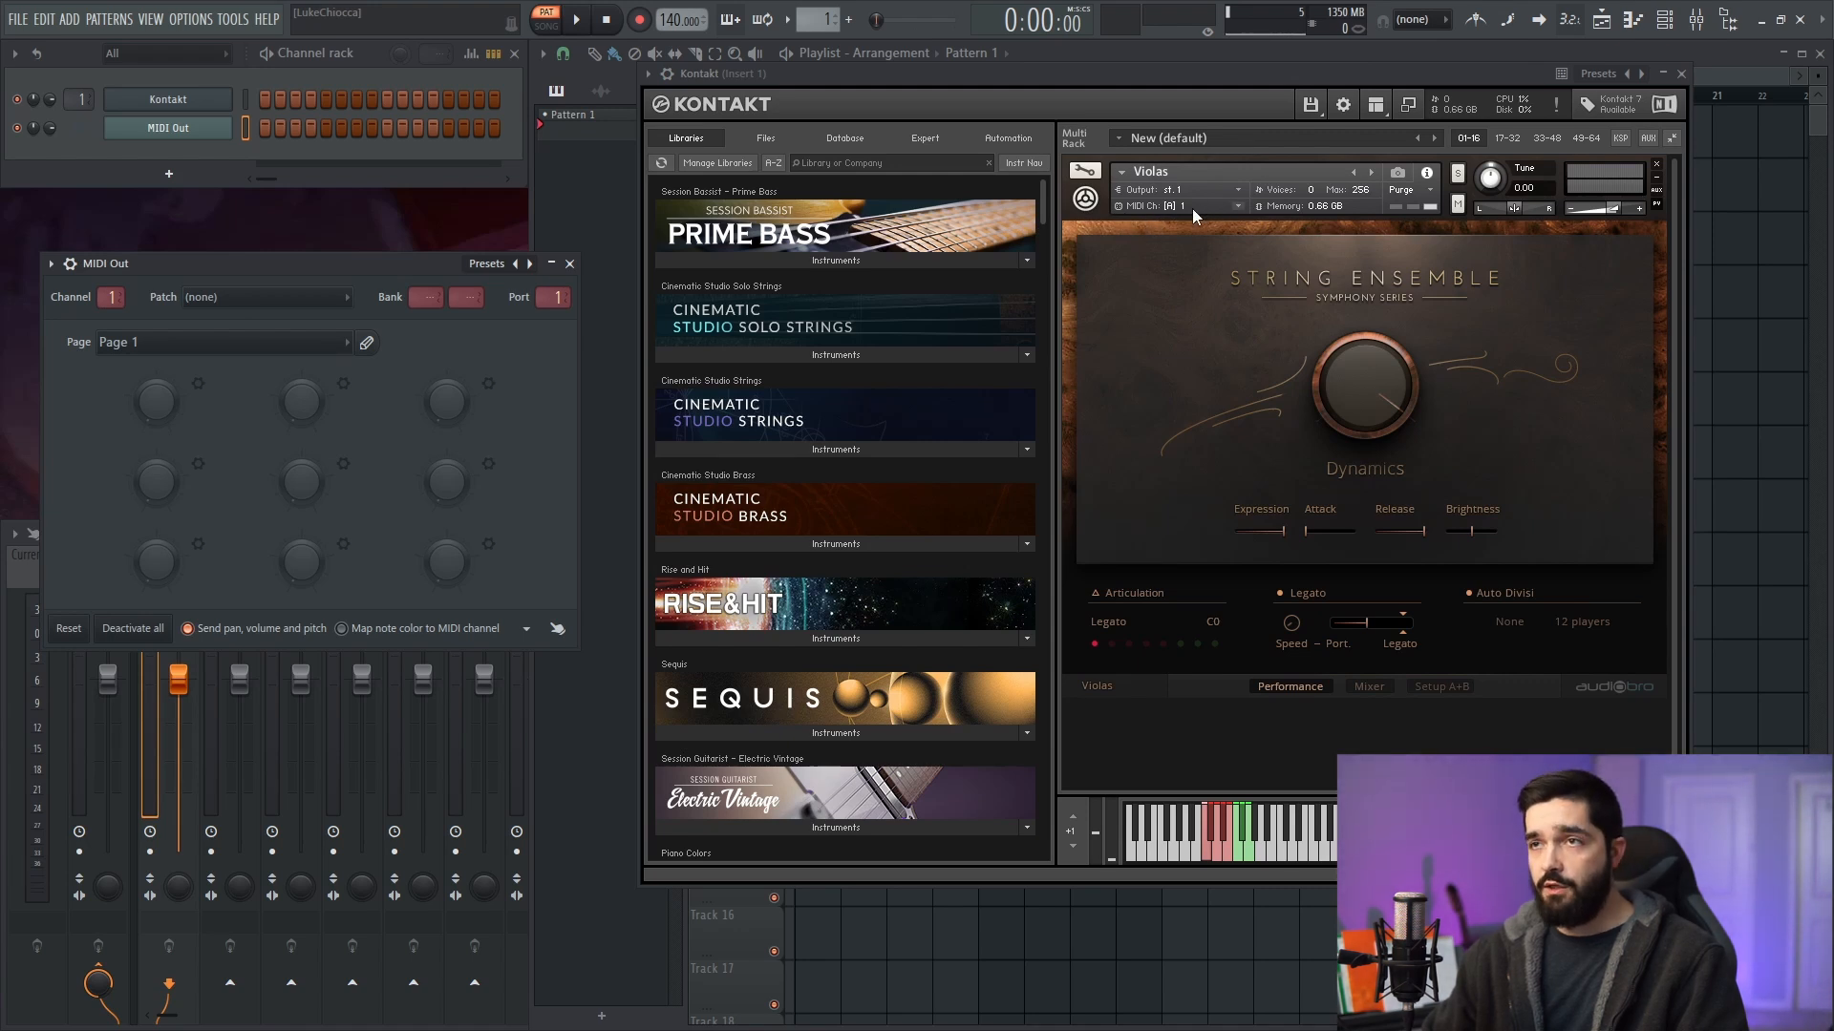
mouse_move(1485, 251)
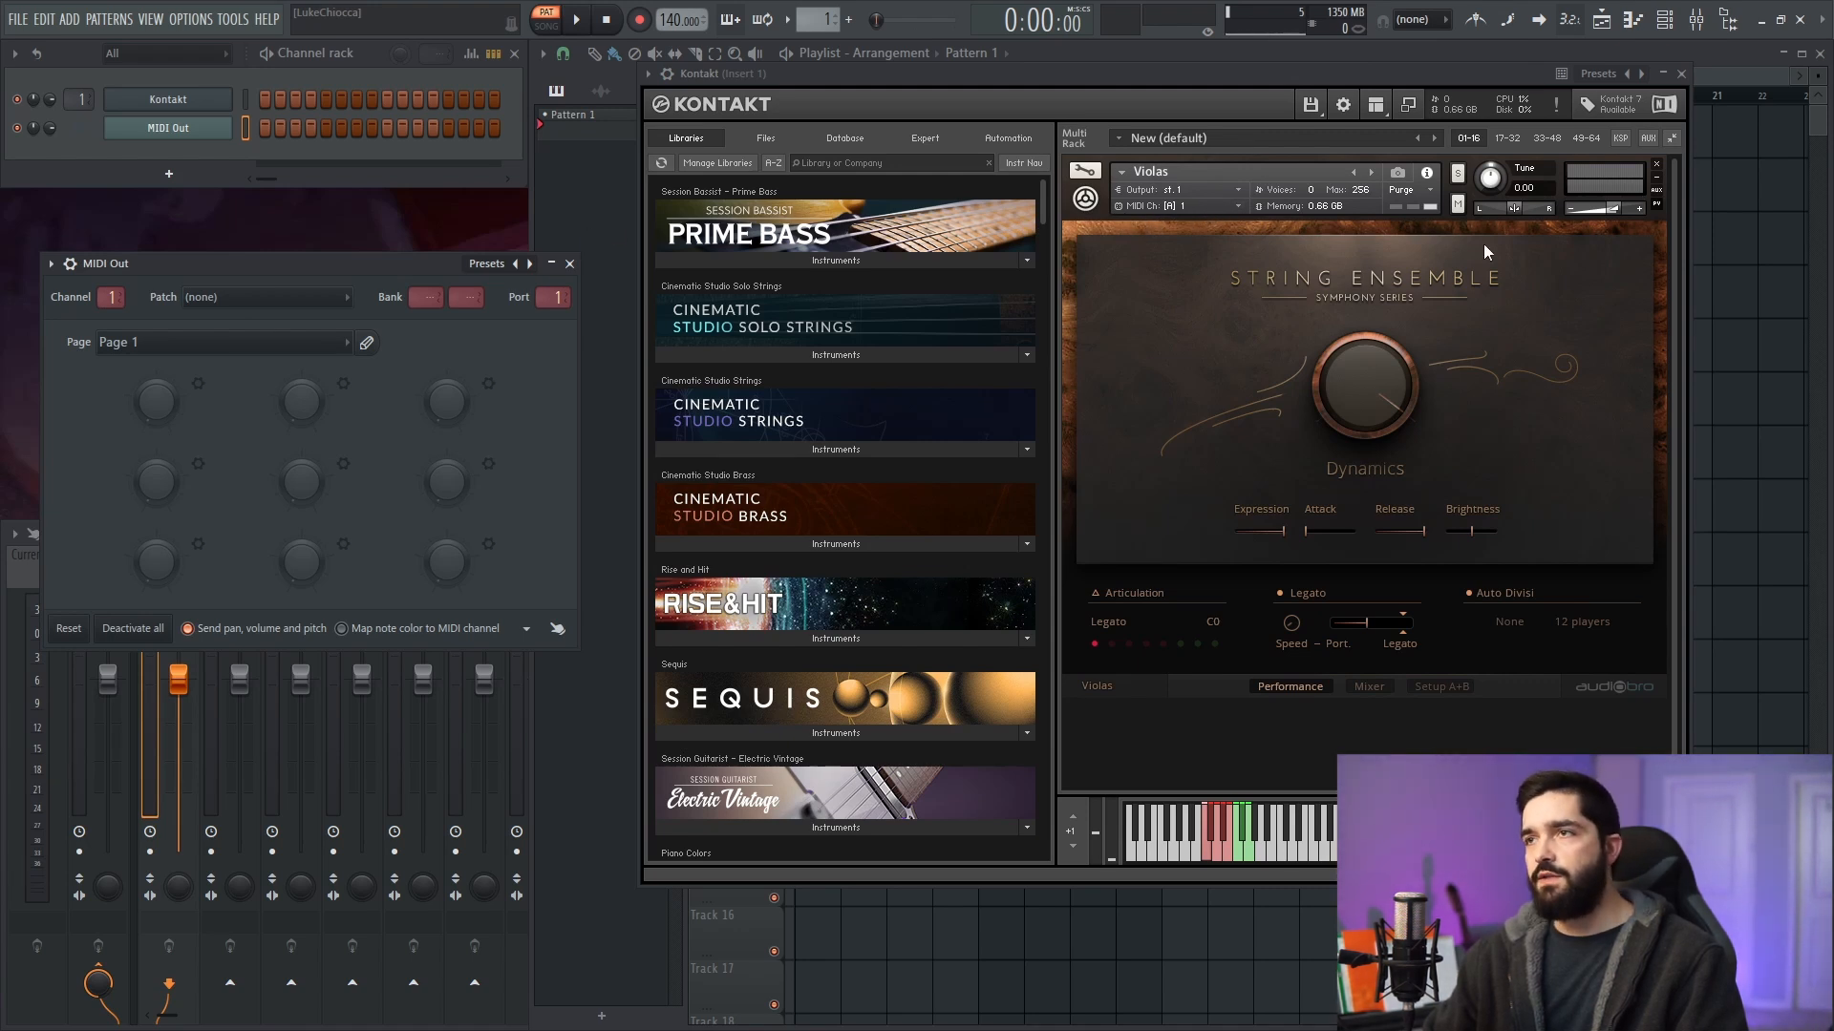
left_click(1182, 206)
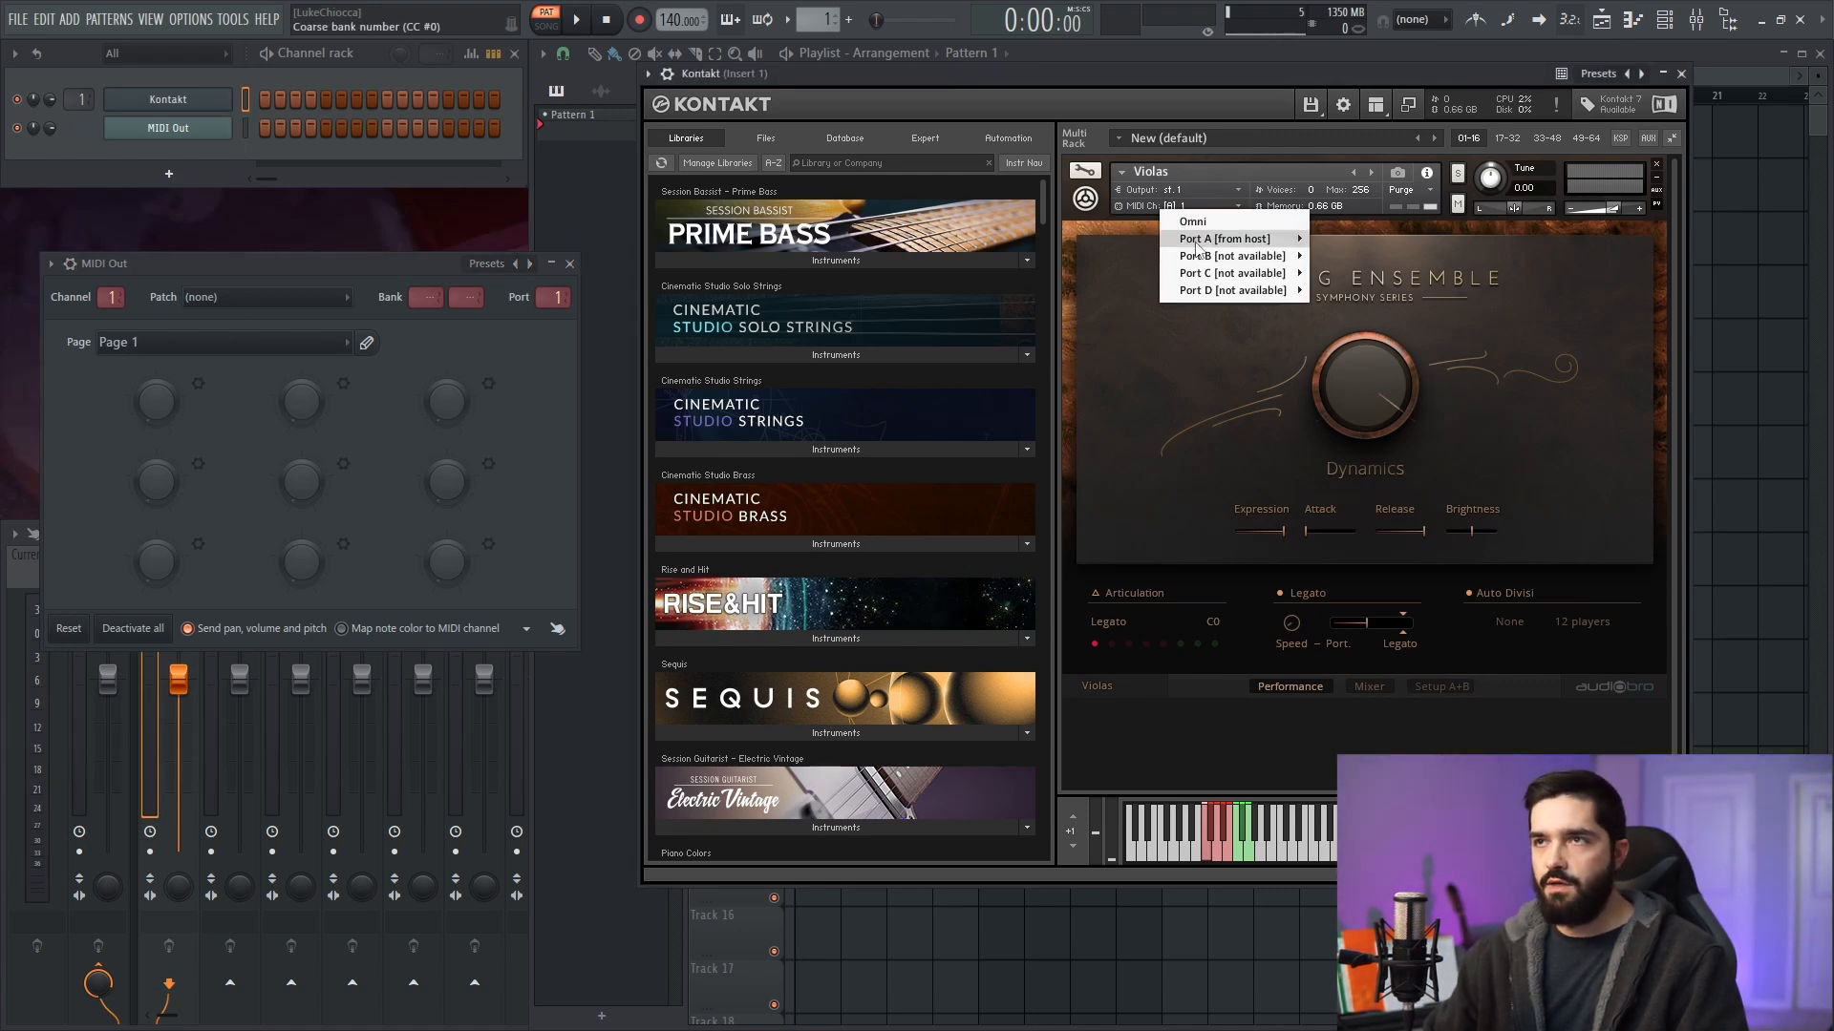
left_click(1201, 239)
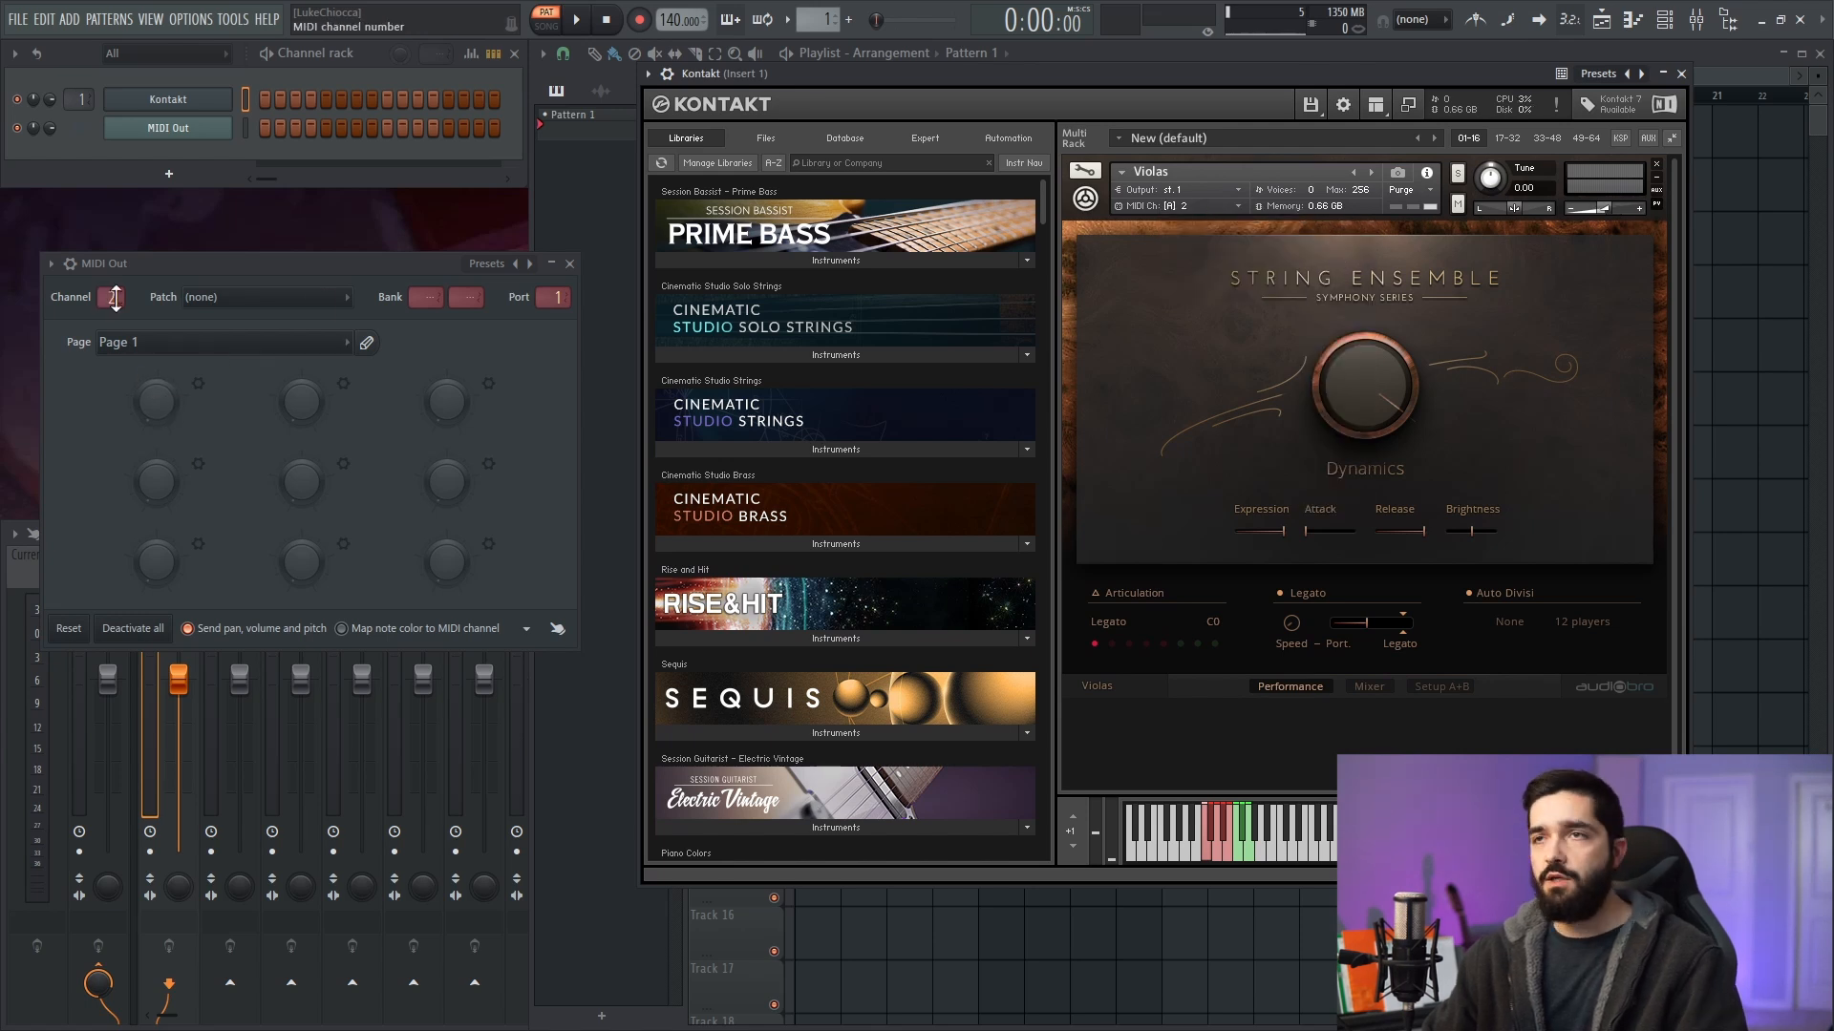
left_click(1184, 207)
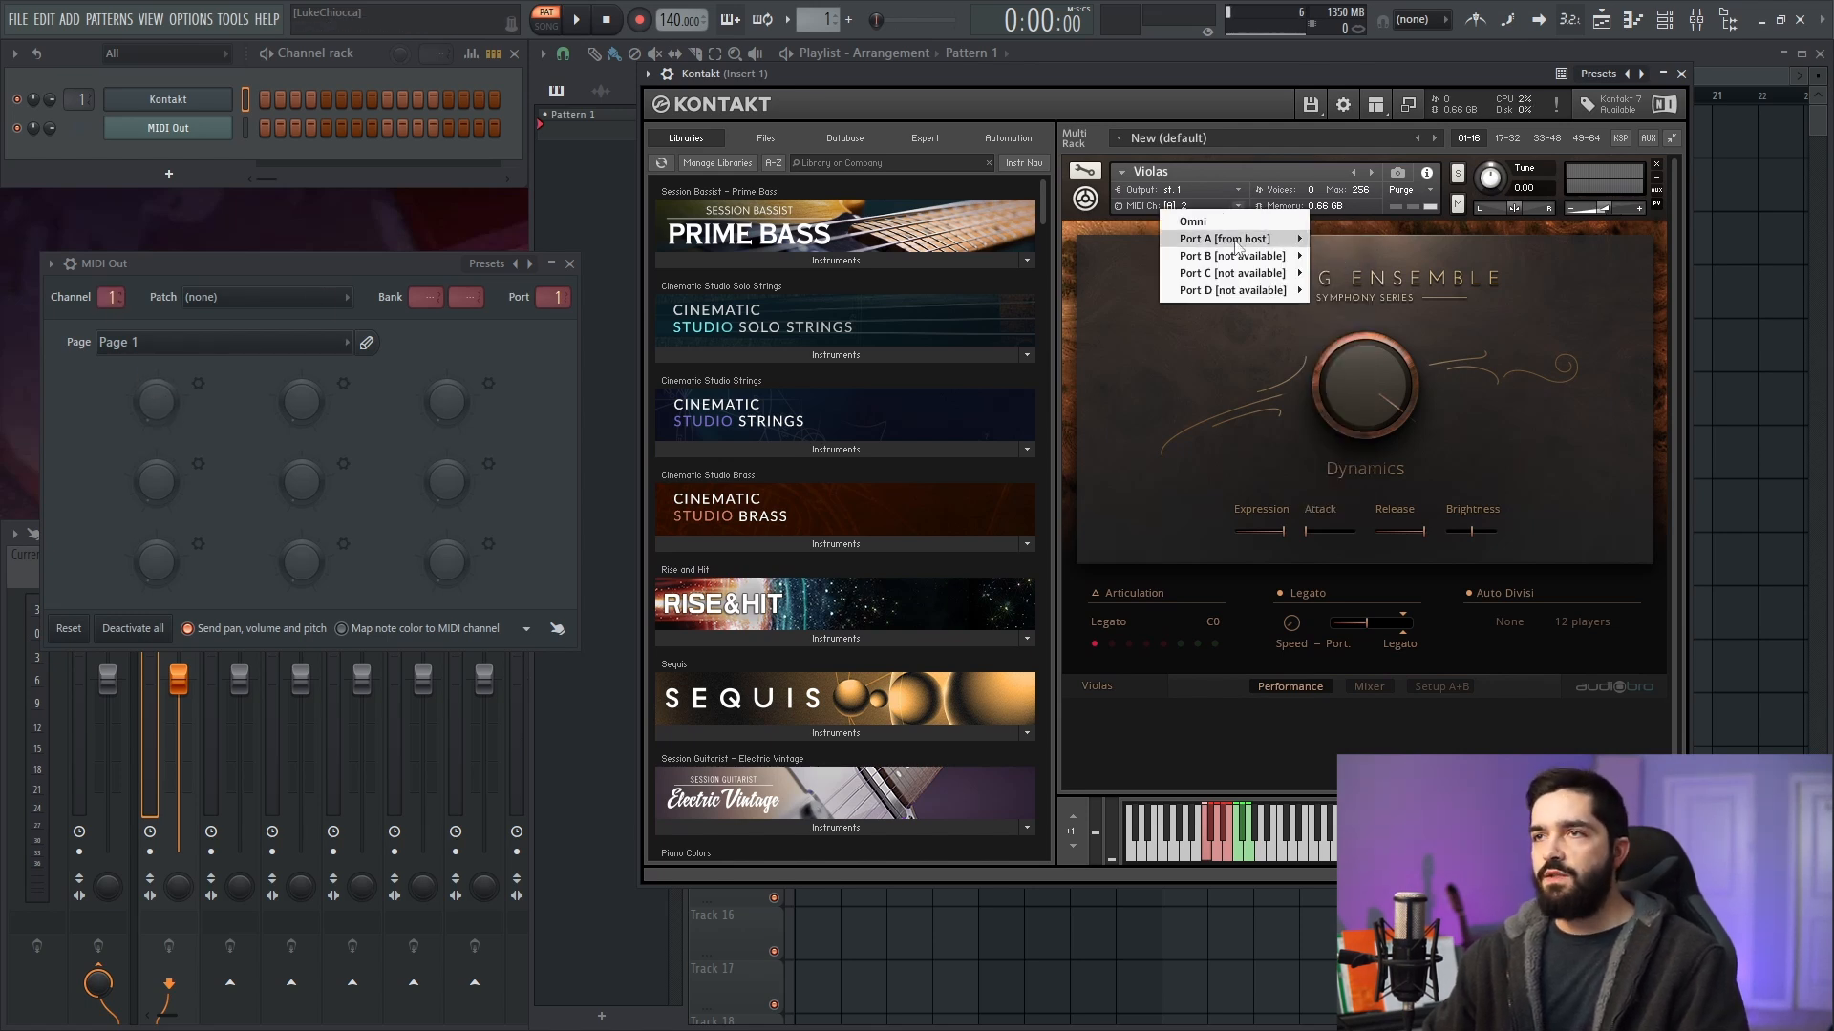
left_click(1224, 239)
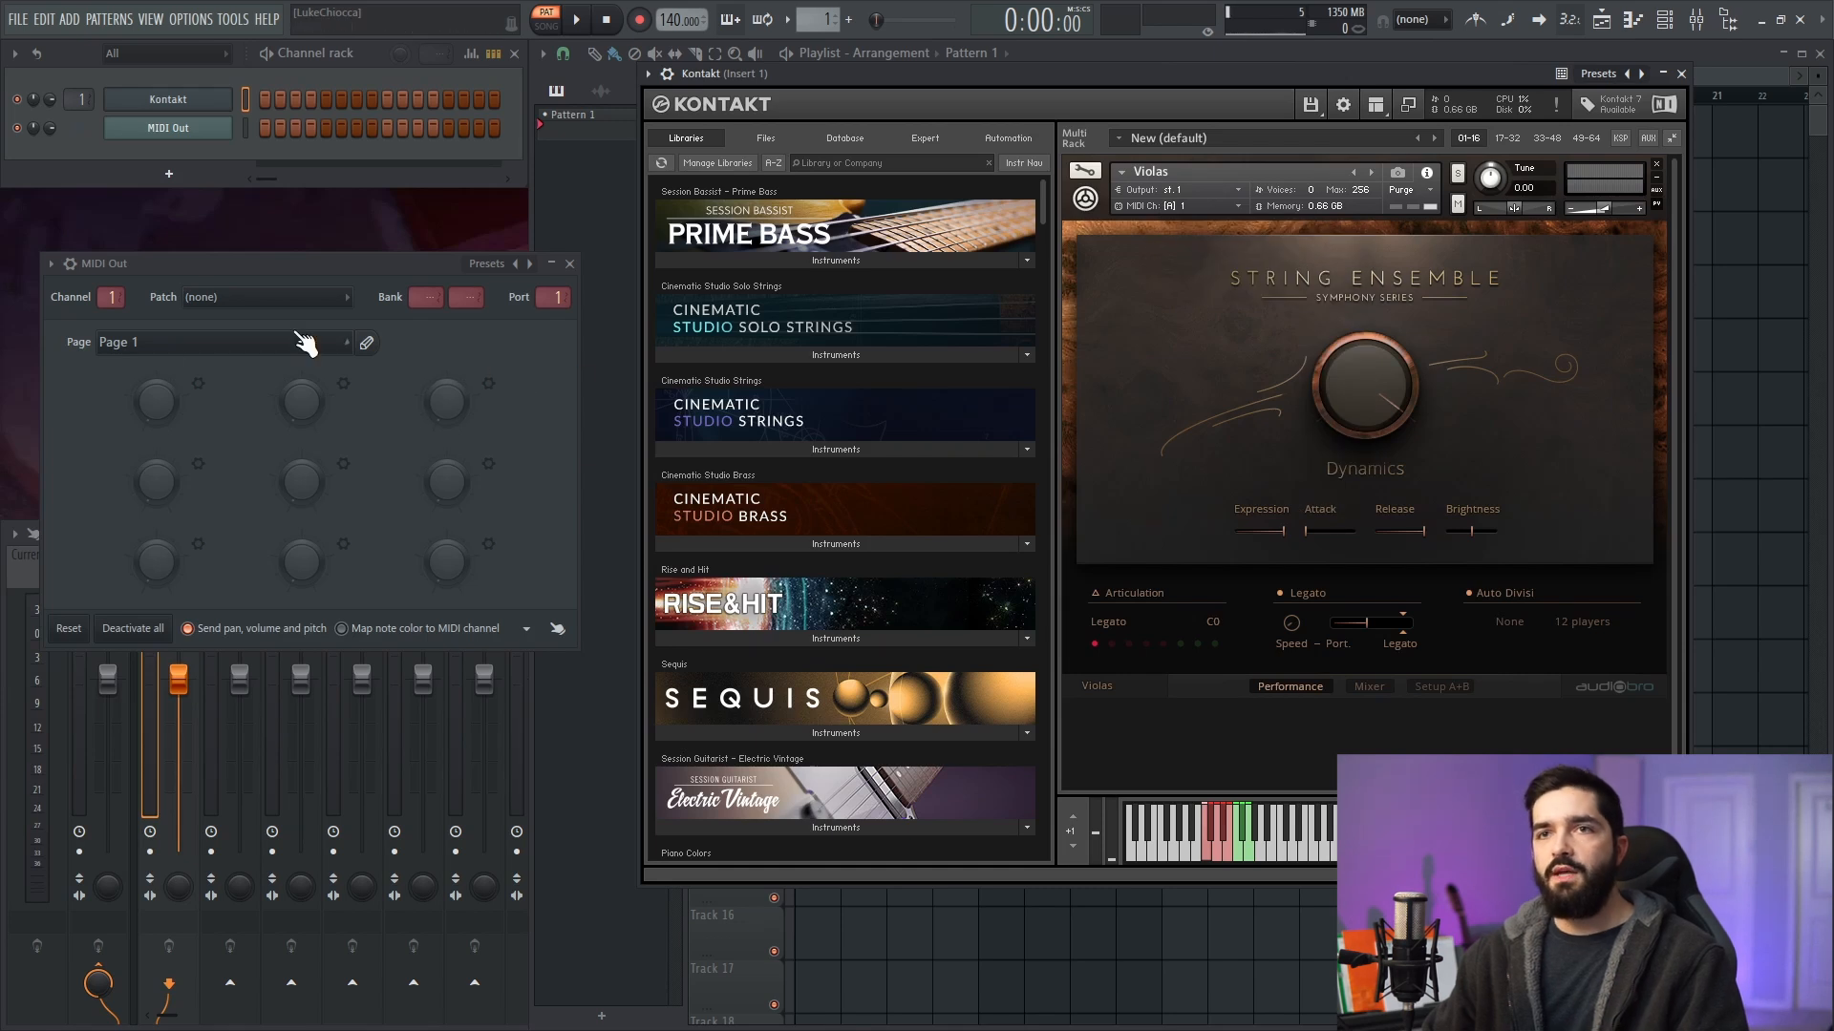
mouse_move(157, 403)
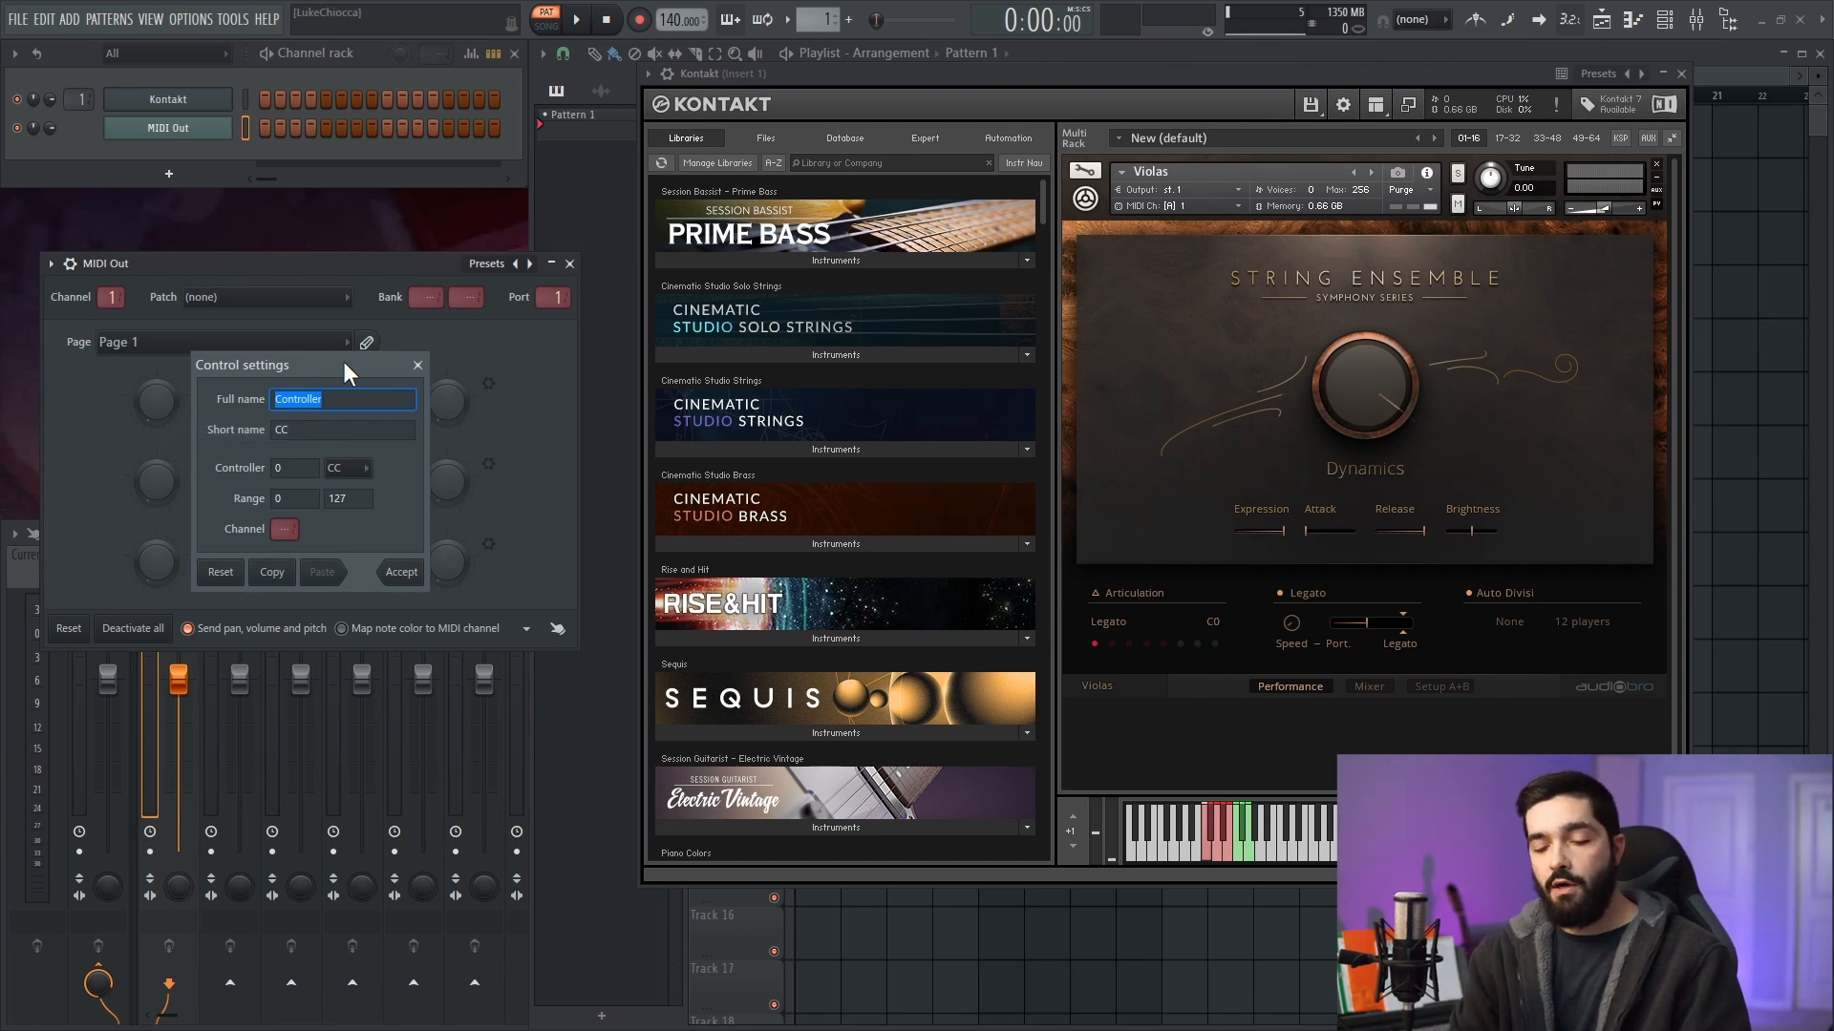
- Configure the first MIDI Out knob as 'Mod Wheel' on controller 1
type("Mod Wheel")
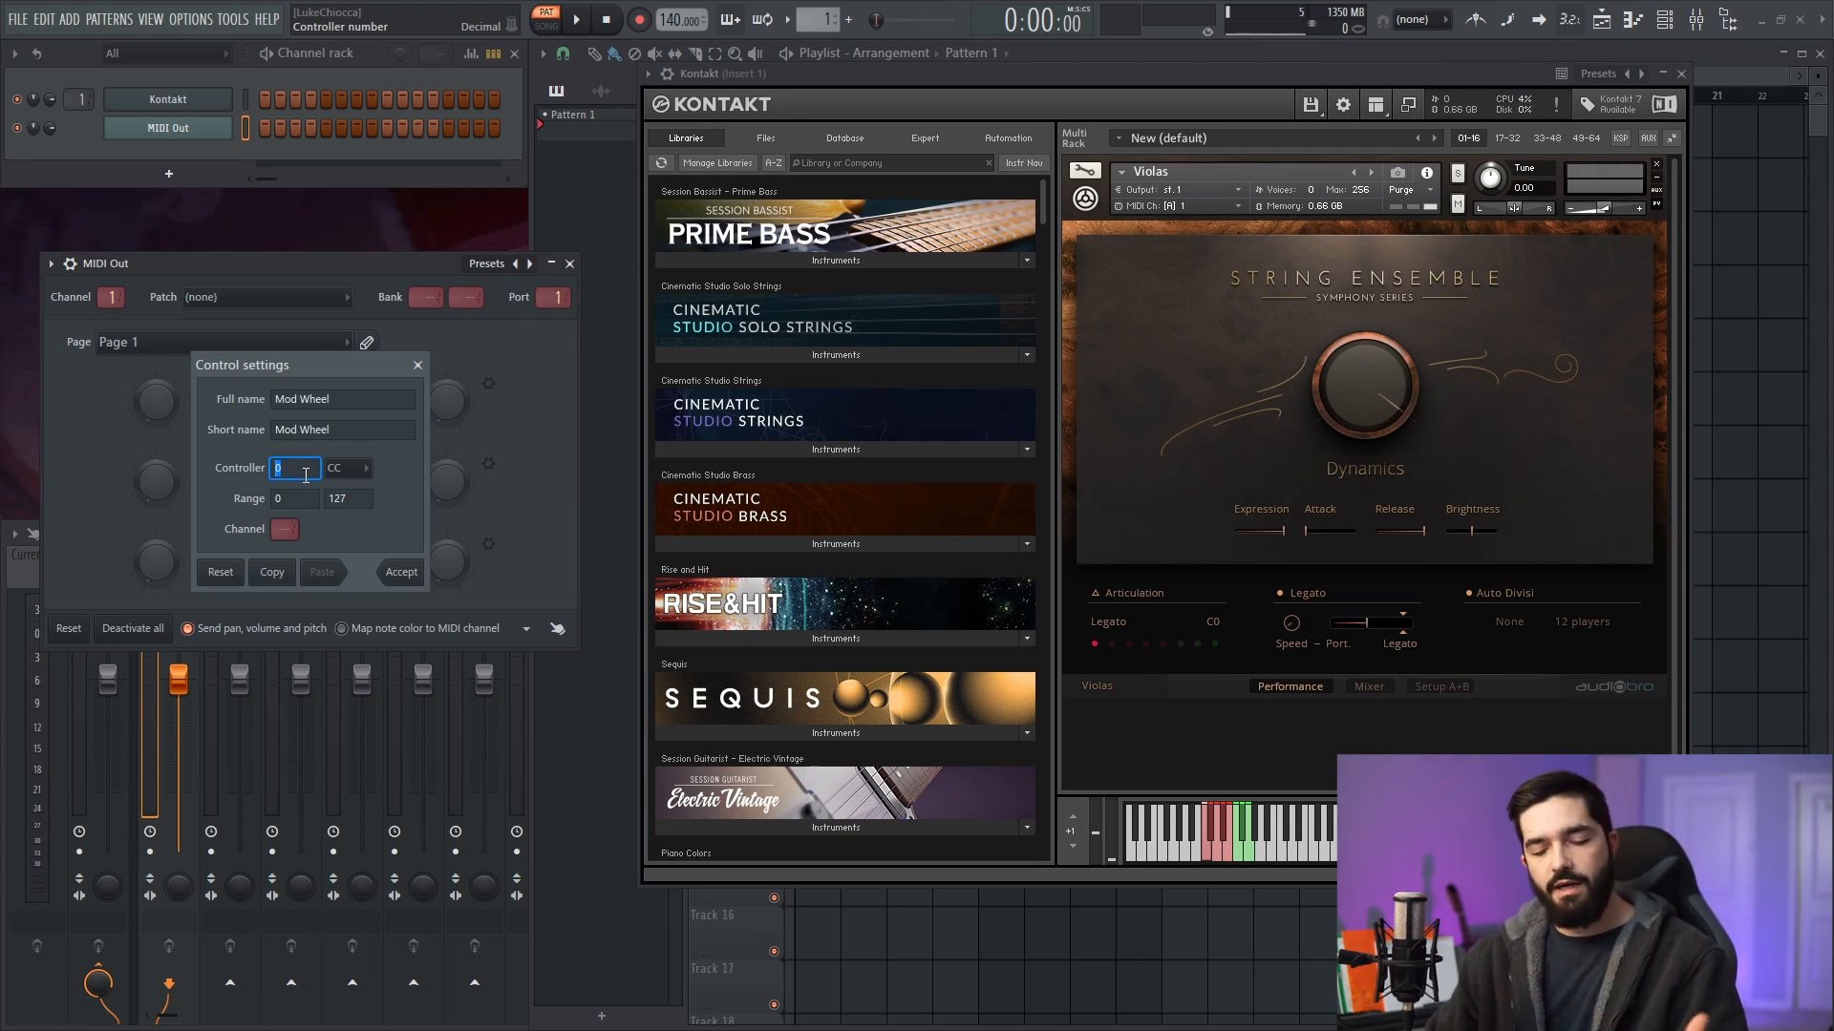
type("1")
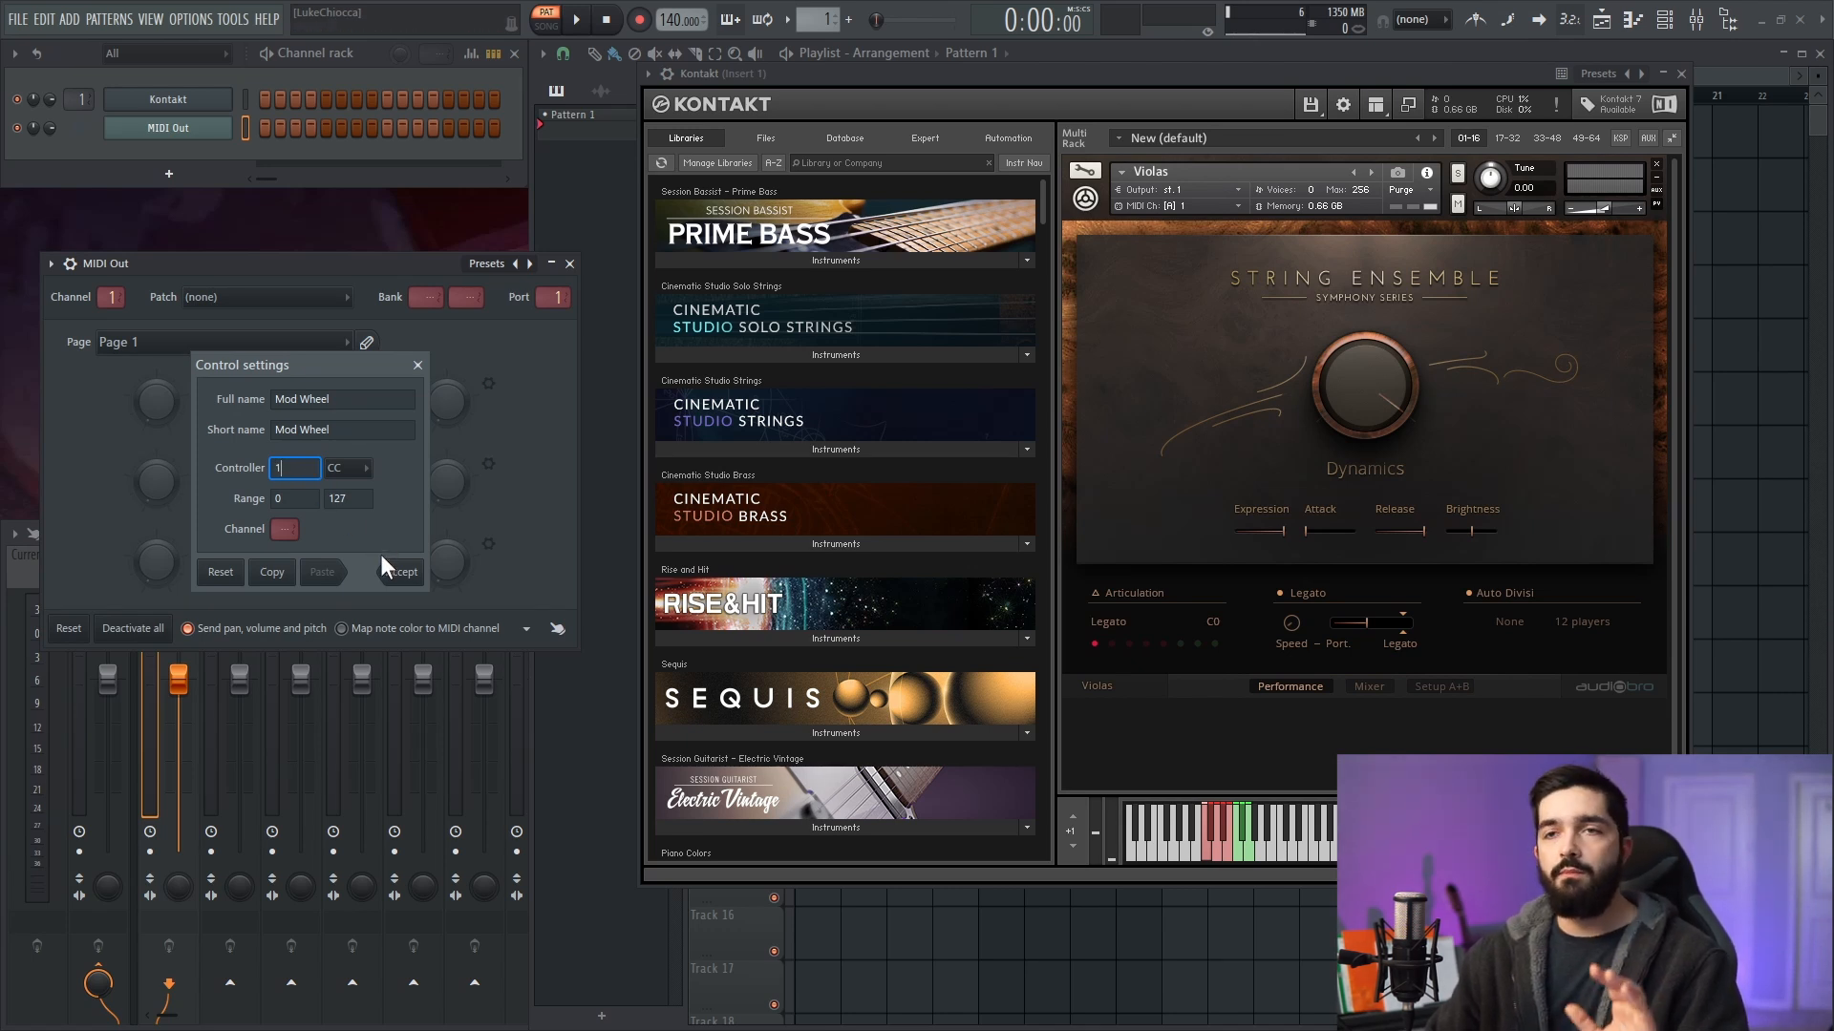
left_click(400, 572)
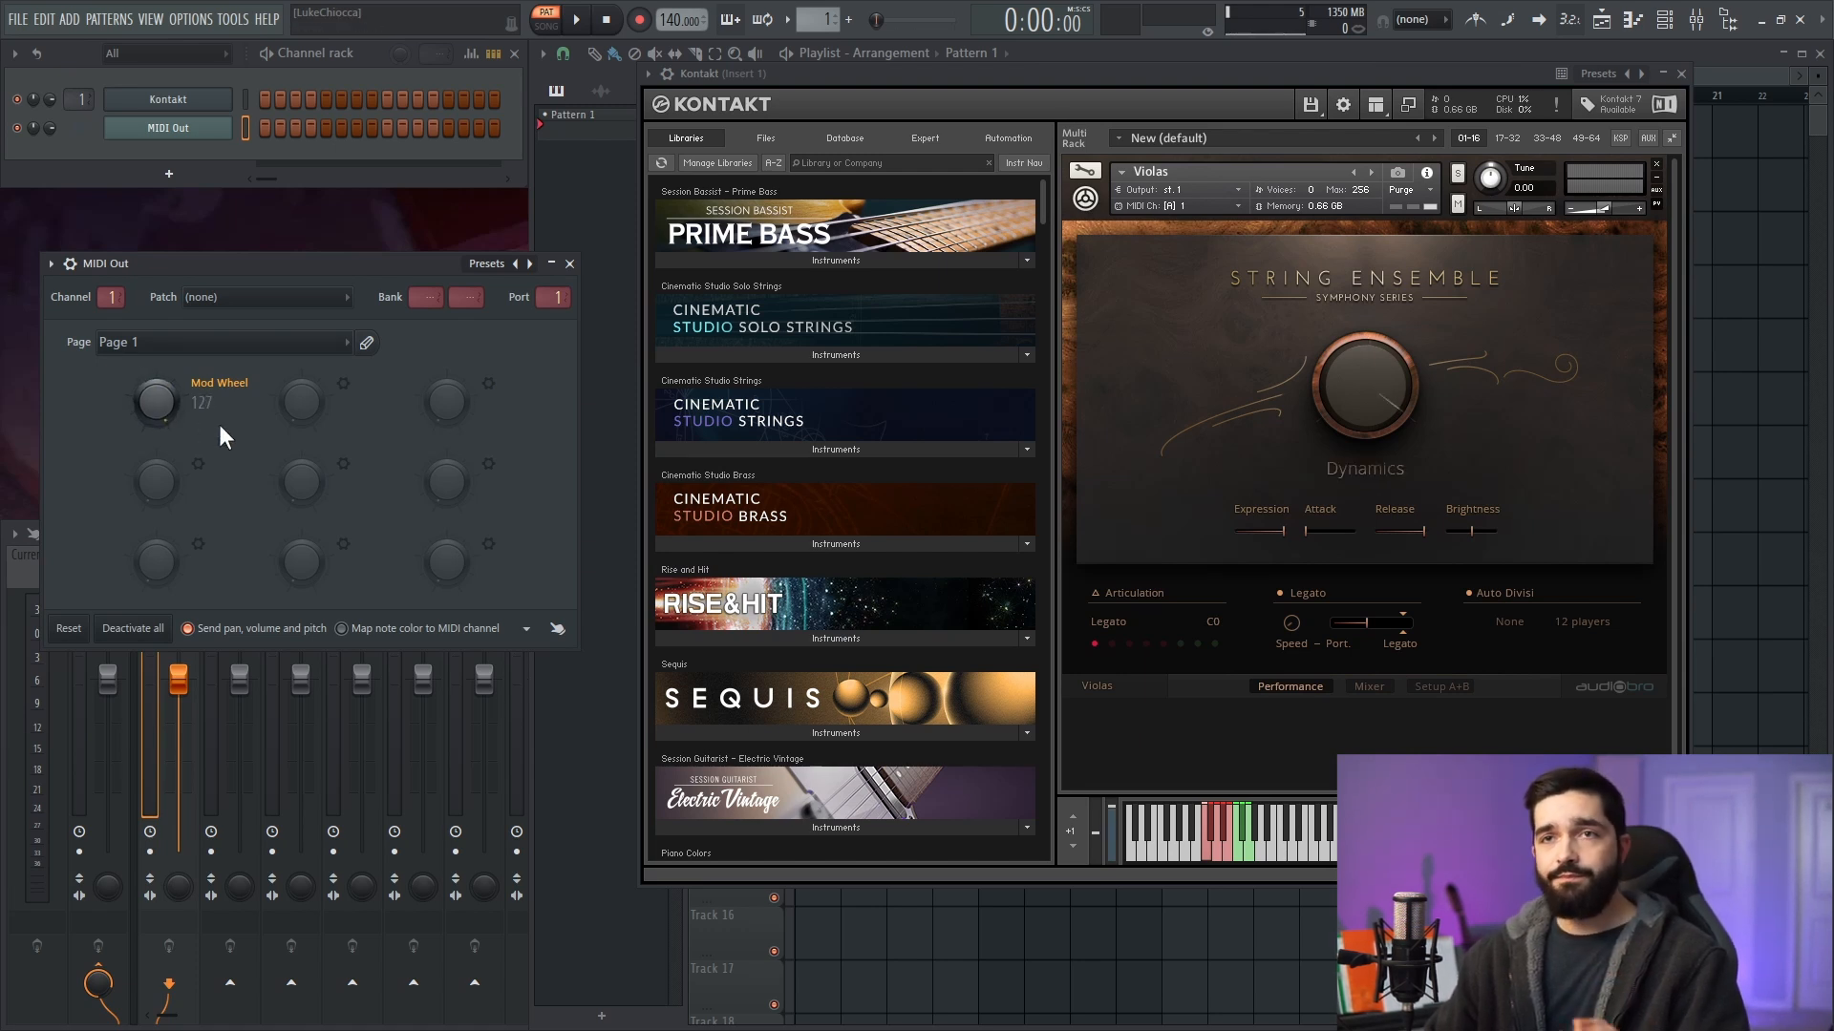
mouse_move(277, 442)
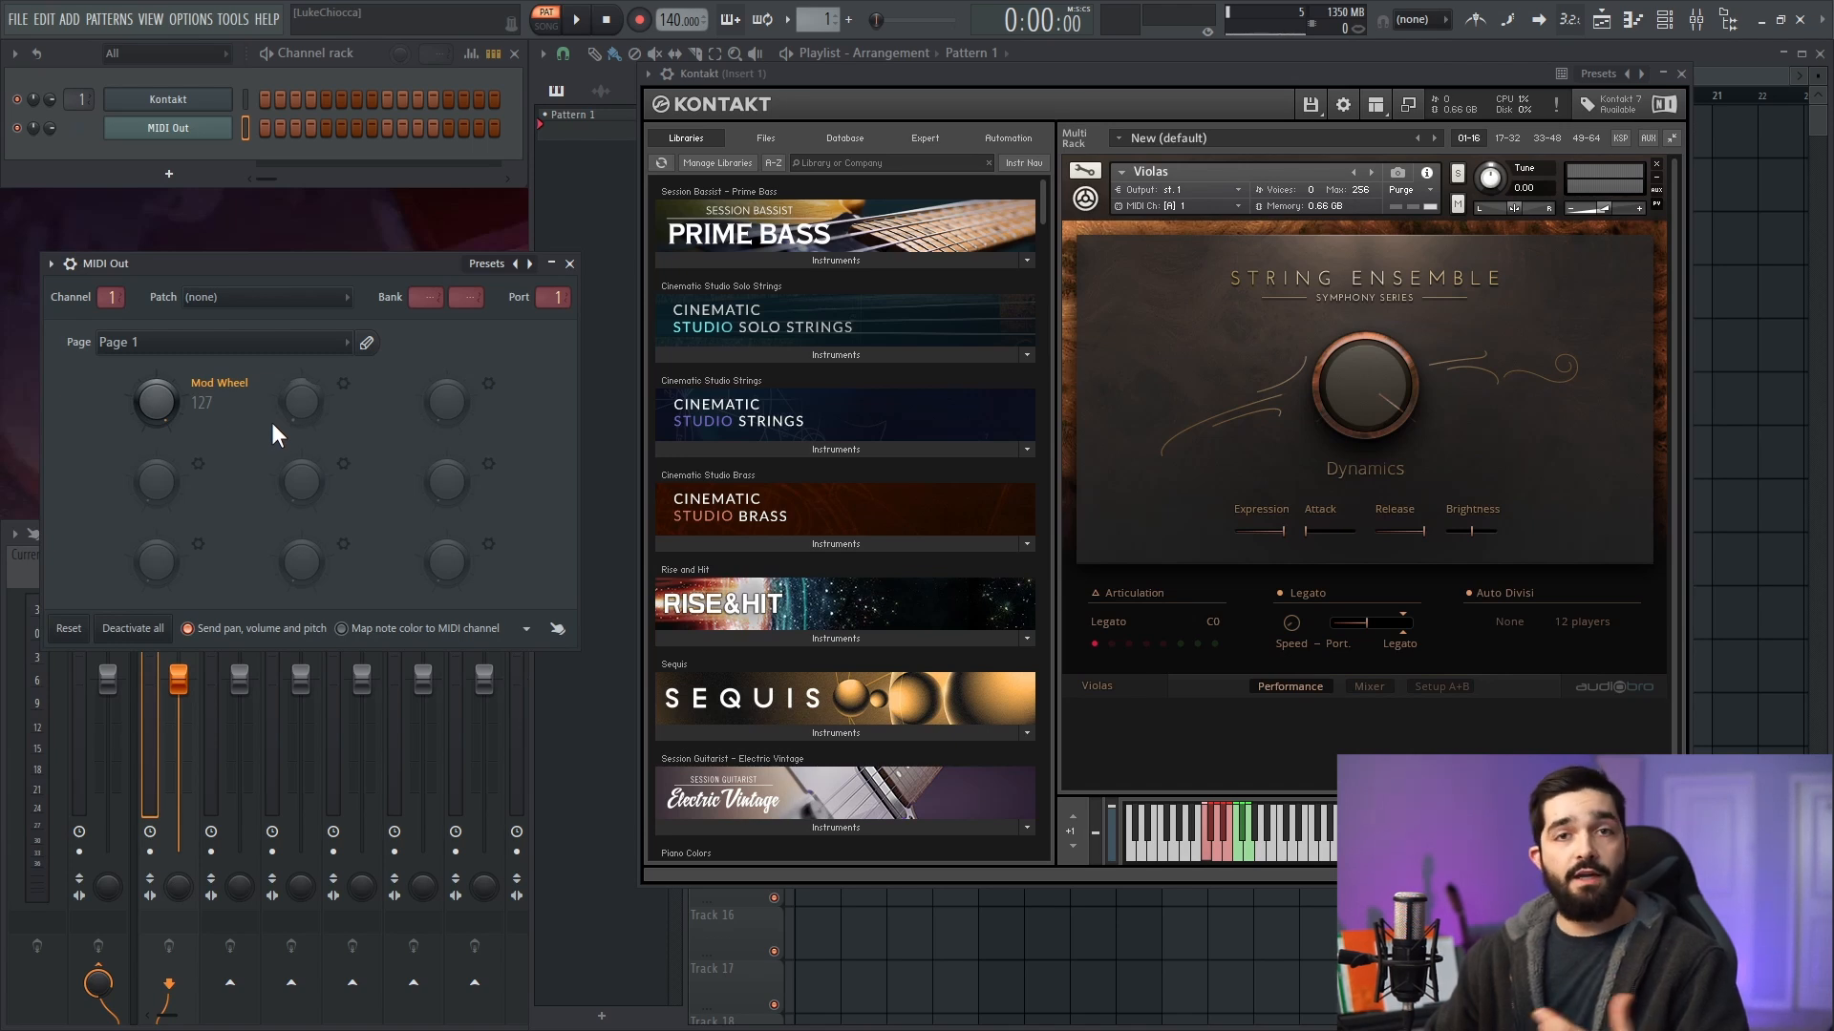
mouse_move(449, 503)
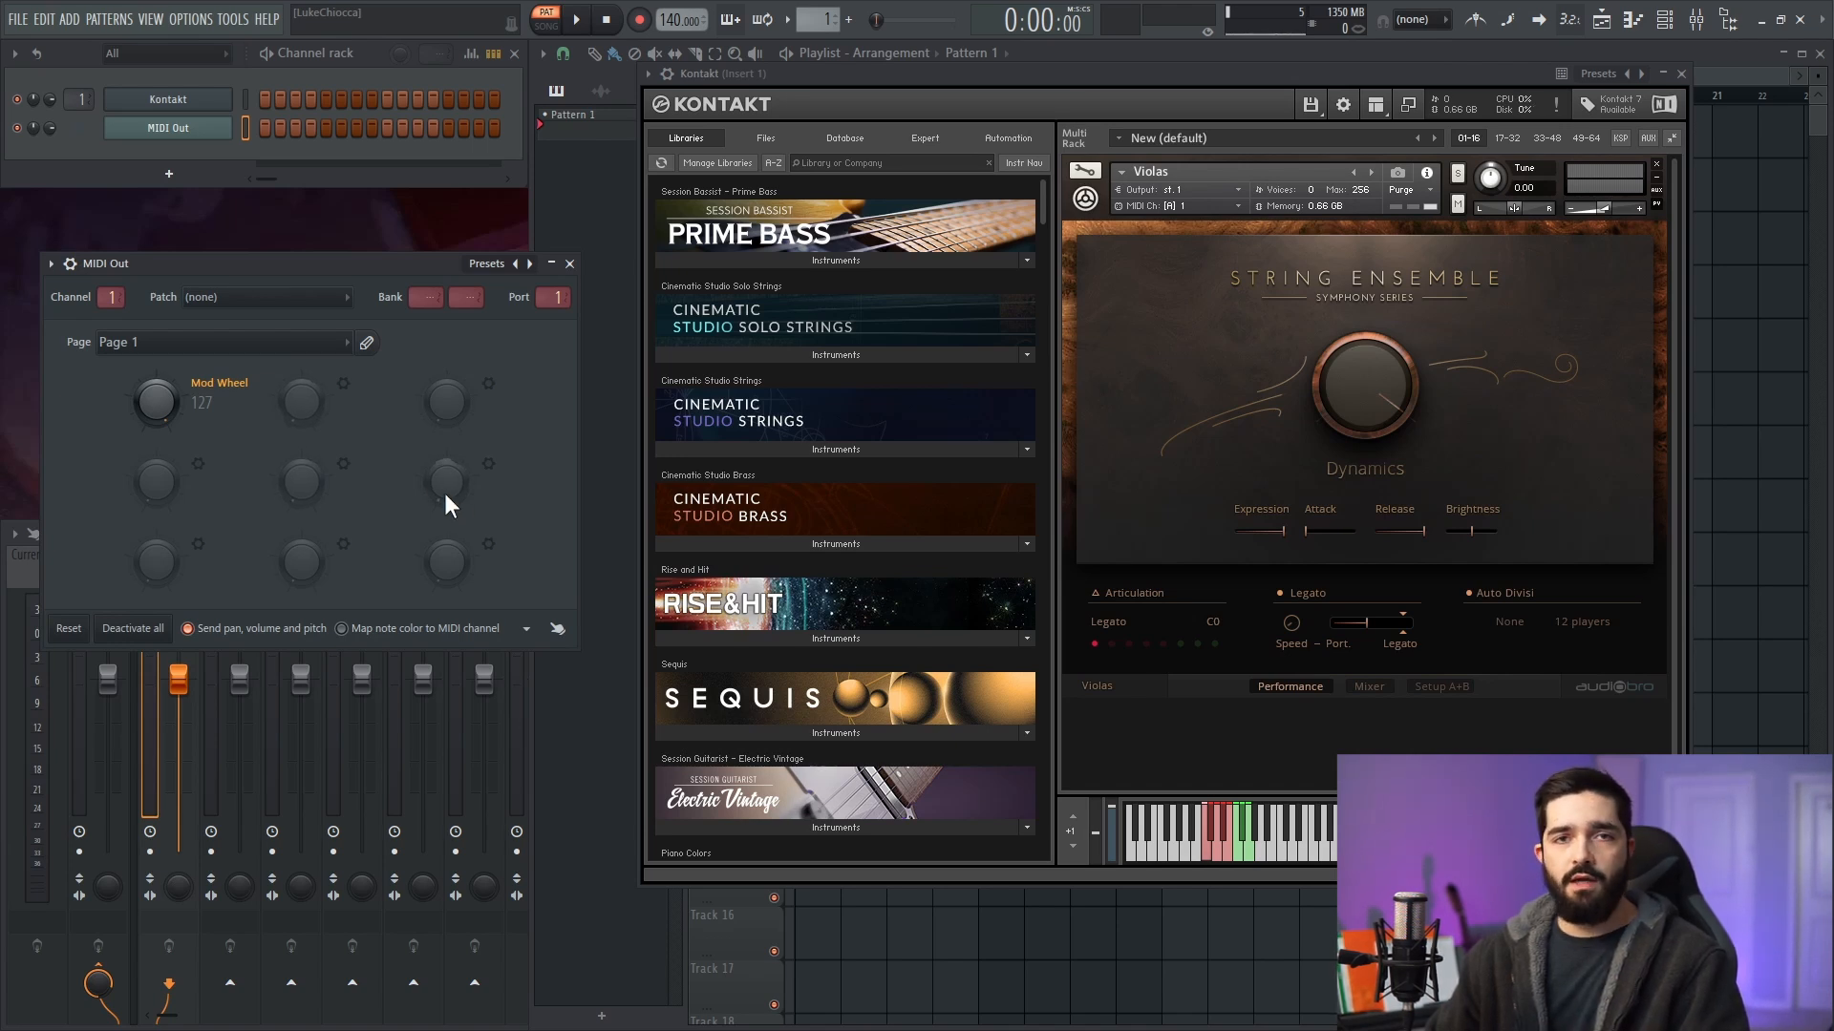
- Show the Brightness slider's MIDI automation options, listing the CC 11 assignment
right_click(1261, 531)
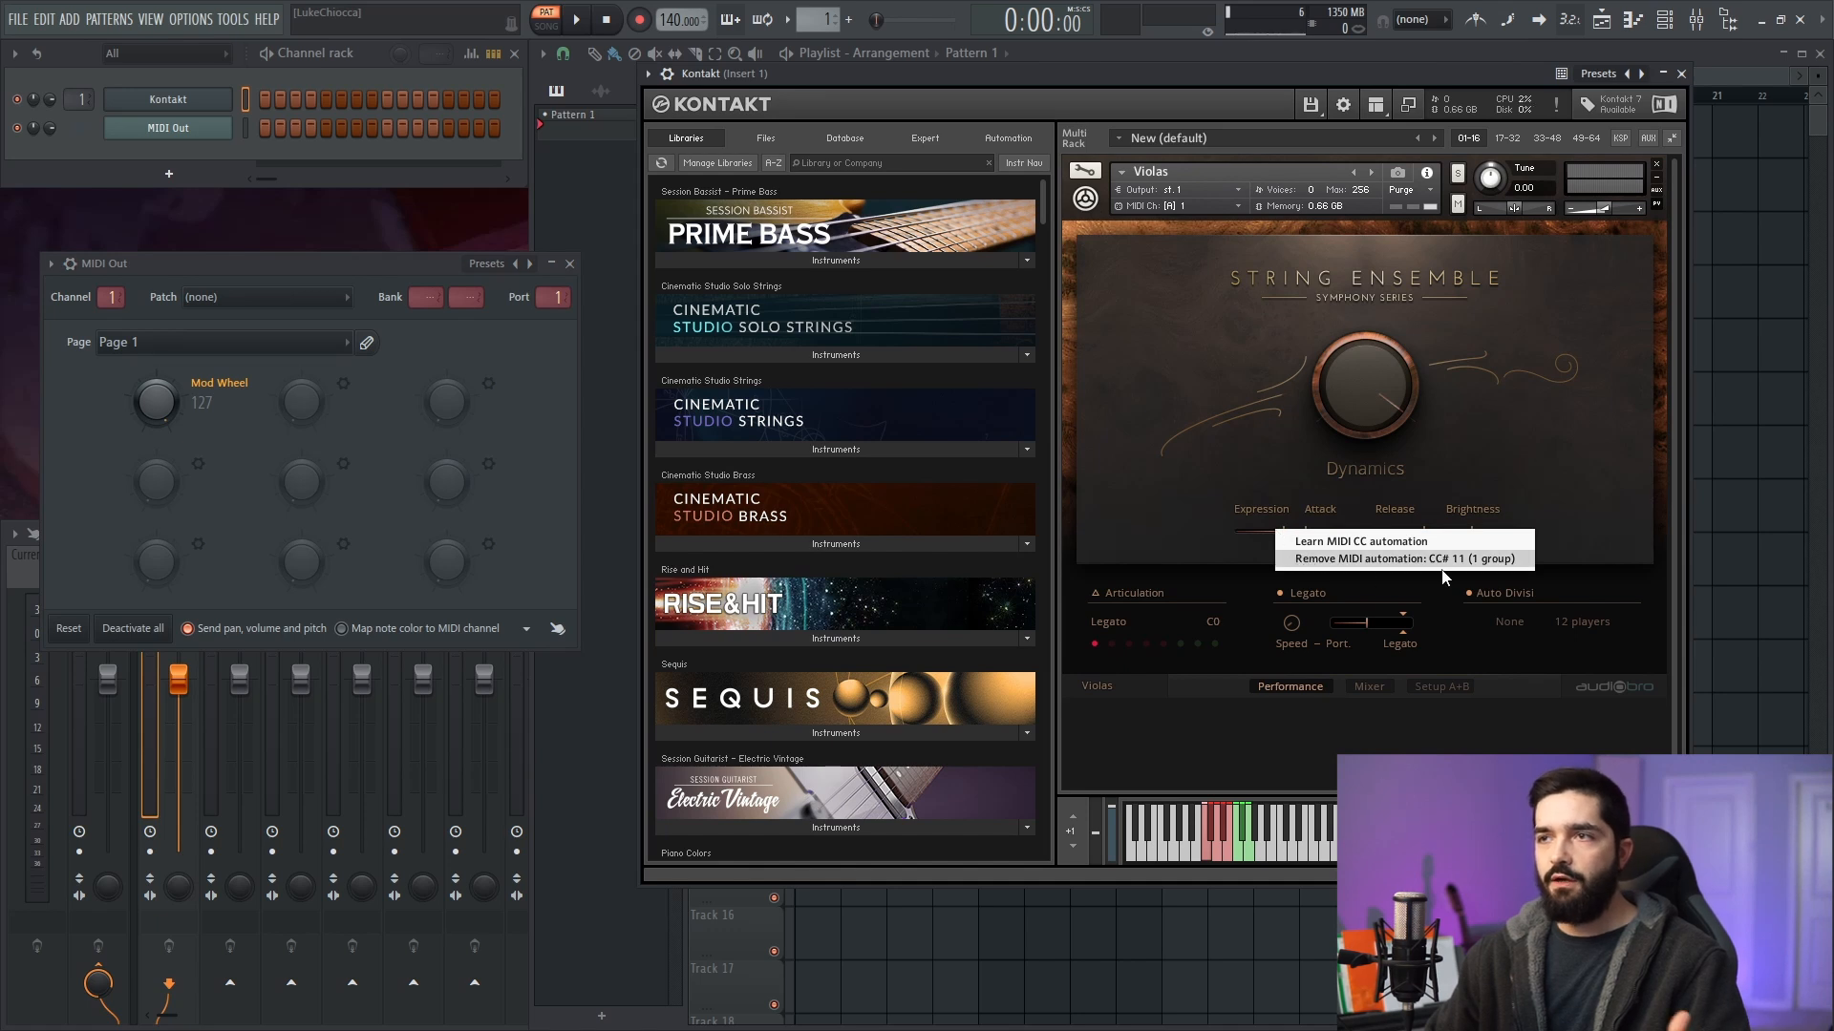
mouse_move(1459, 573)
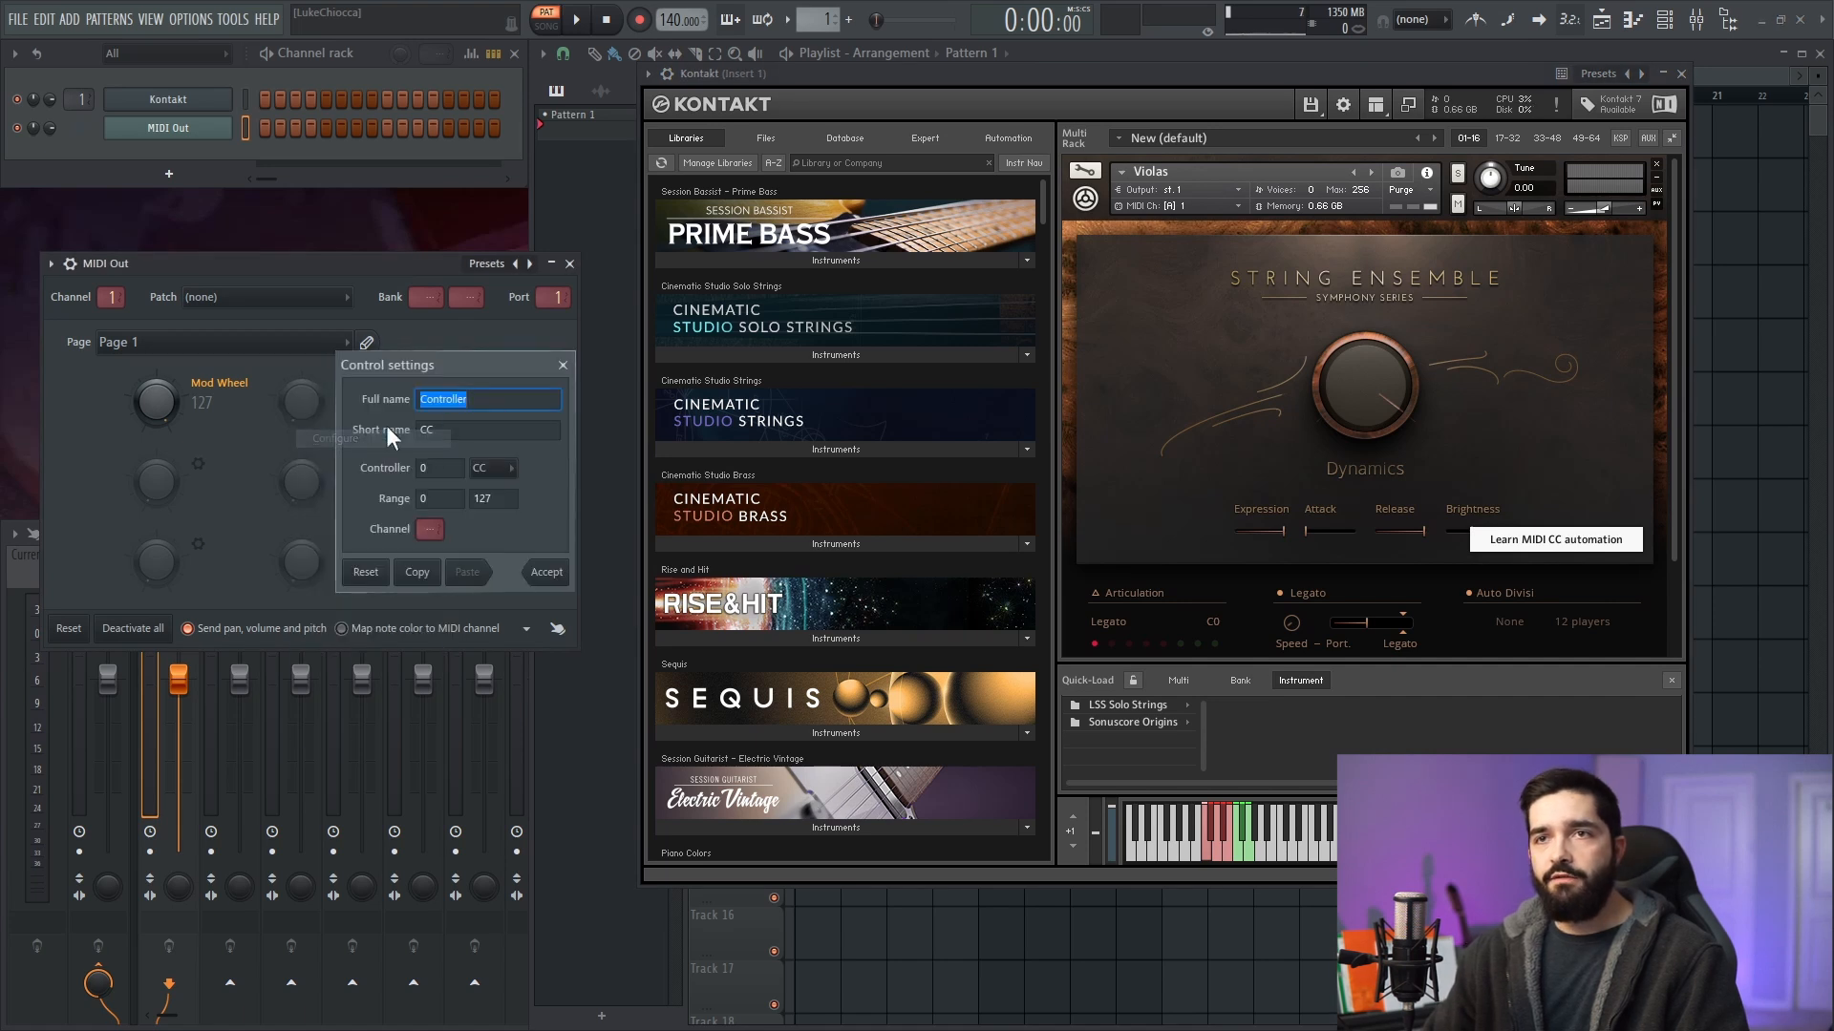
- Name the second MIDI Out knob 'Brightness' on controller 116 and accept
type("Brightness")
left_click(440, 468)
type("116")
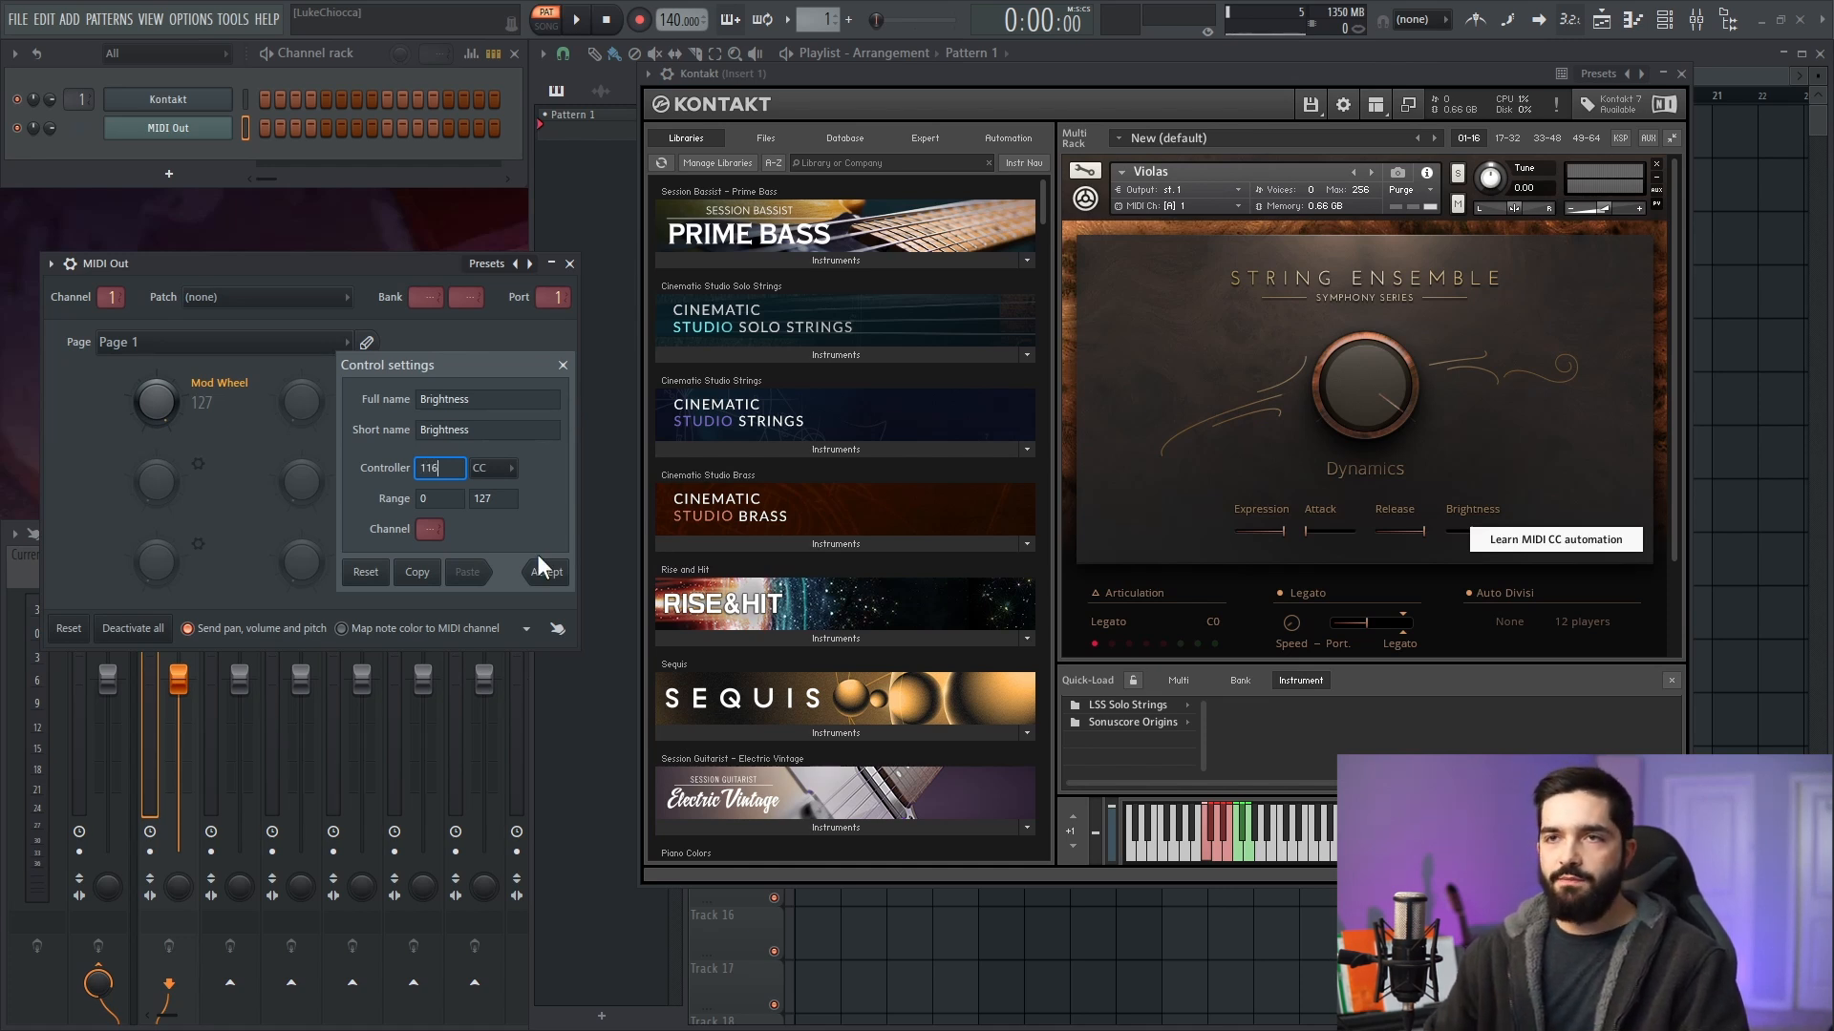
left_click(545, 572)
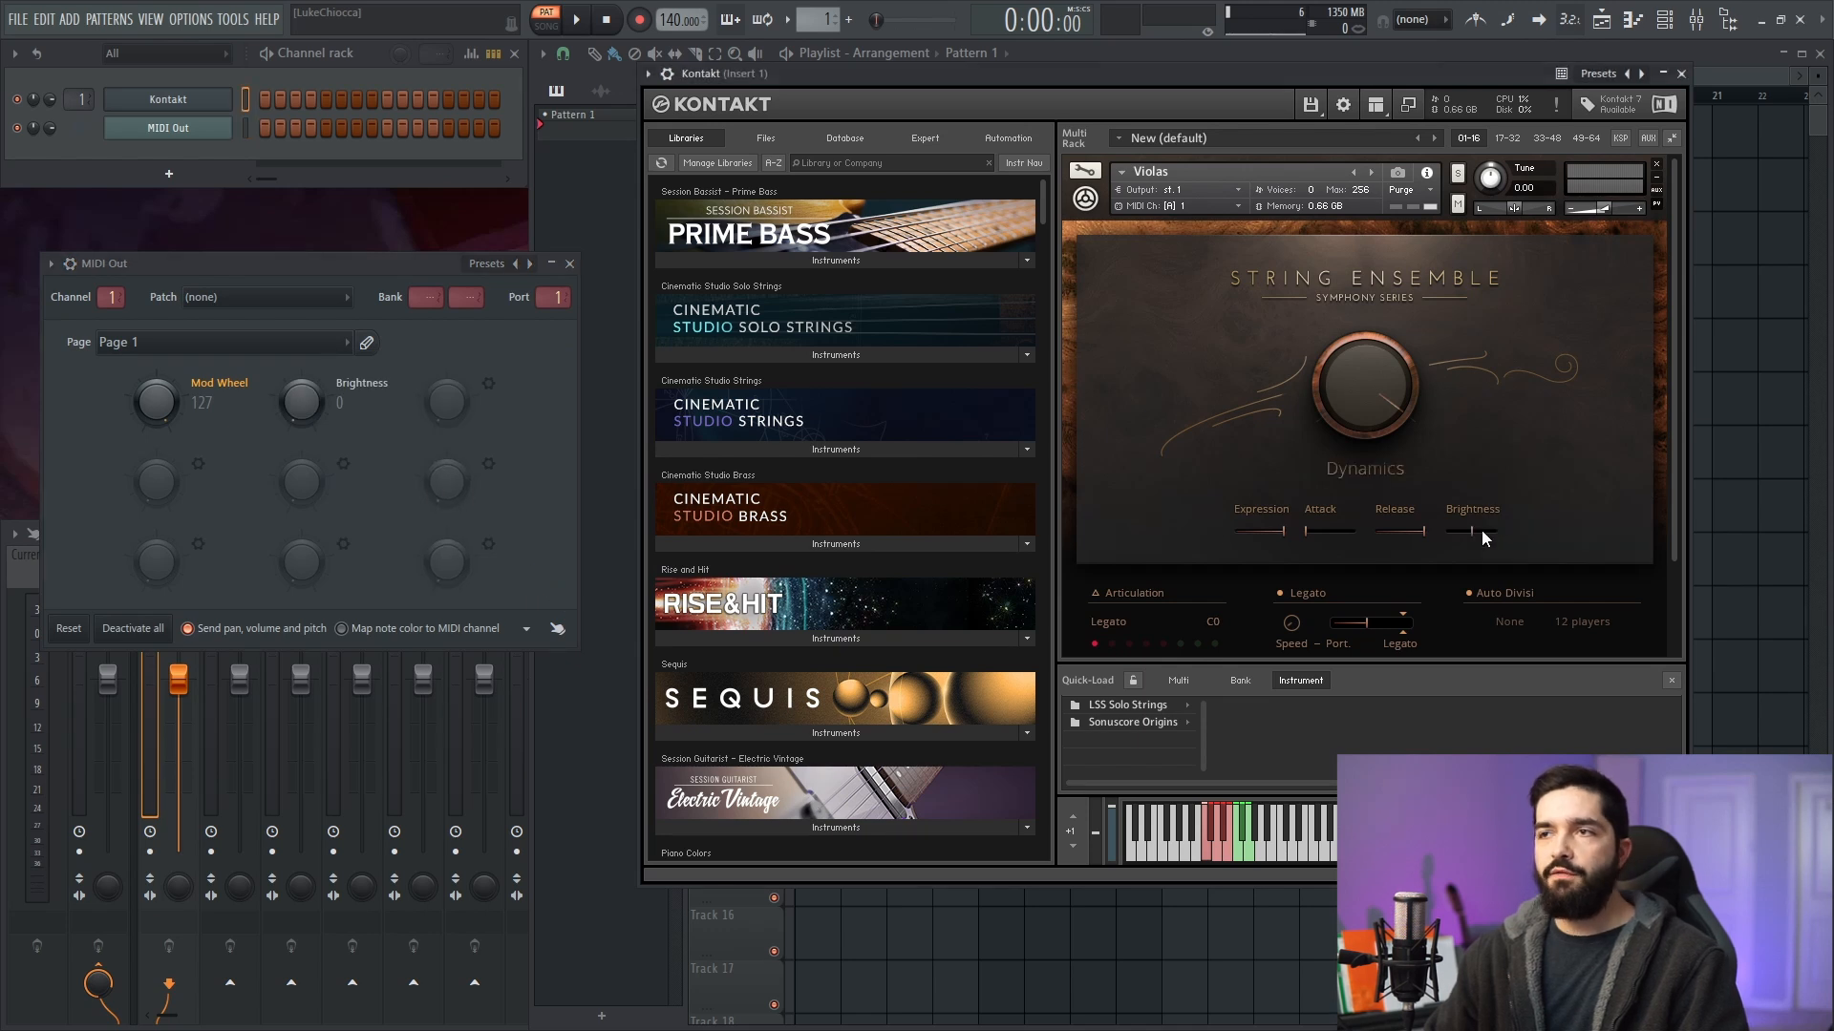
mouse_move(1470, 533)
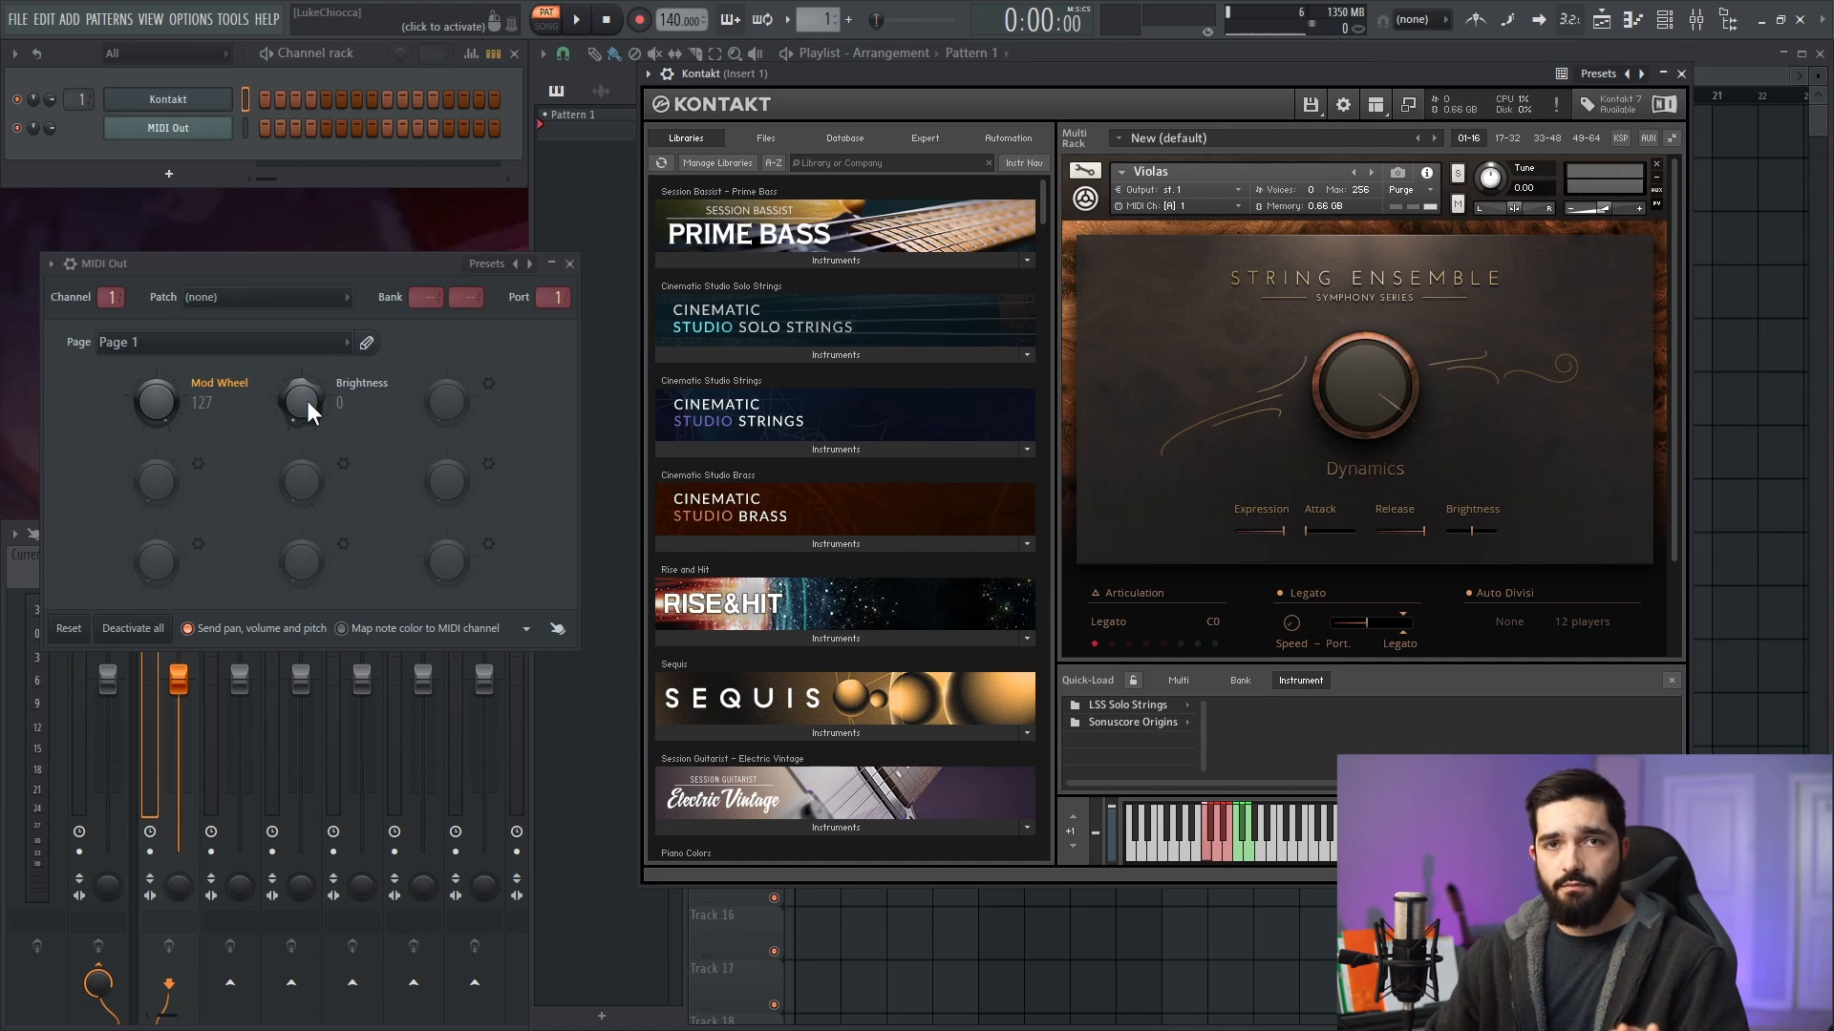
mouse_move(1473, 526)
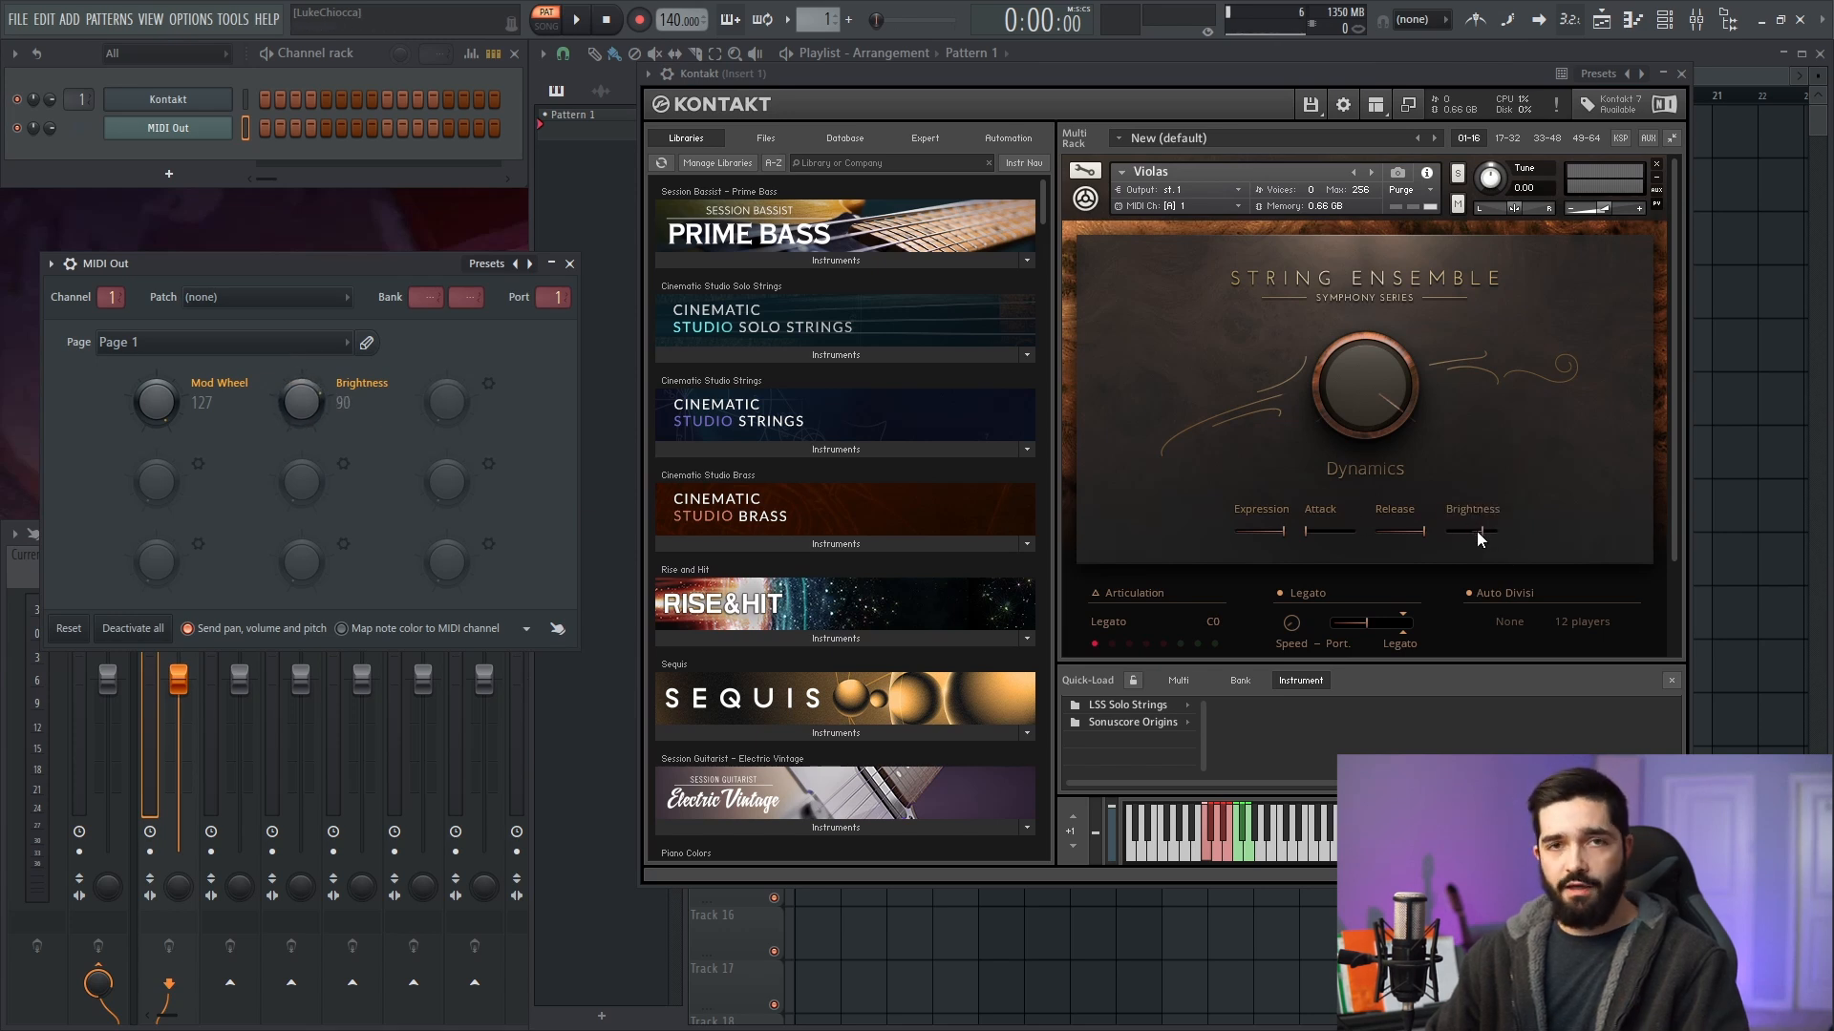
- Verify Brightness responds to CC 116, then turn the Brightness knob to 64
right_click(1471, 535)
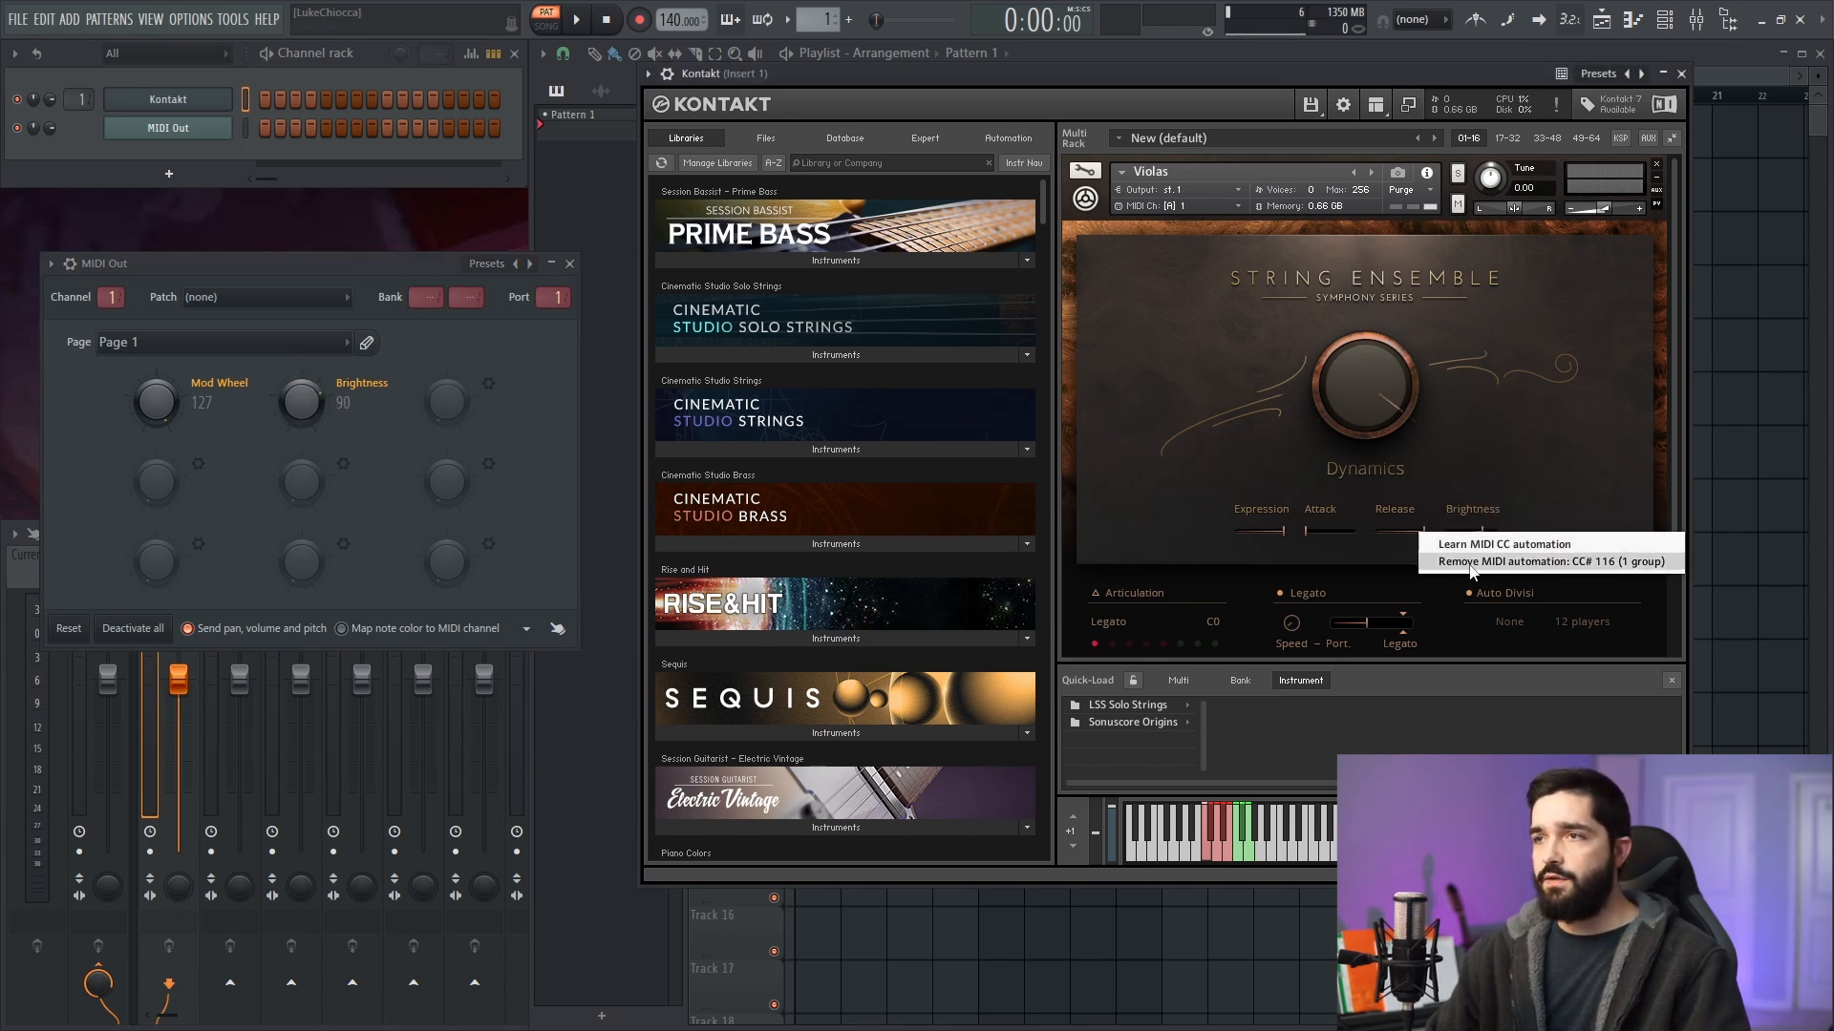
mouse_move(1608, 573)
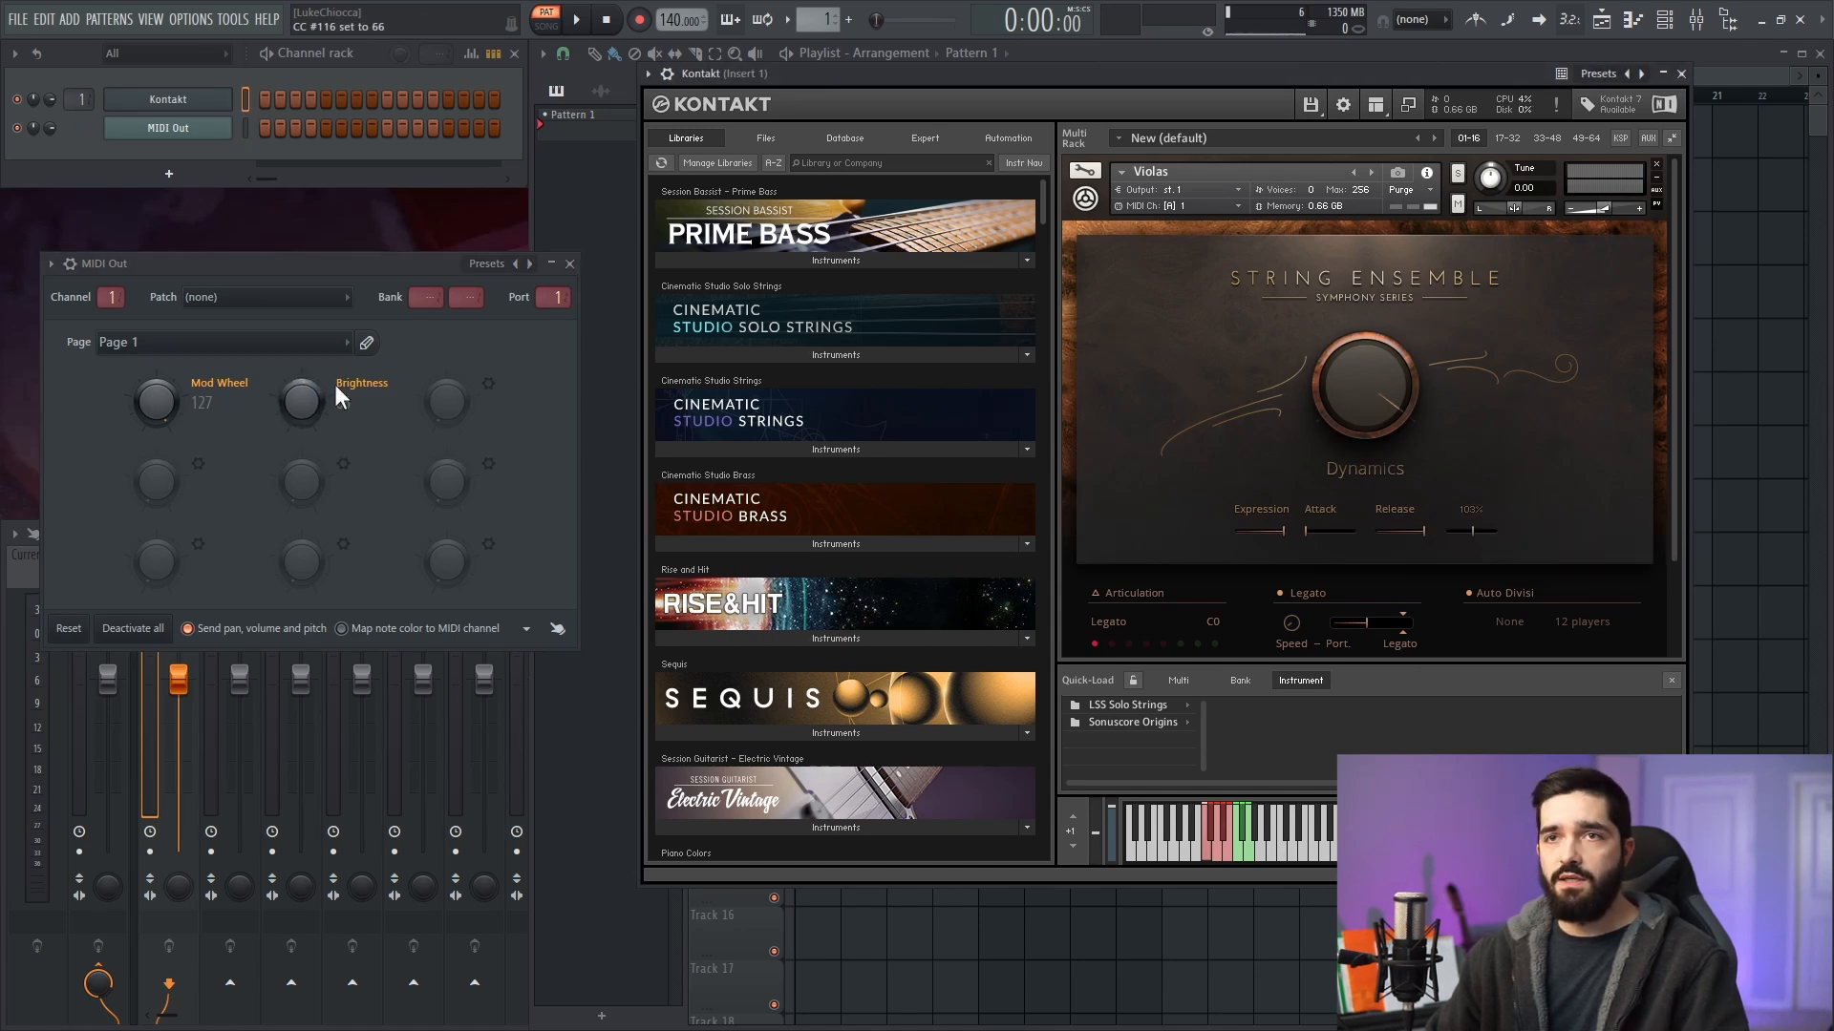
left_click_drag(301, 401, 301, 374)
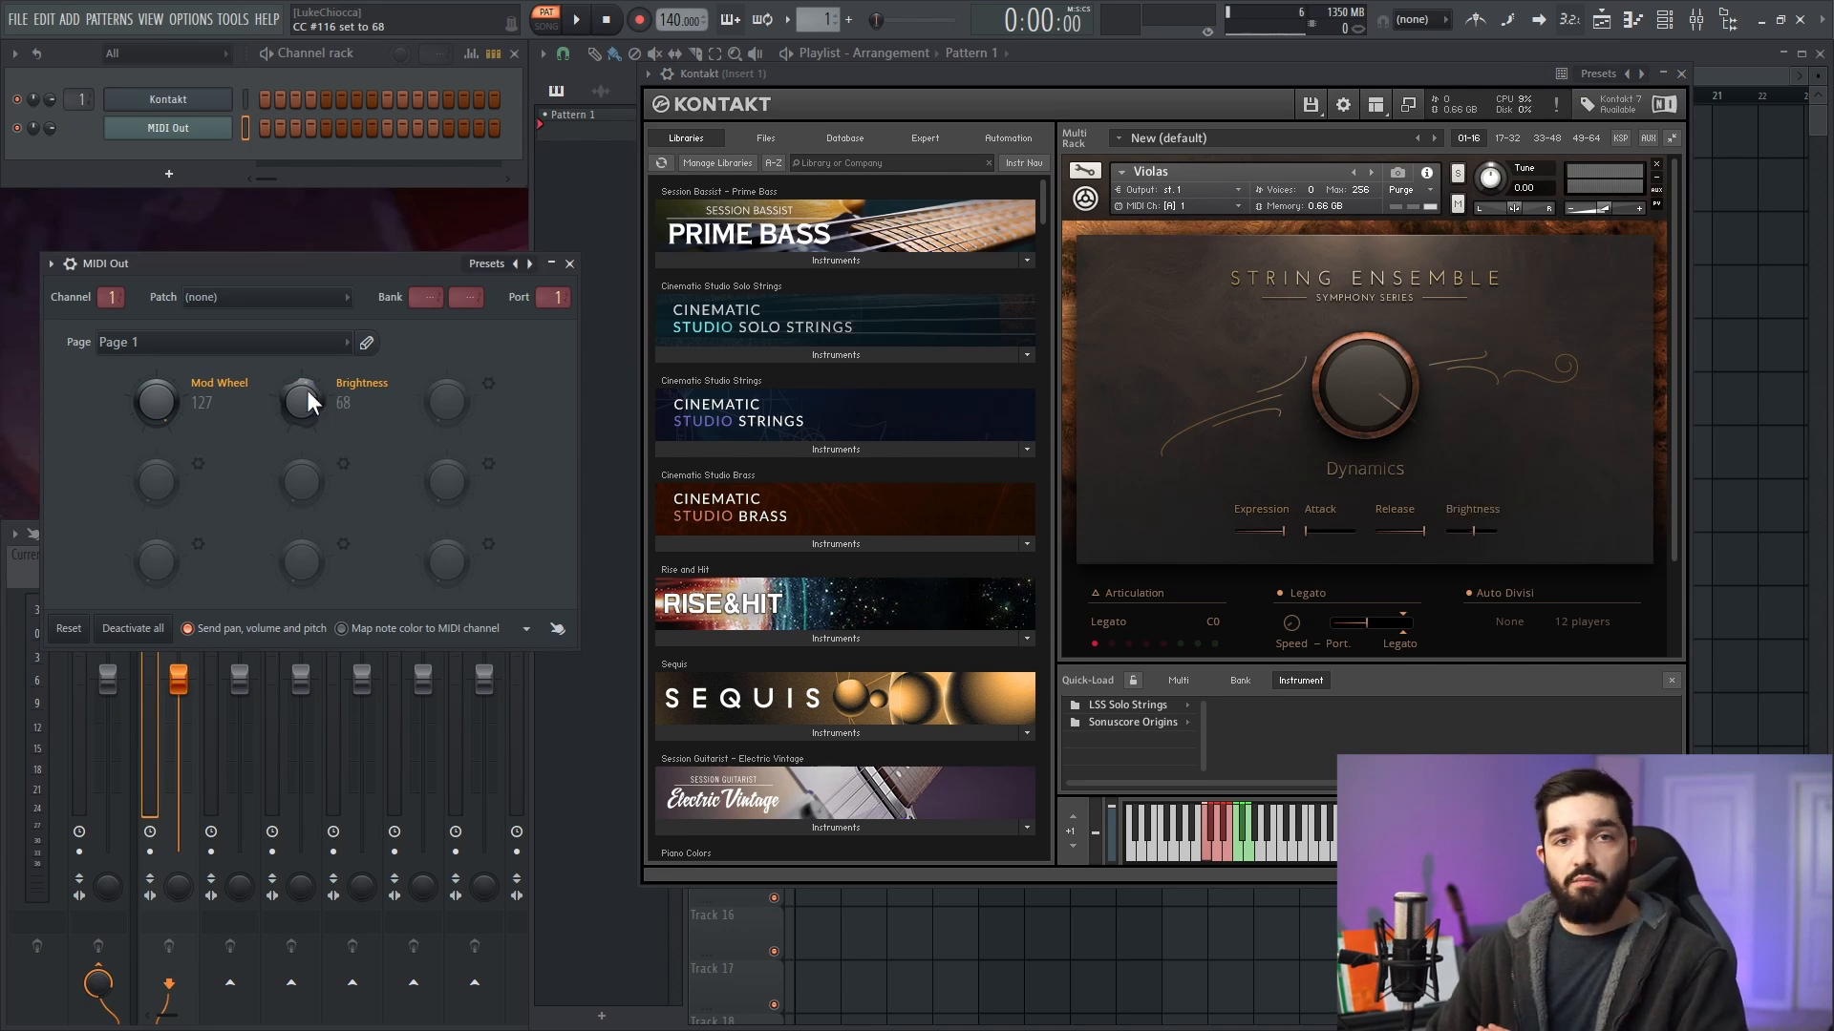
mouse_move(660, 496)
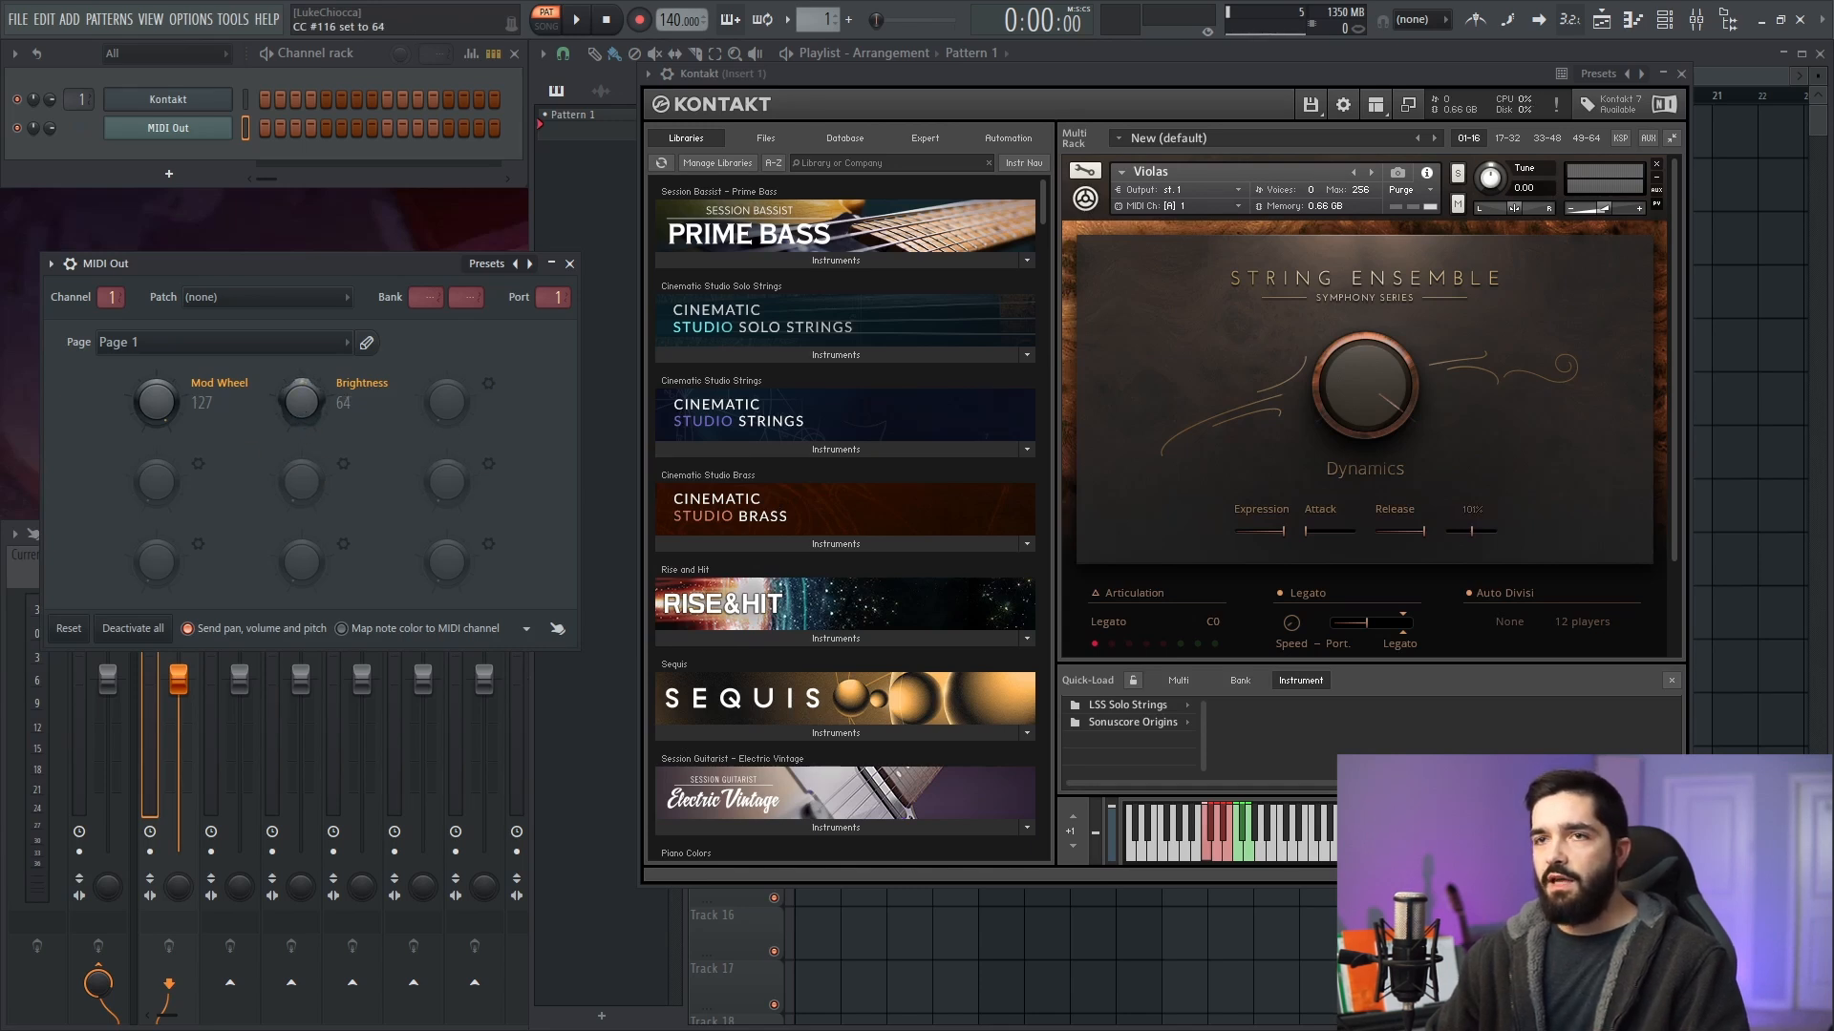
right_click(299, 401)
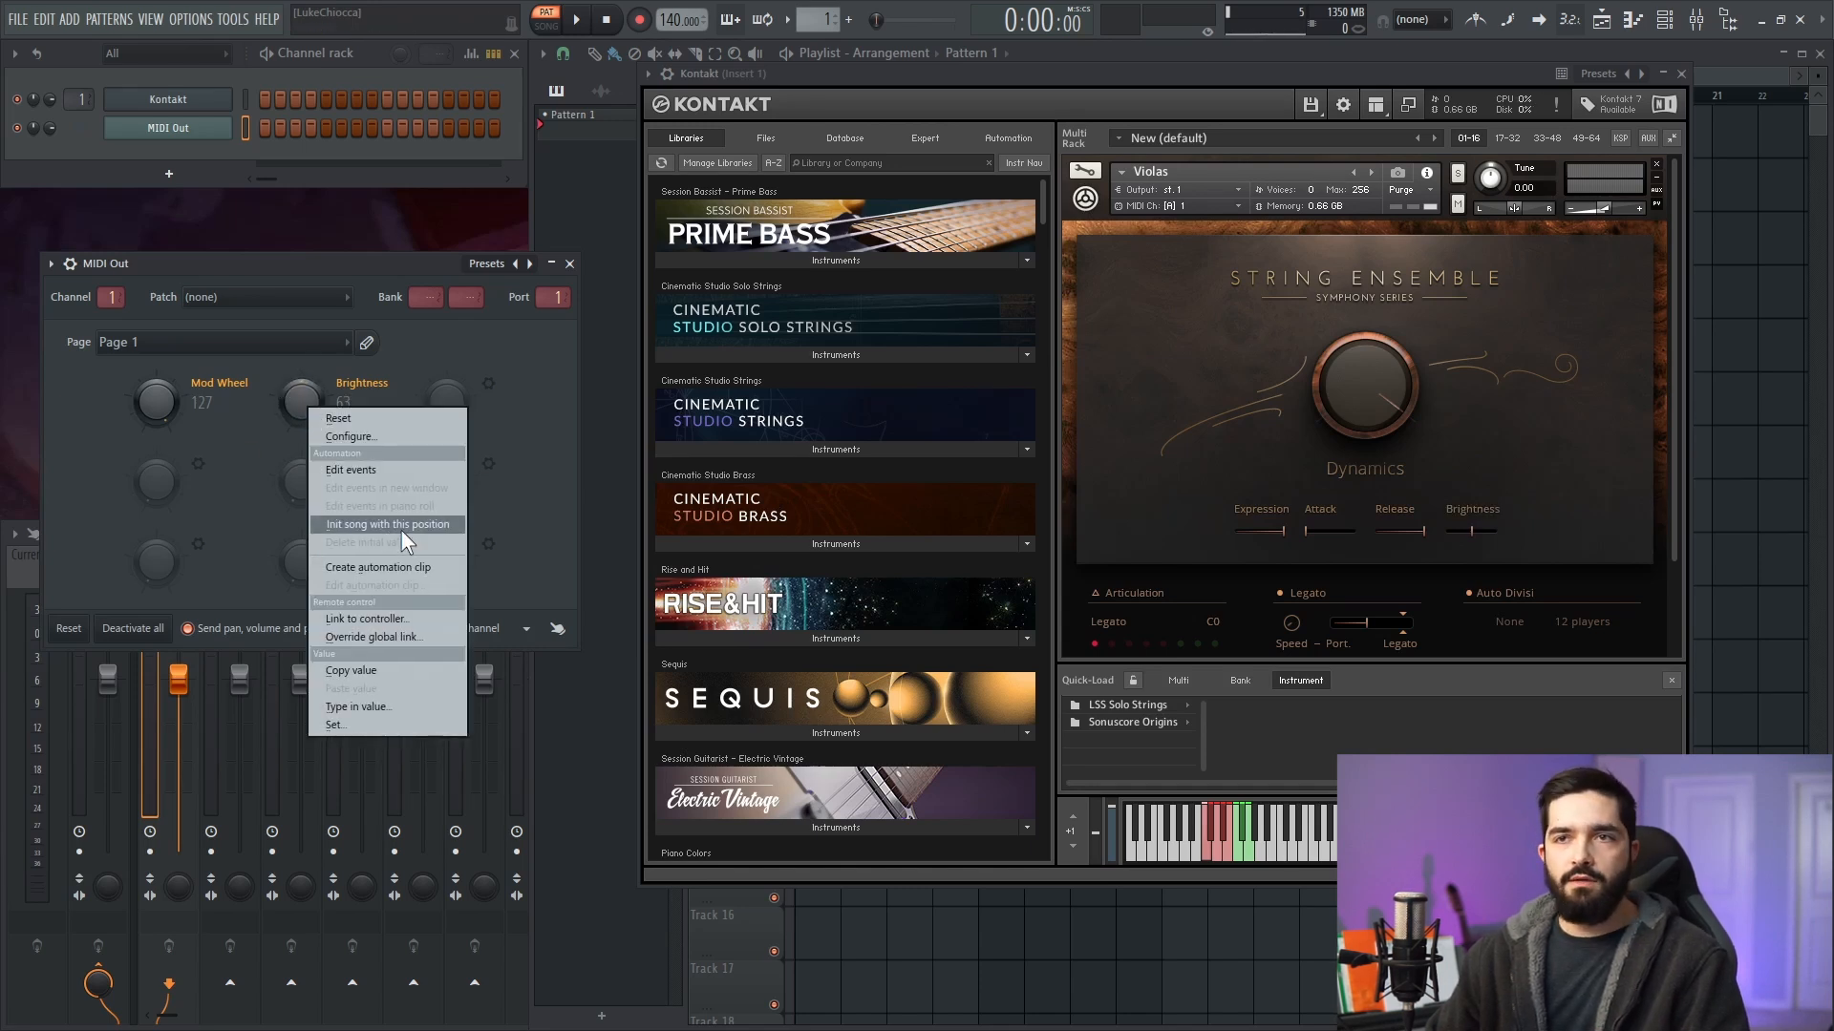
mouse_move(369, 715)
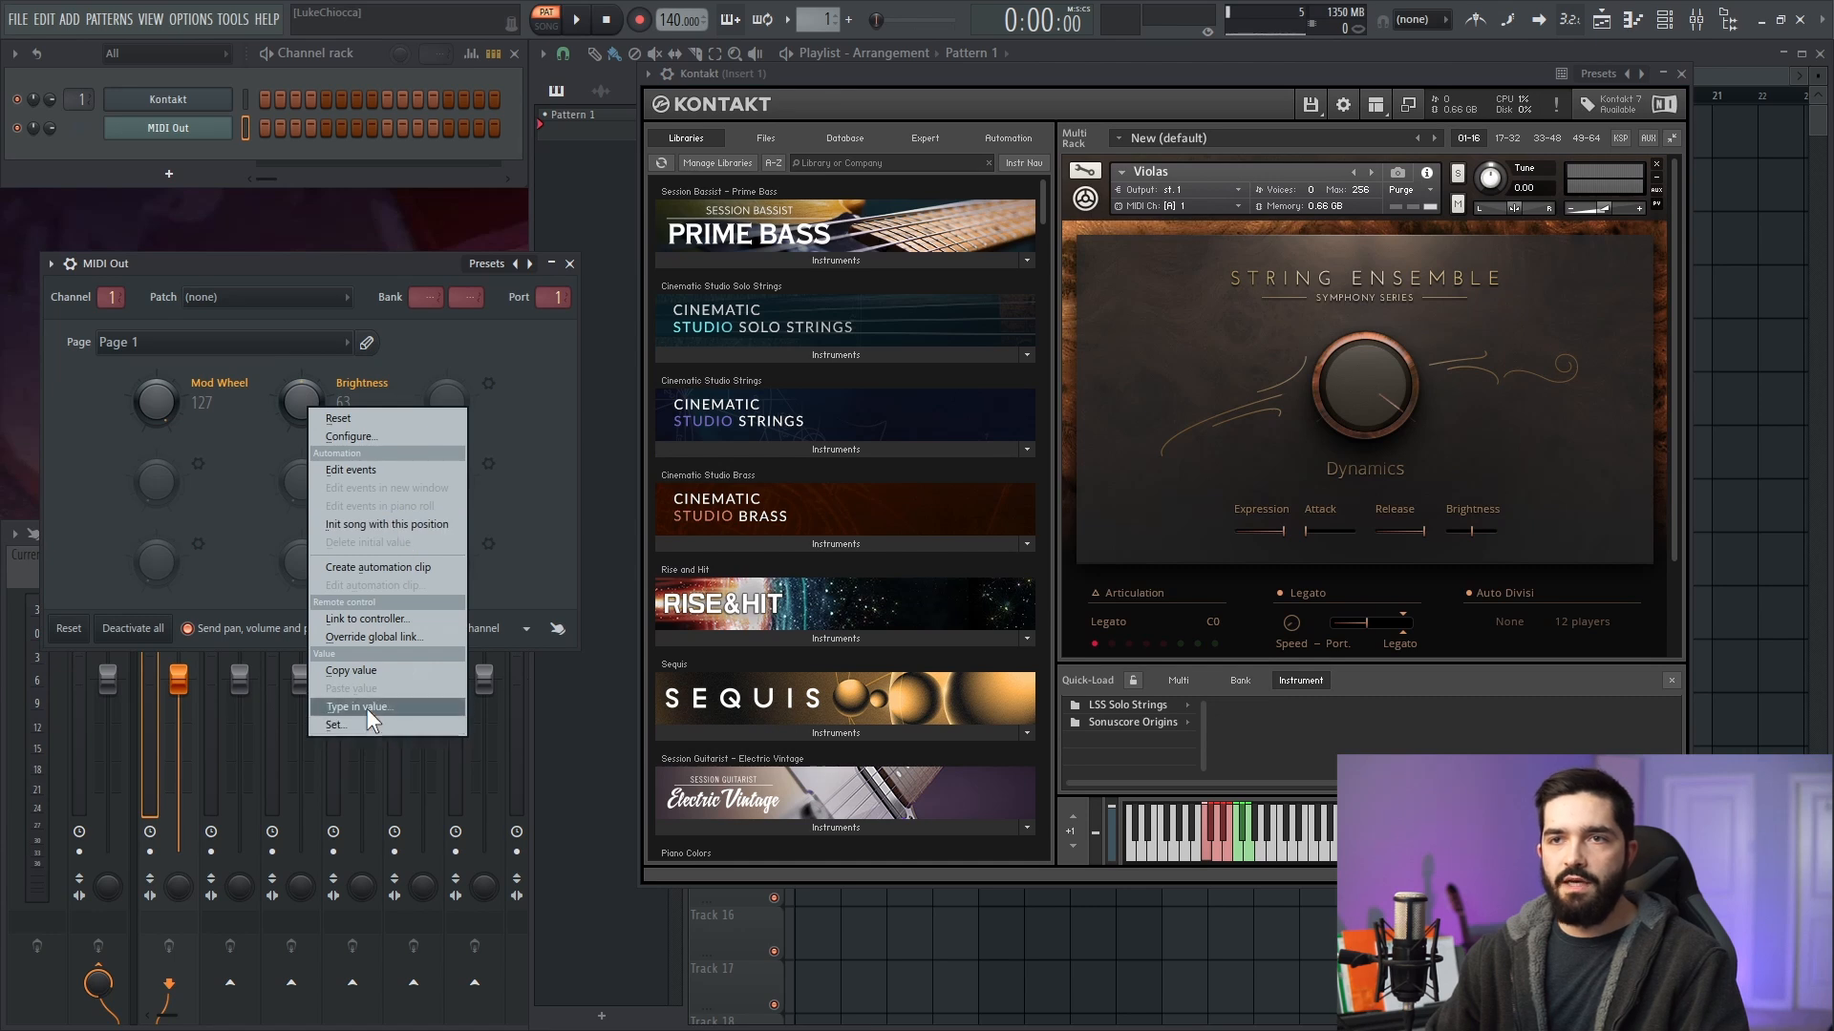
left_click(357, 707)
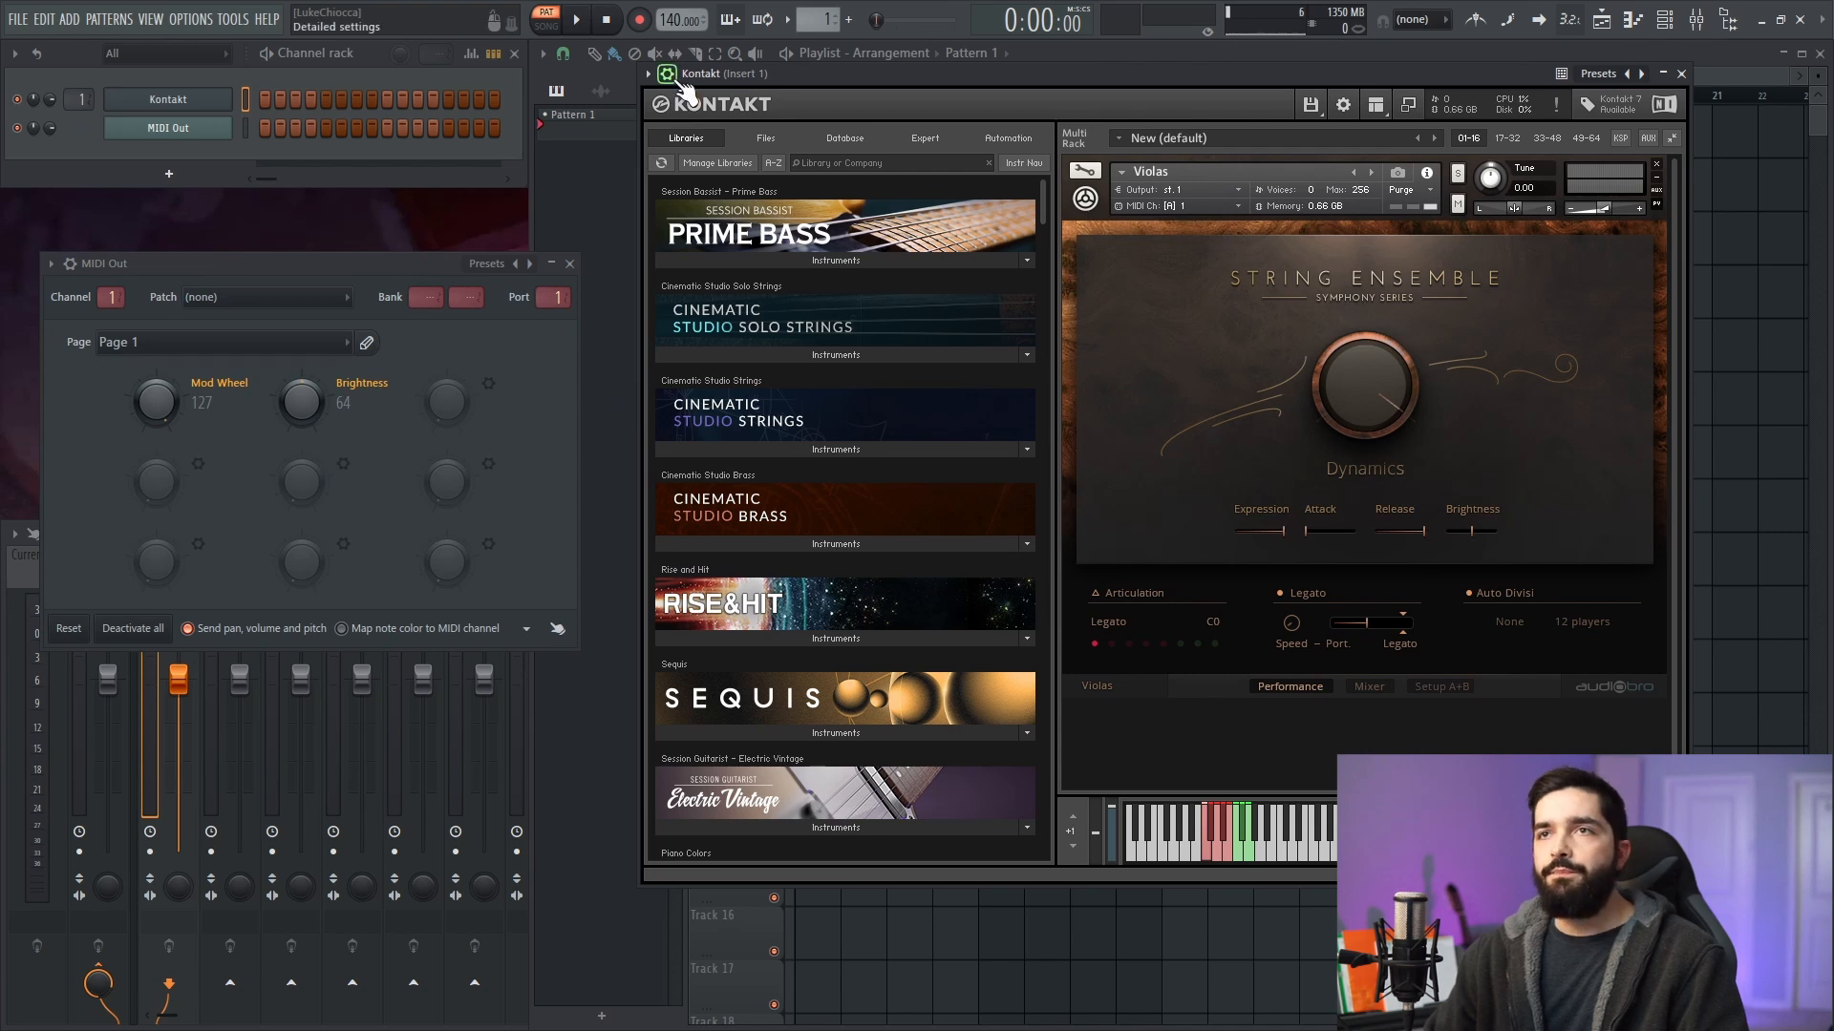
left_click(647, 74)
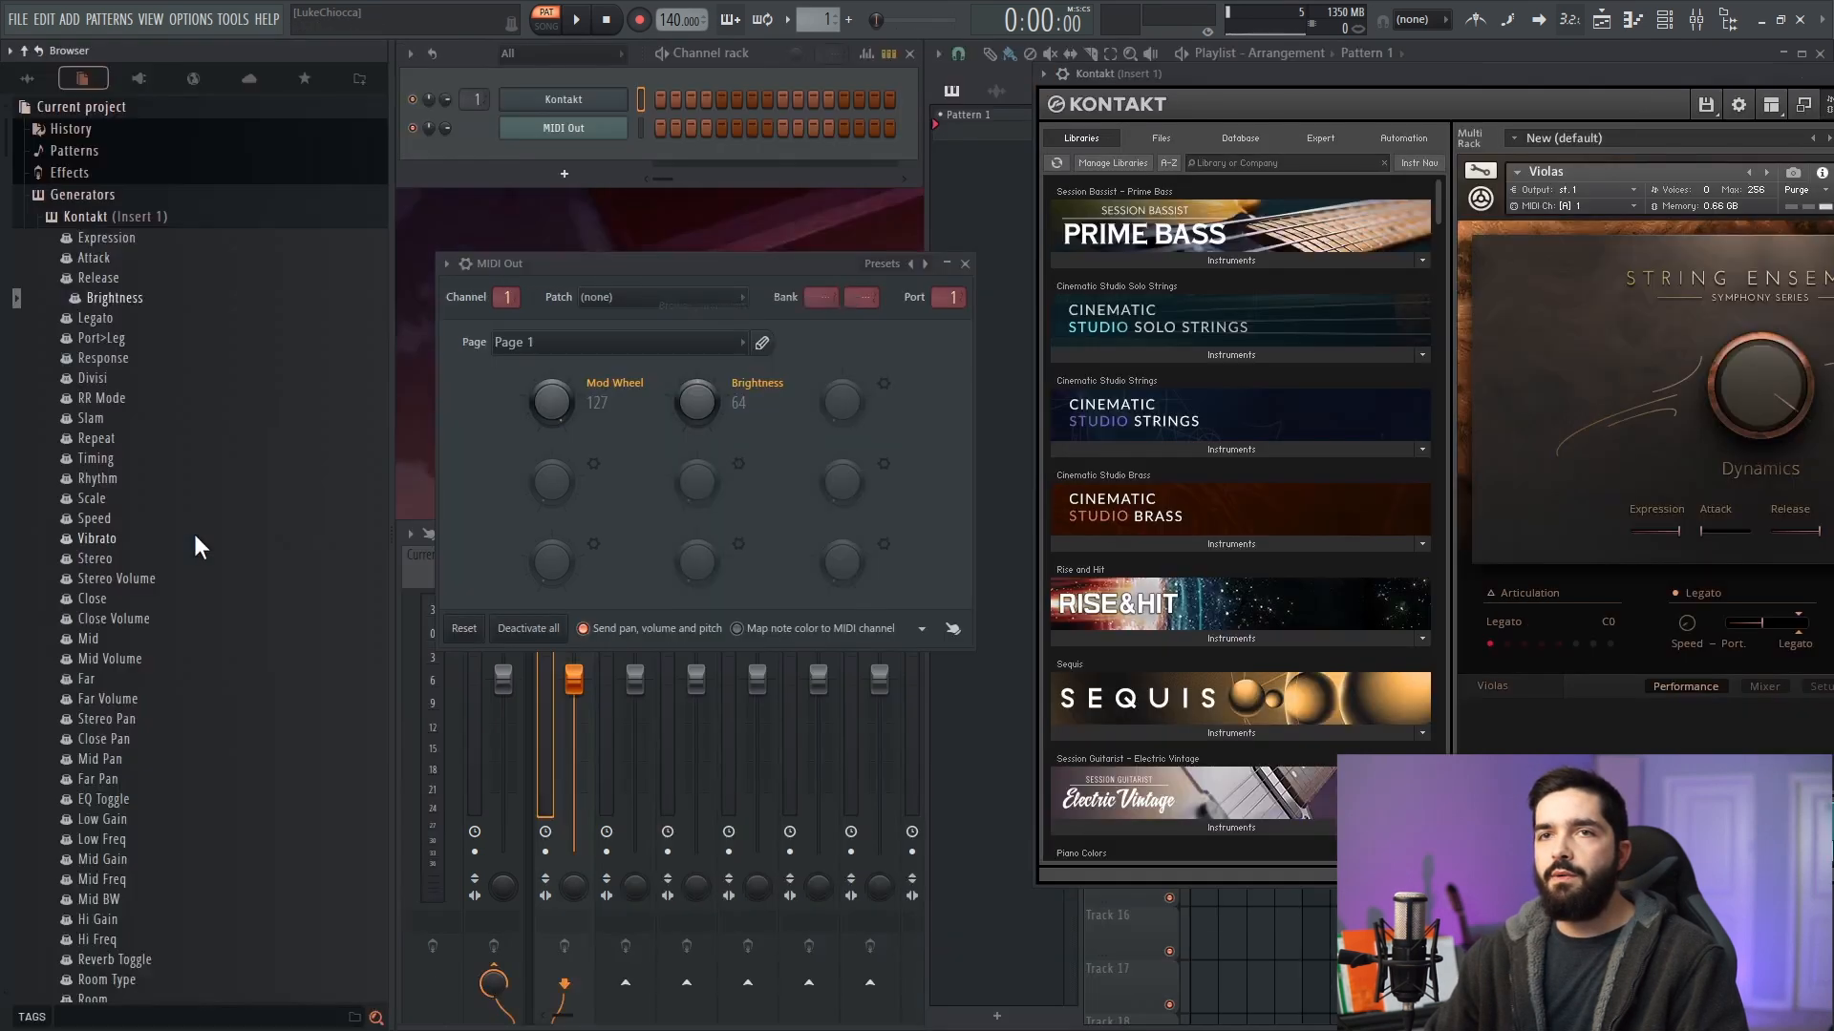
- Scroll through the browser's MIDI CC controller list up to CC 127 and aftertouch
scroll("down", 3)
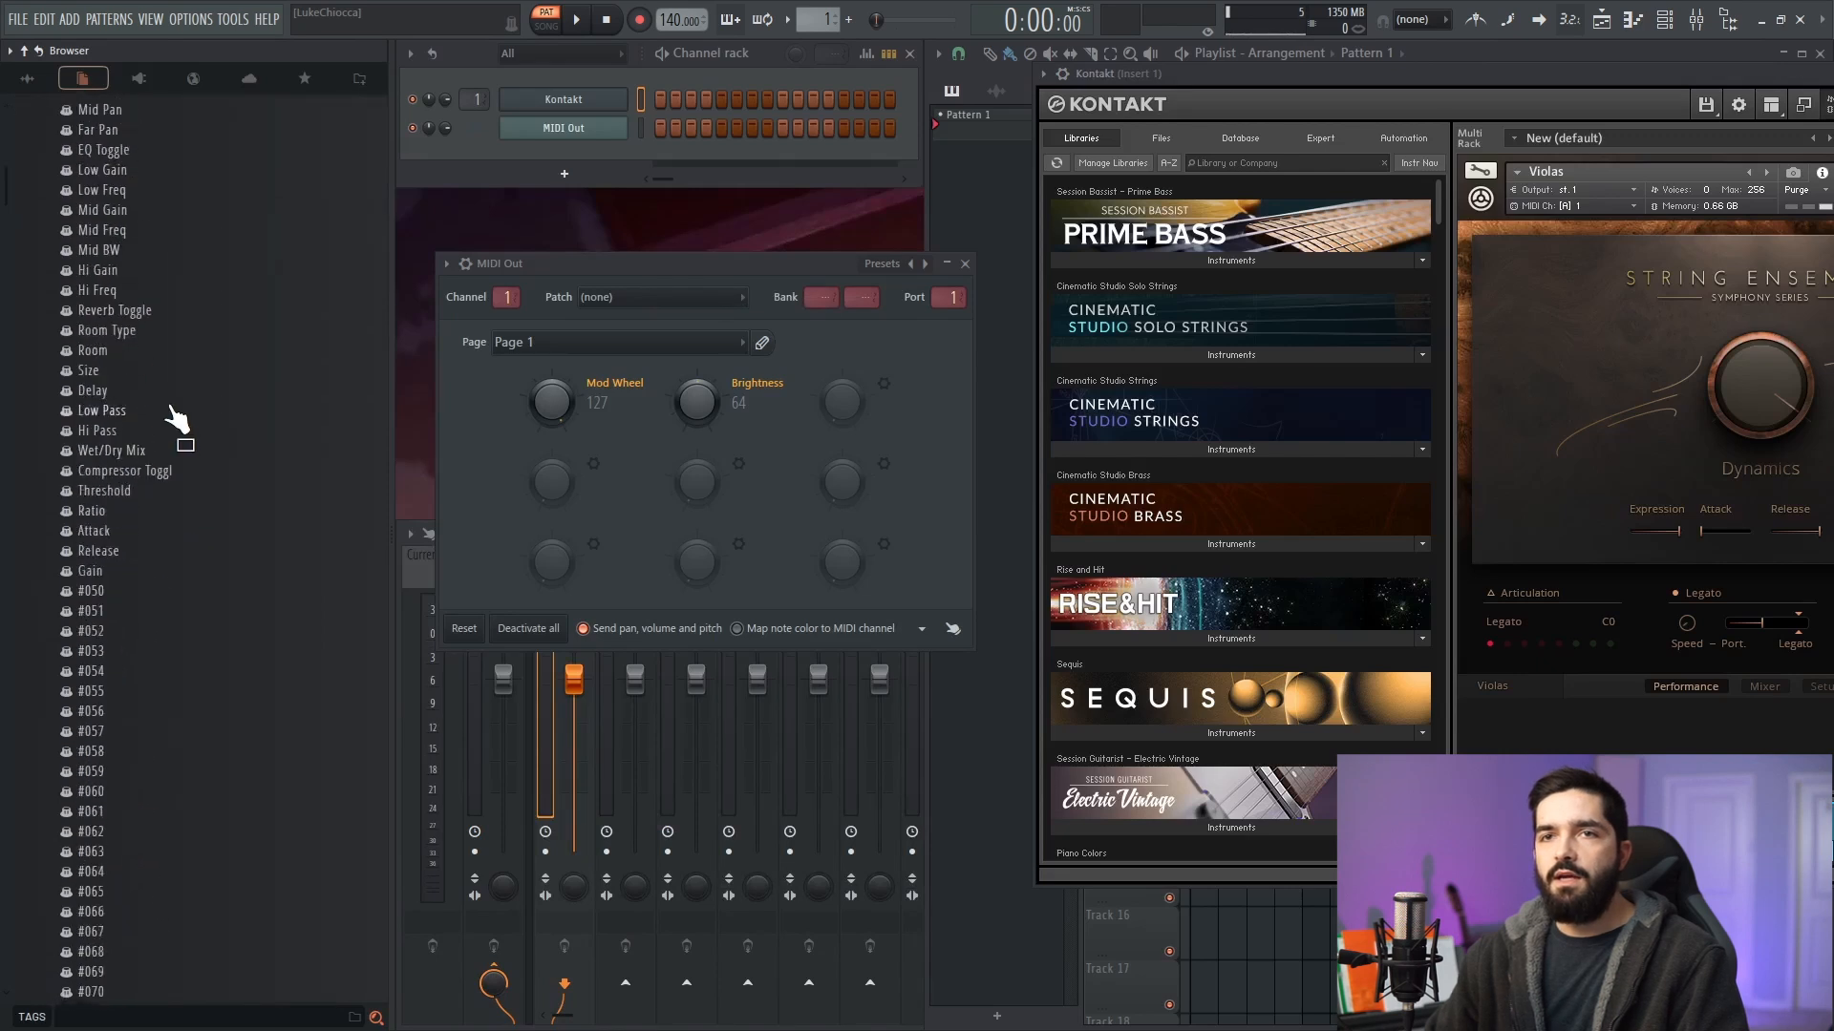
scroll("down", 3)
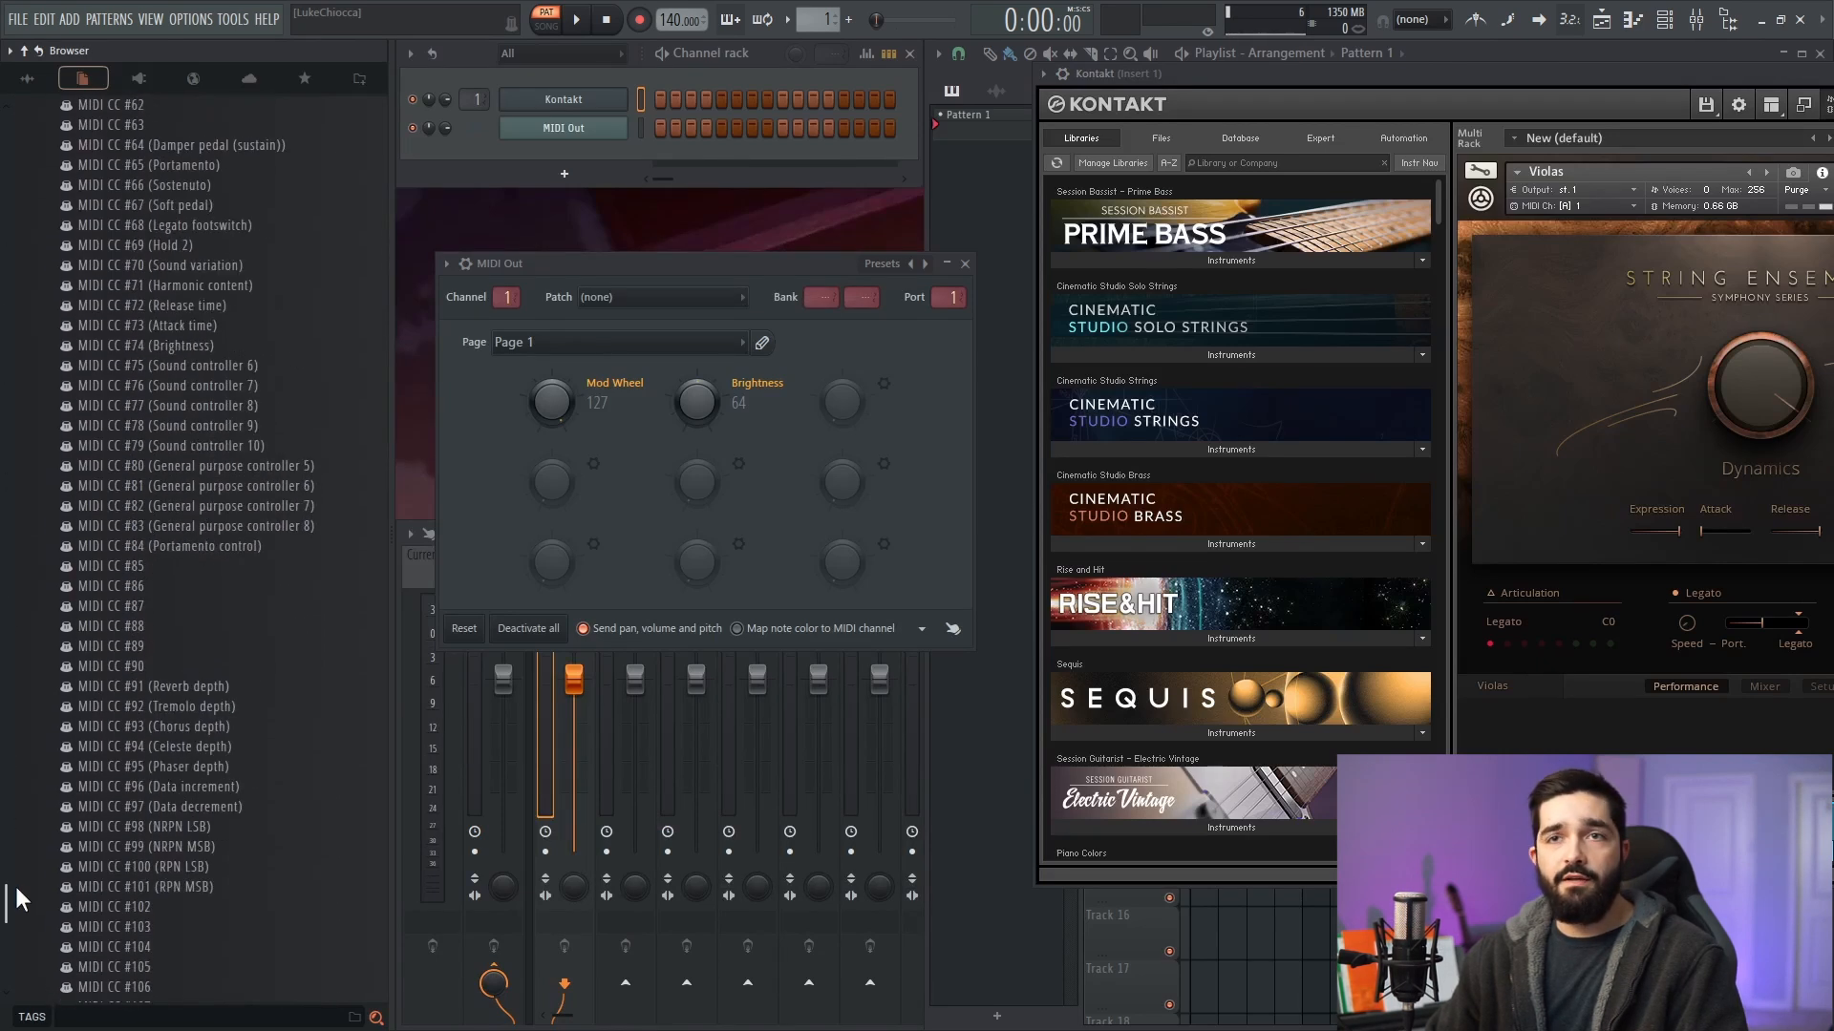
scroll("up", 3)
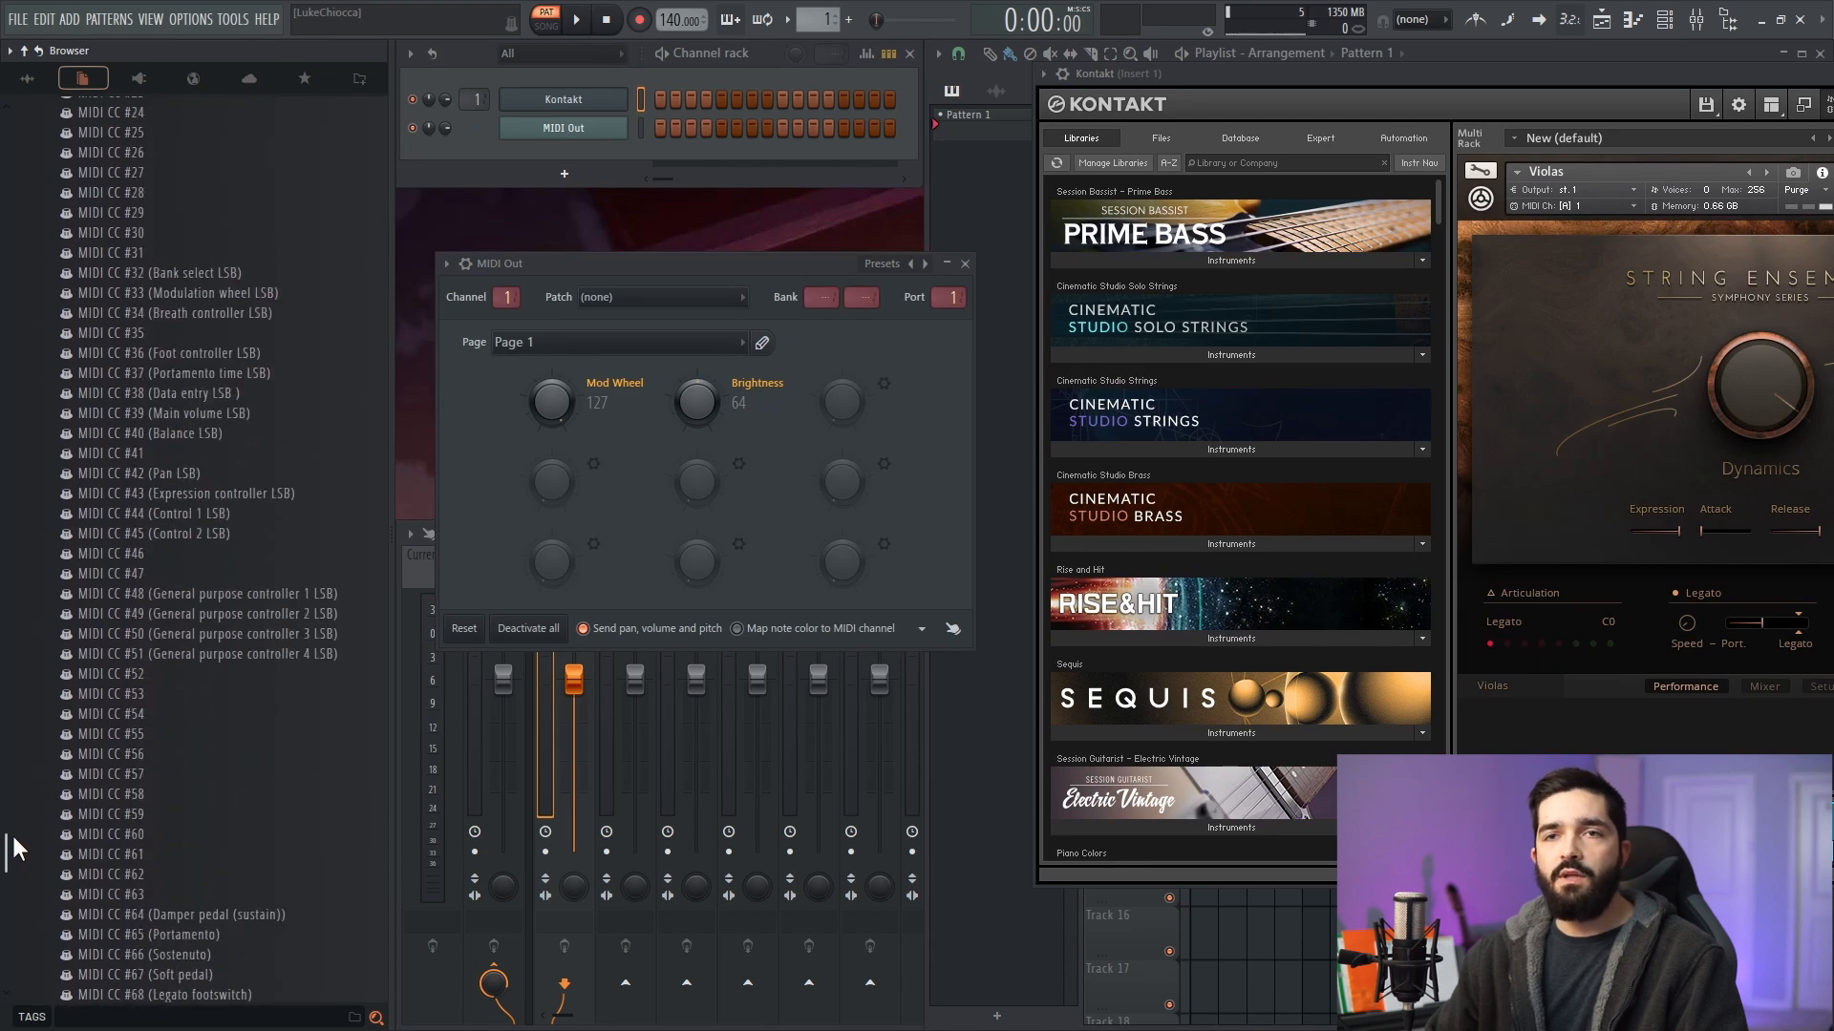
scroll("up", 3)
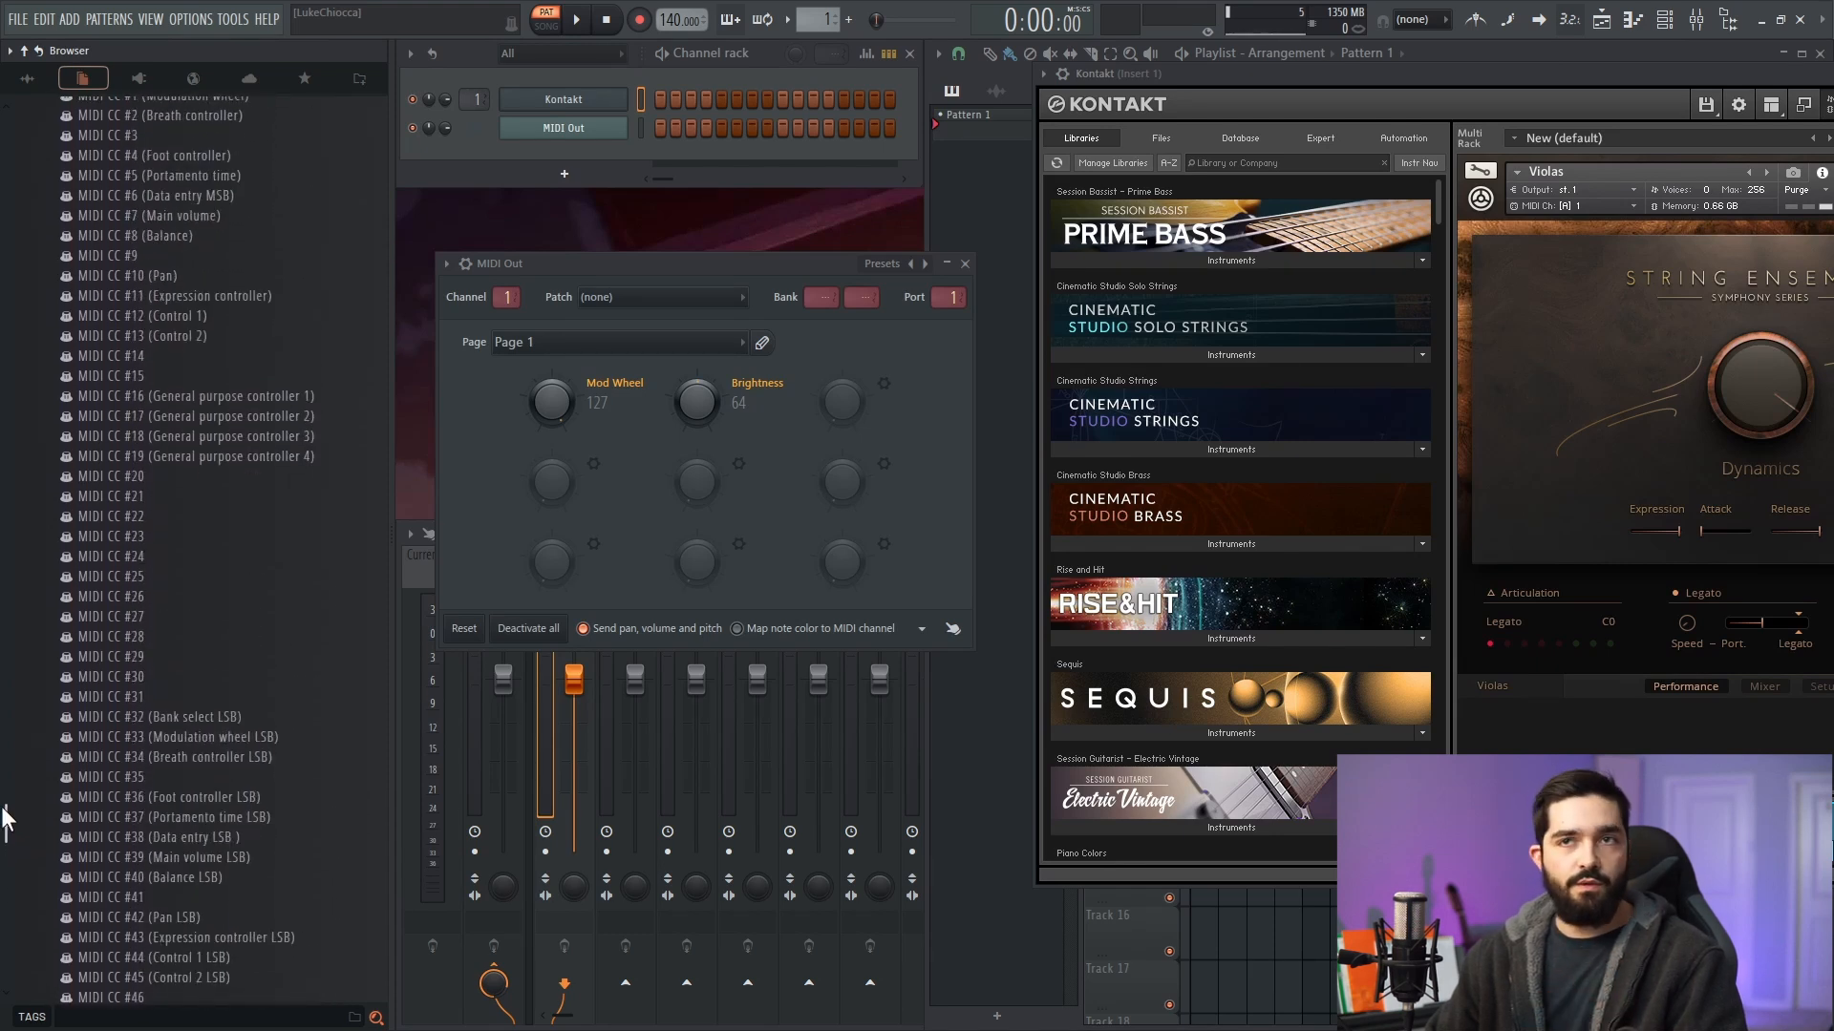
scroll("down", 3)
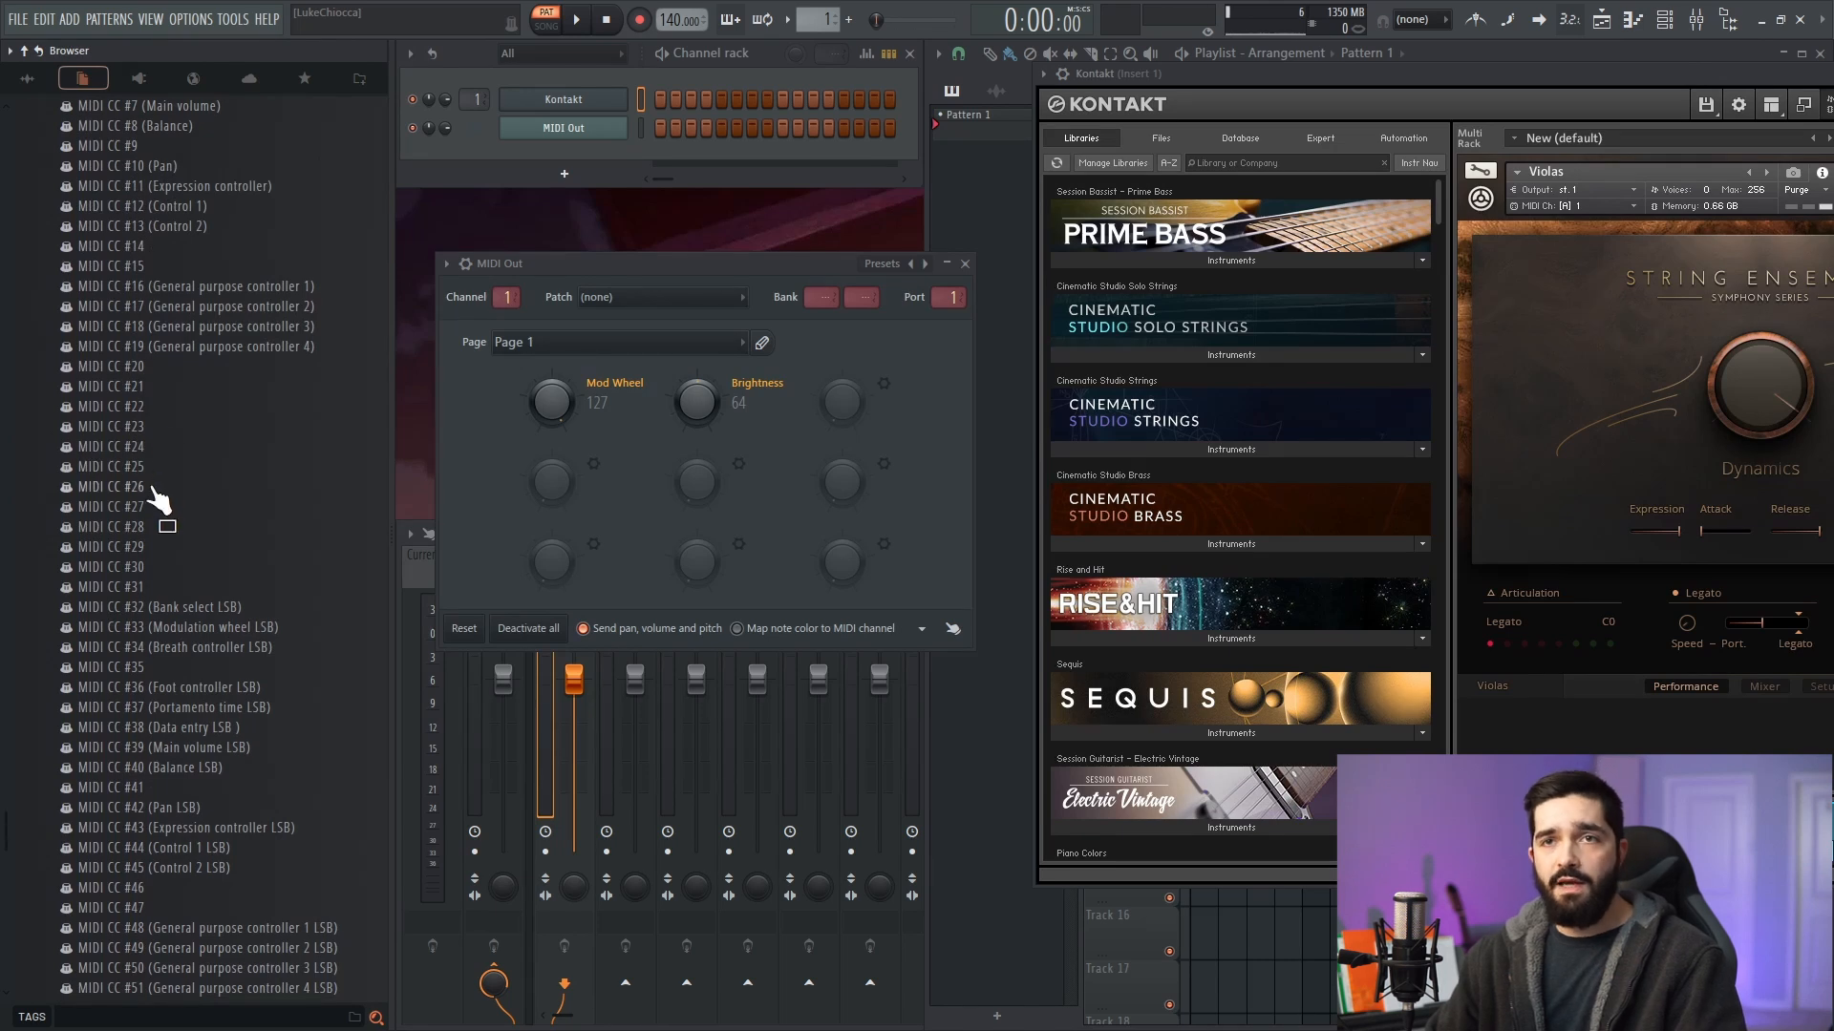
scroll("down", 3)
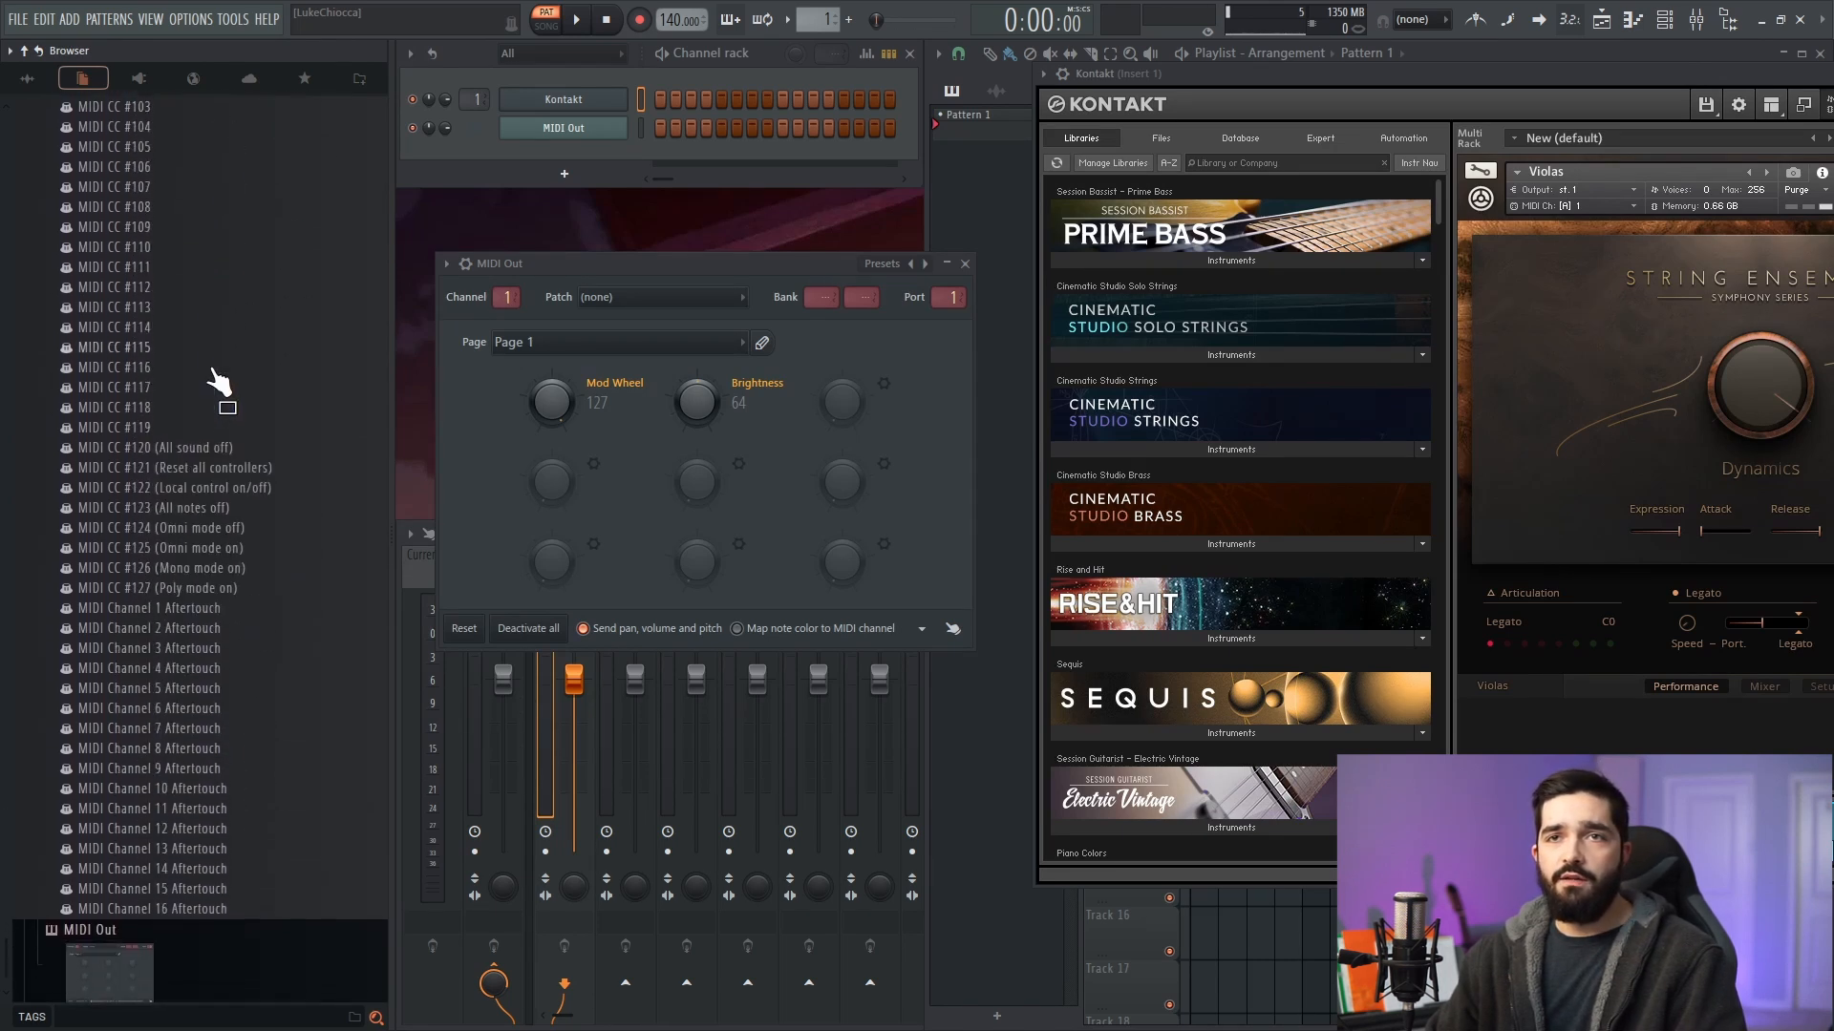
scroll("up", 3)
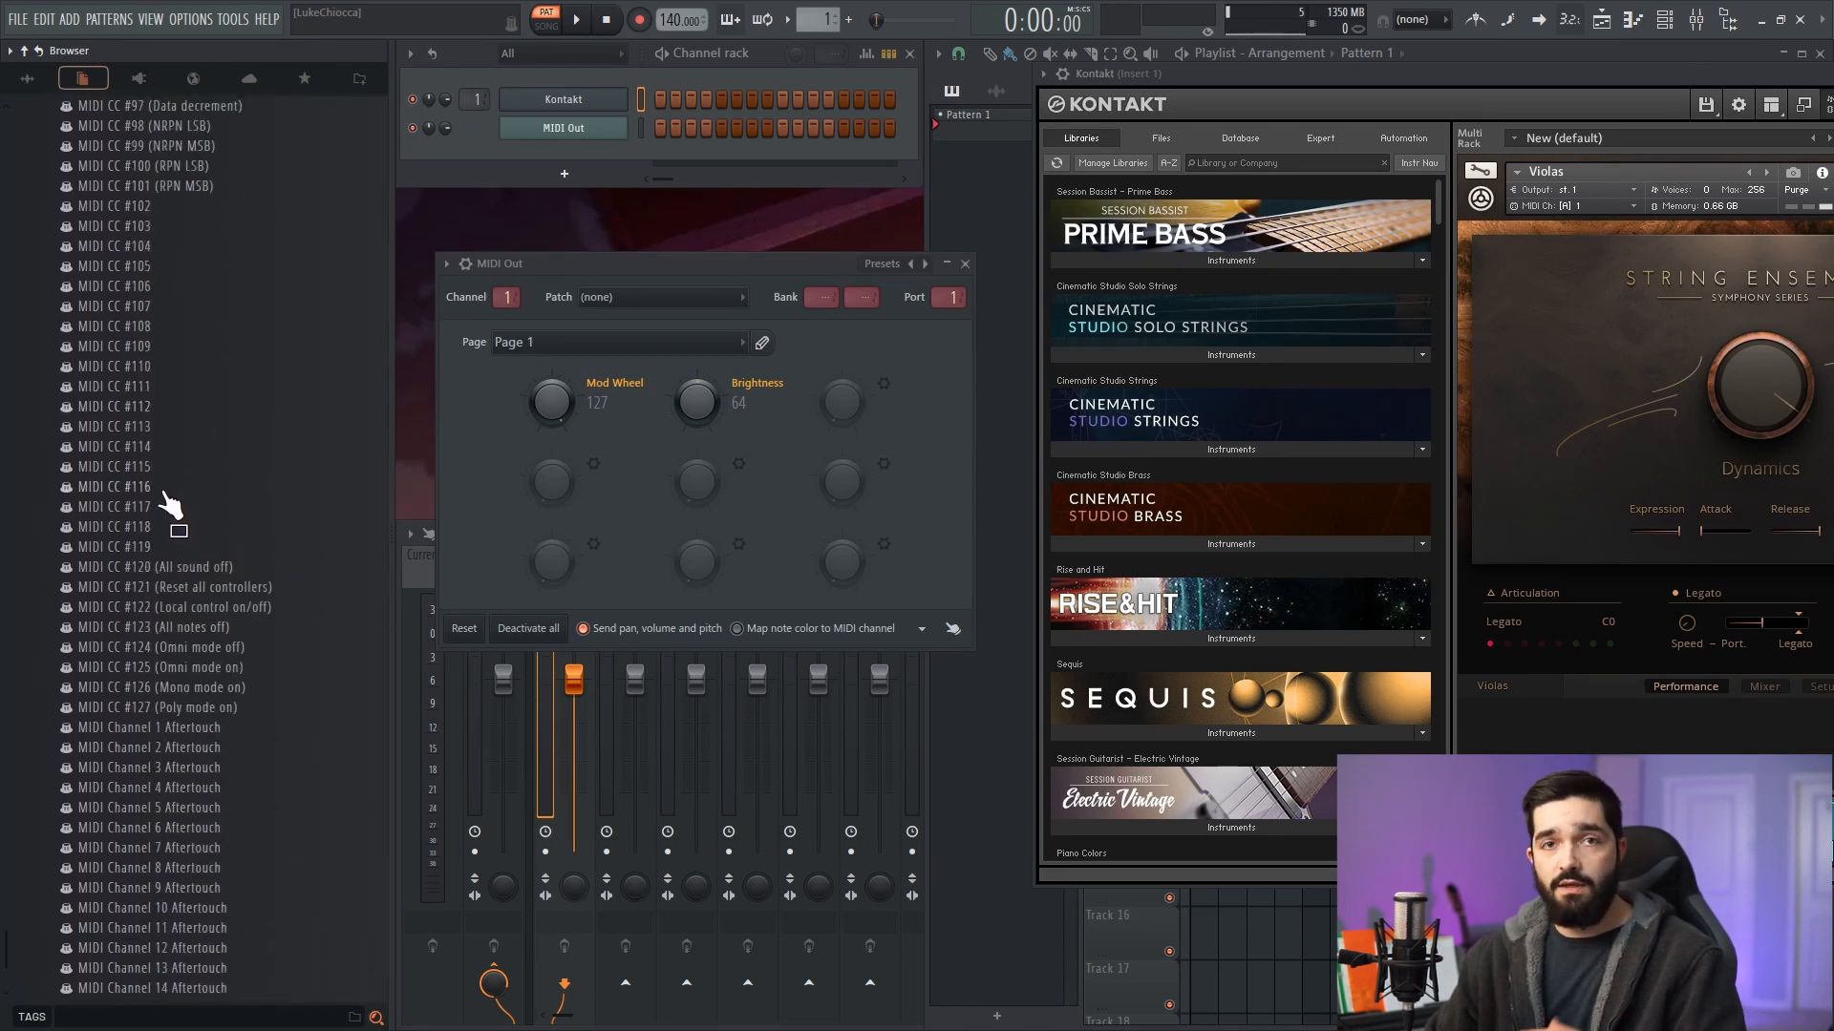
scroll("up", 3)
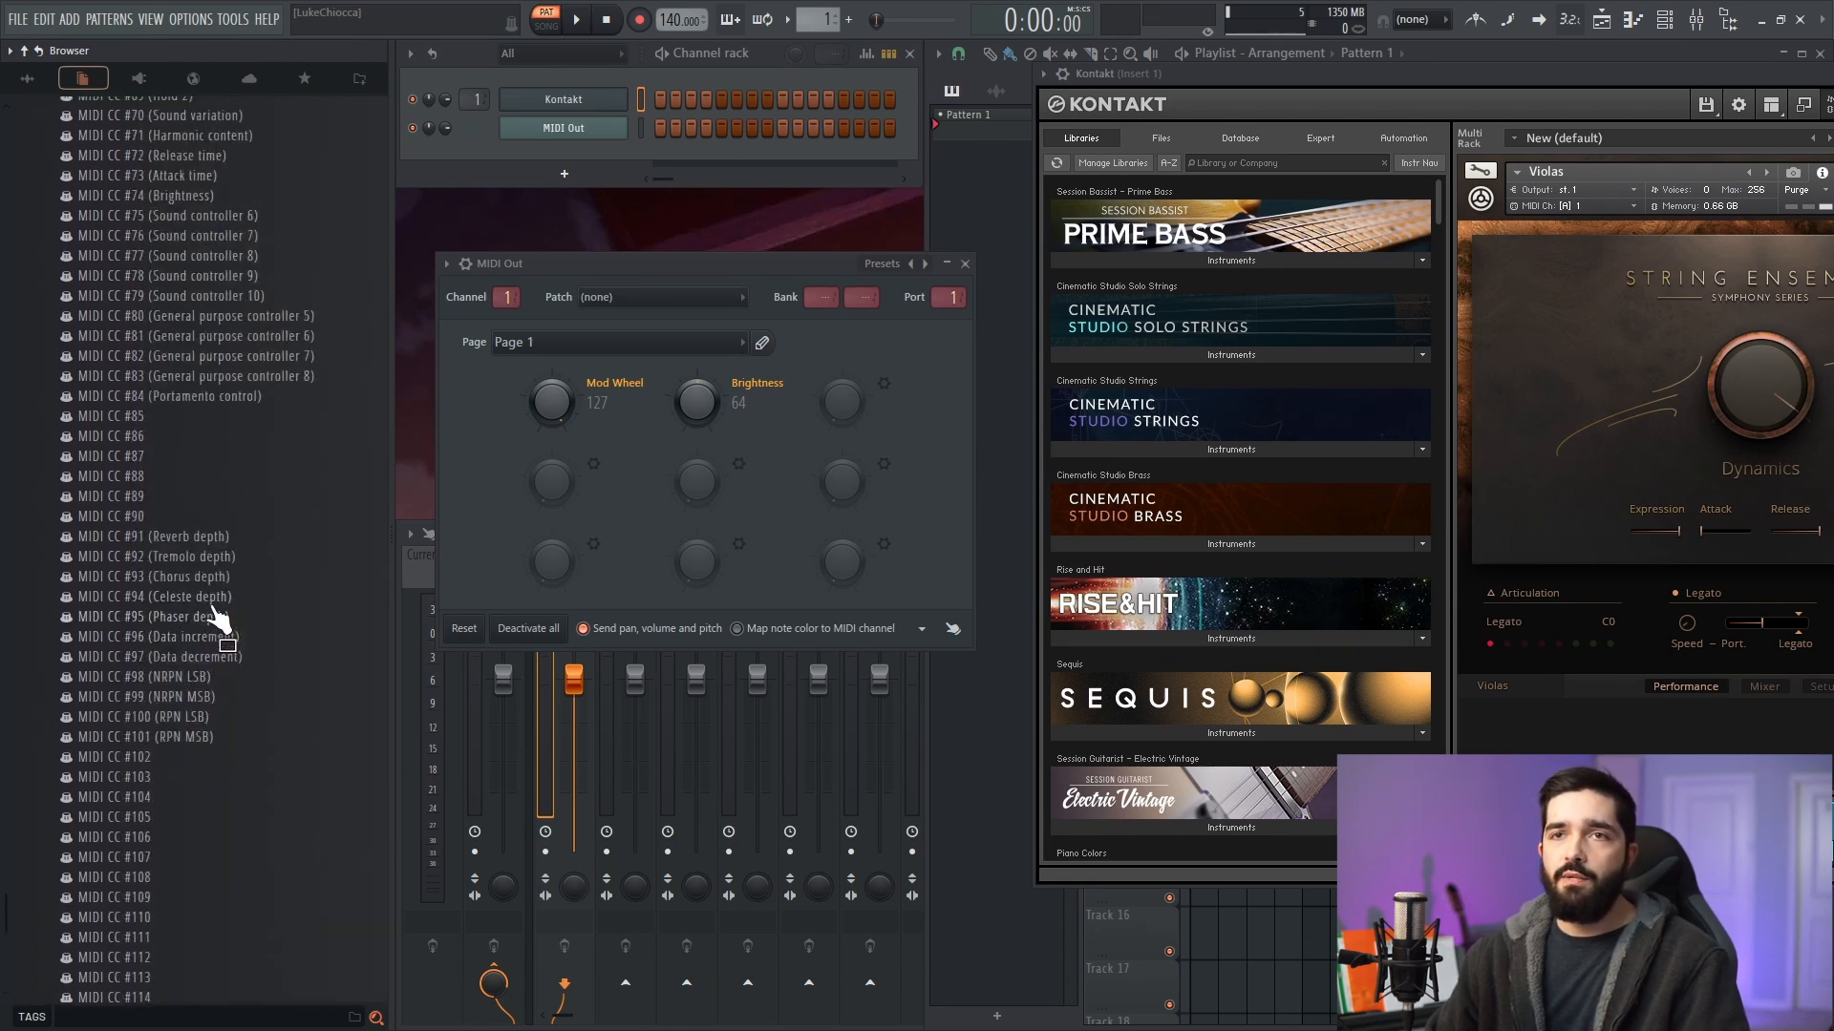
scroll("up", 3)
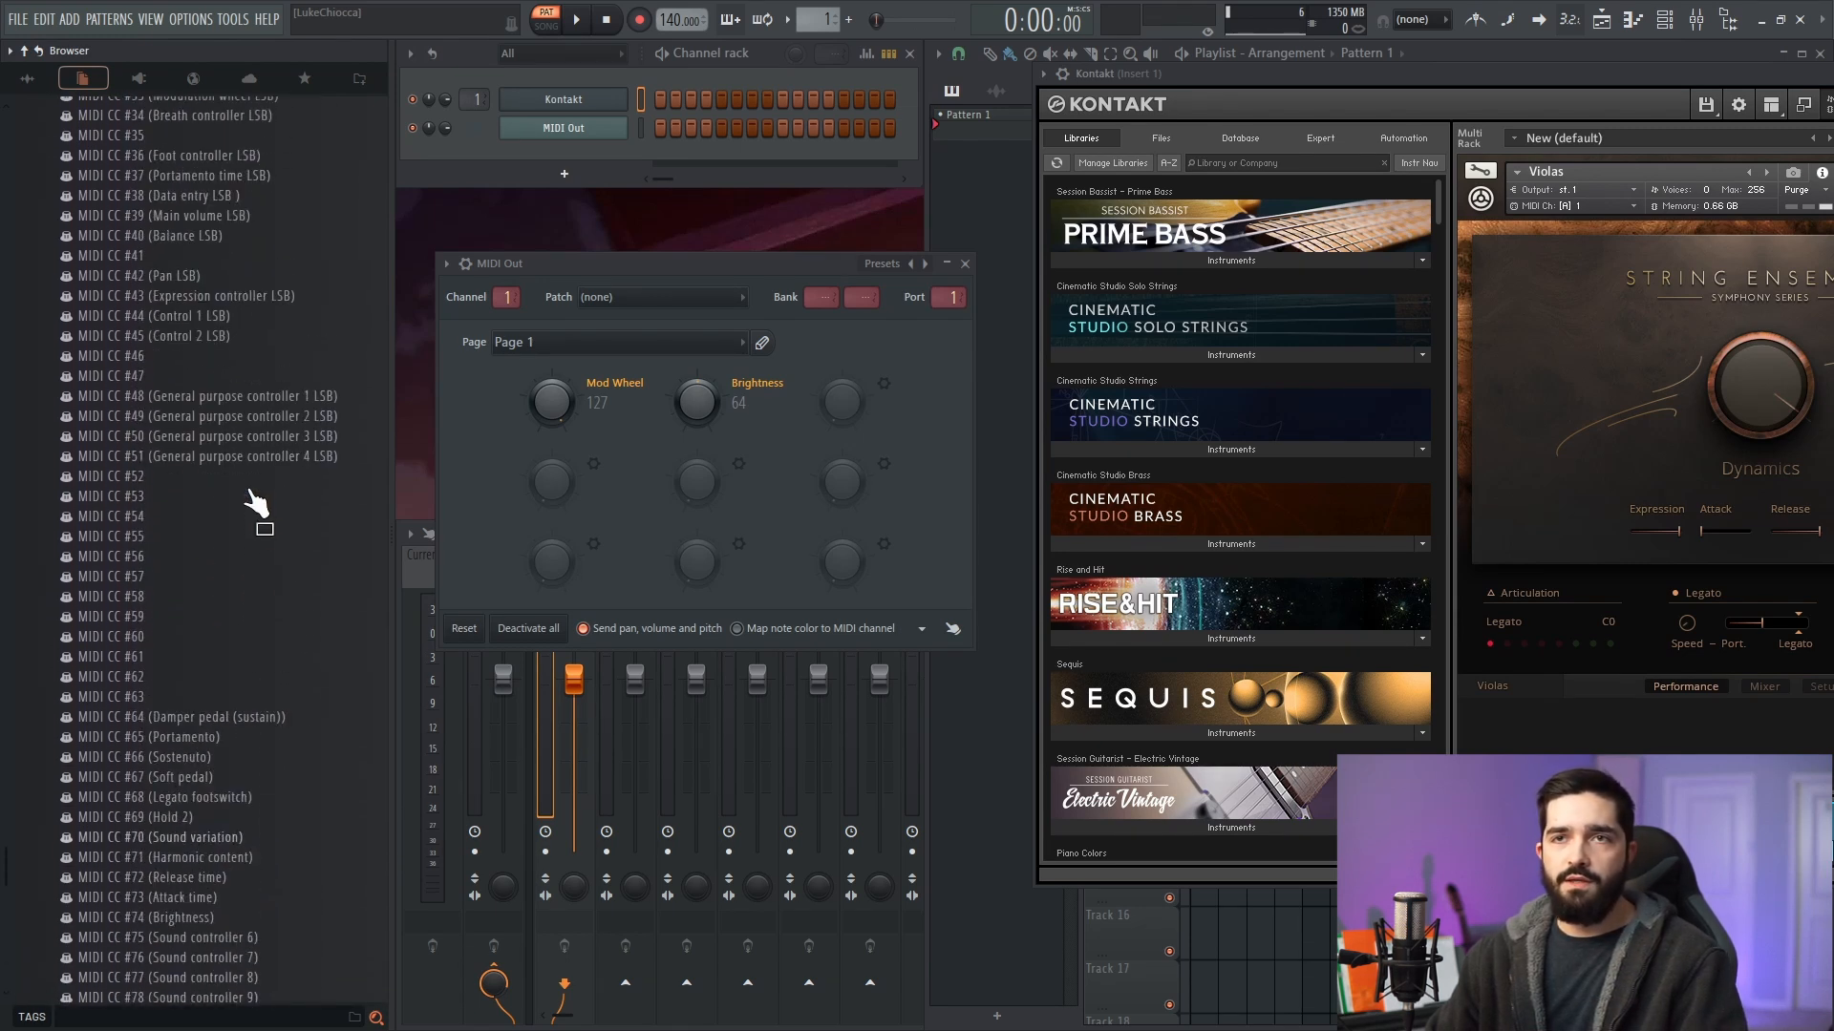
scroll("up", 3)
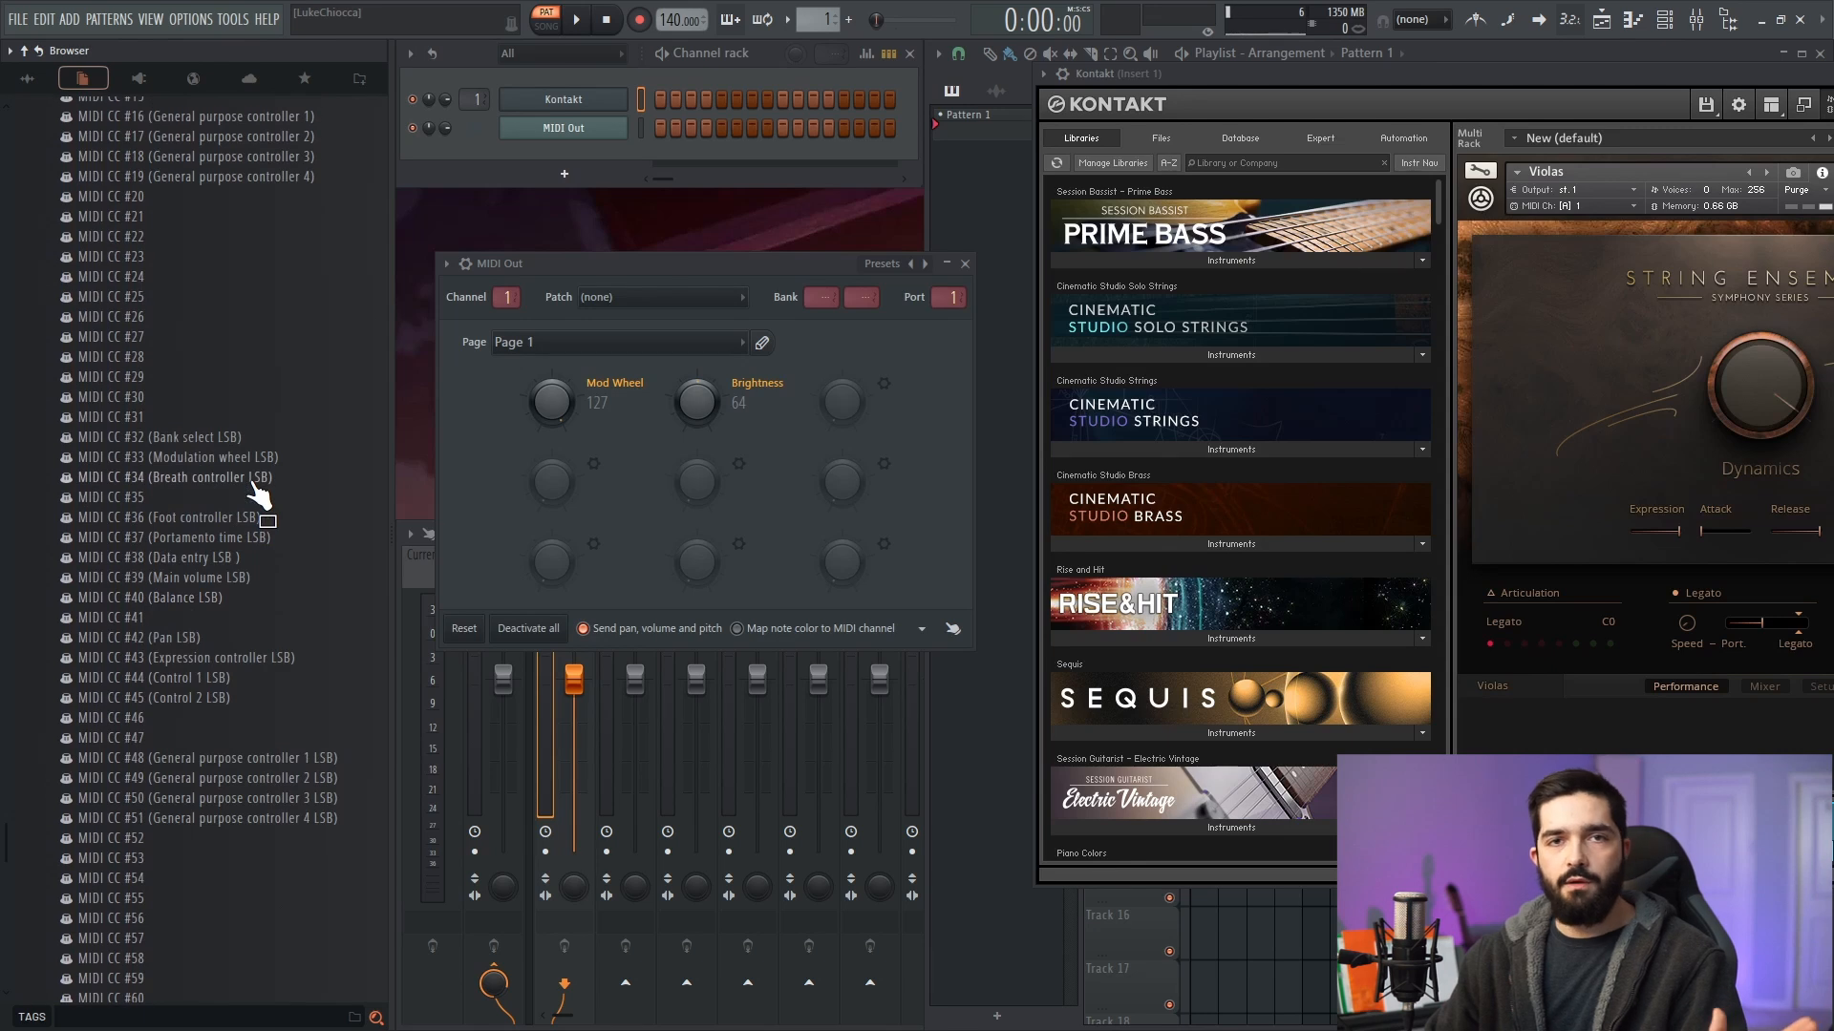